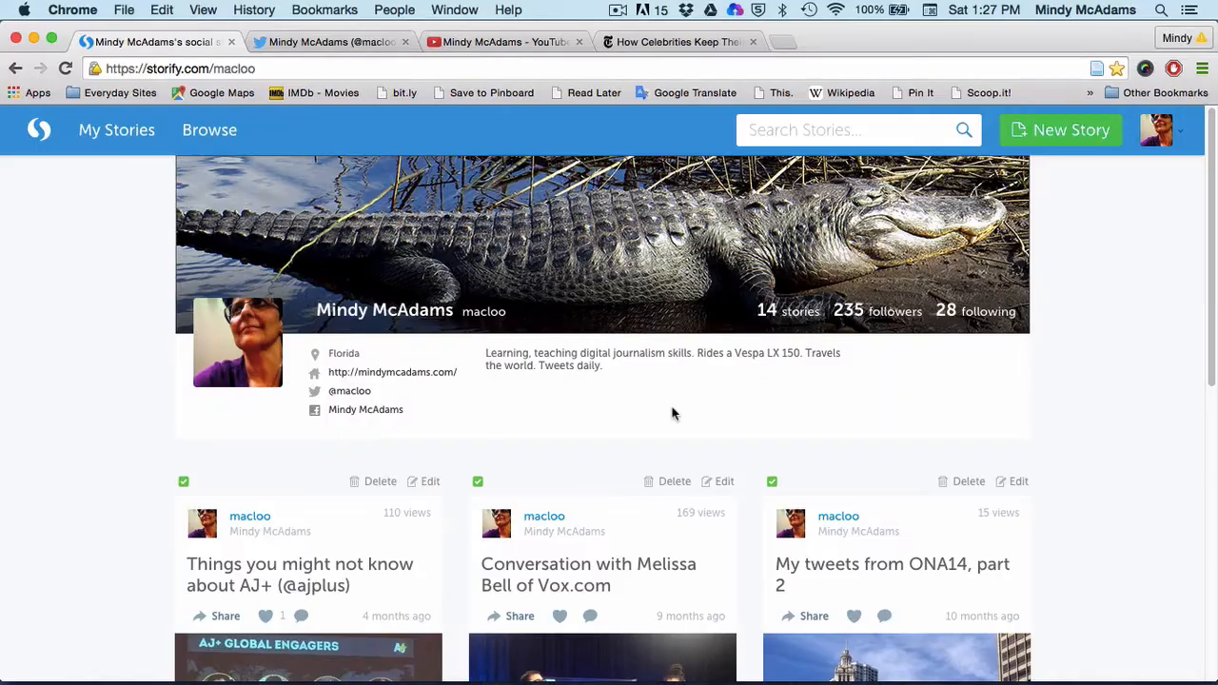
pyautogui.moveTo(1068, 135)
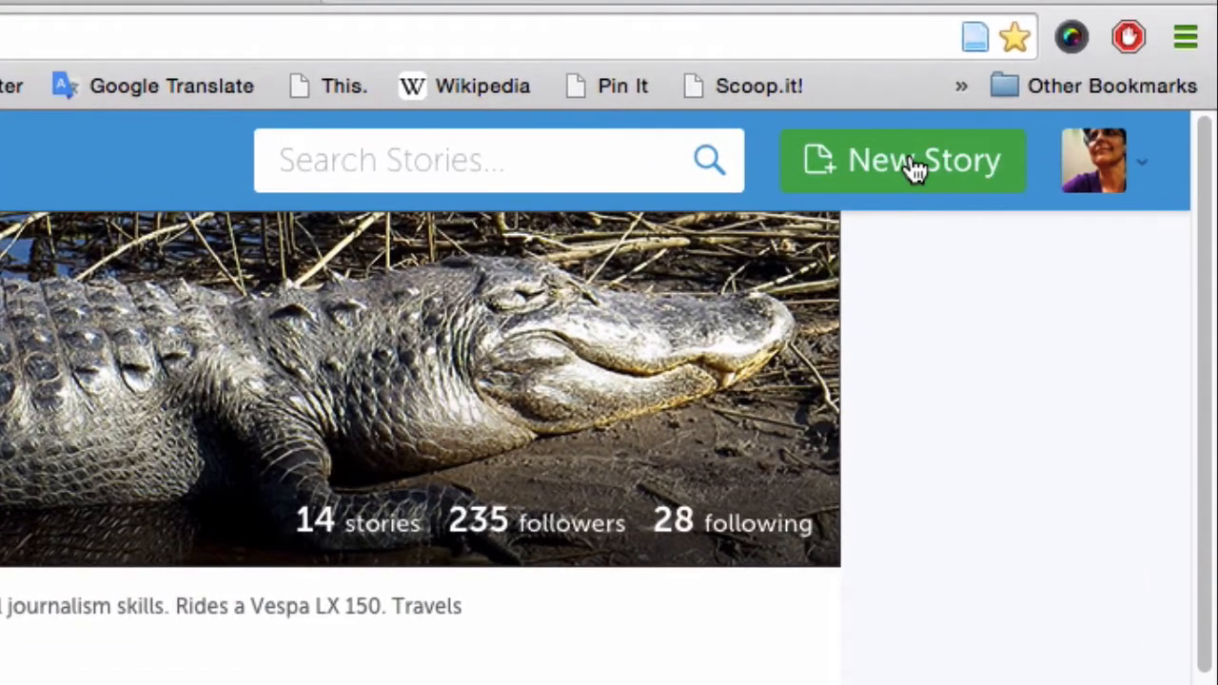
# Create a new blank story with the New Story button on the profile page.
pyautogui.click(912, 161)
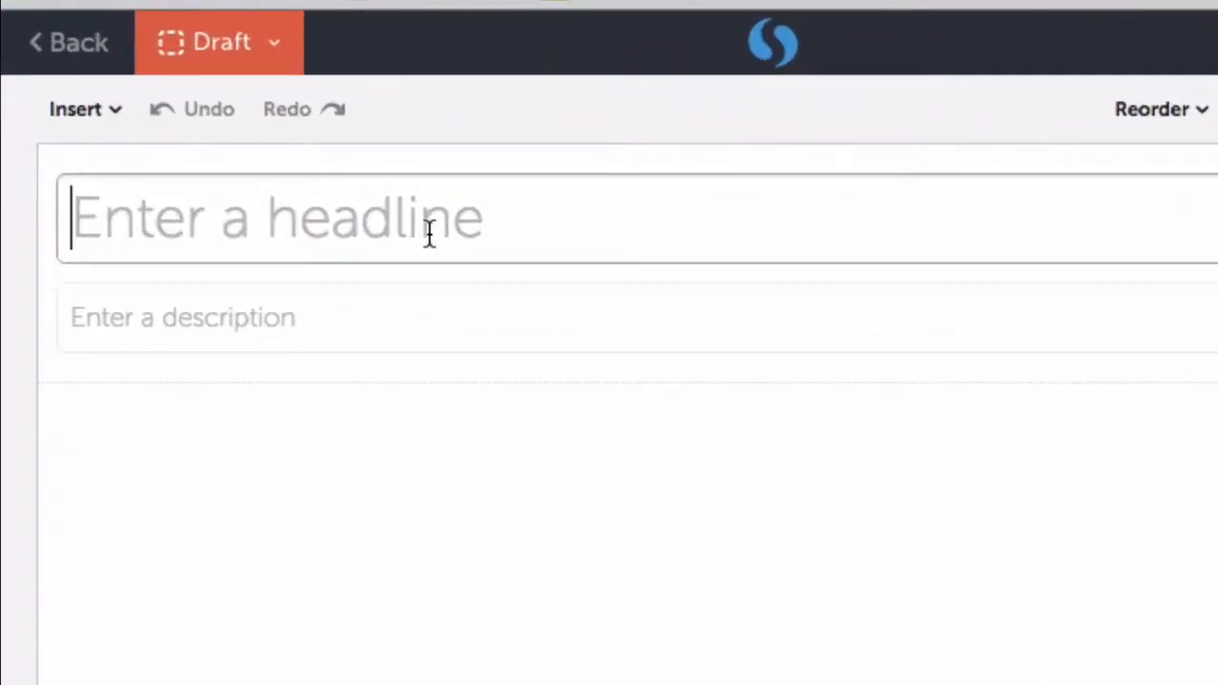
# Enter the headline 'This will be my headline'.
pyautogui.write('This will')
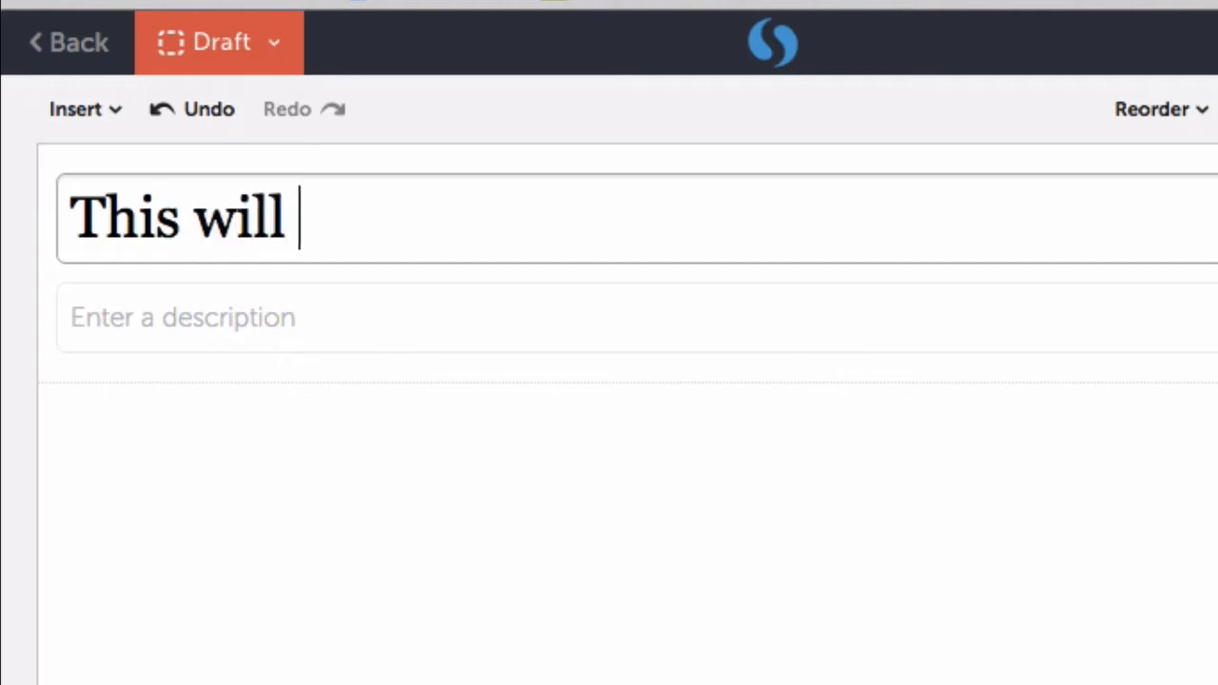
pyautogui.write('be my headl')
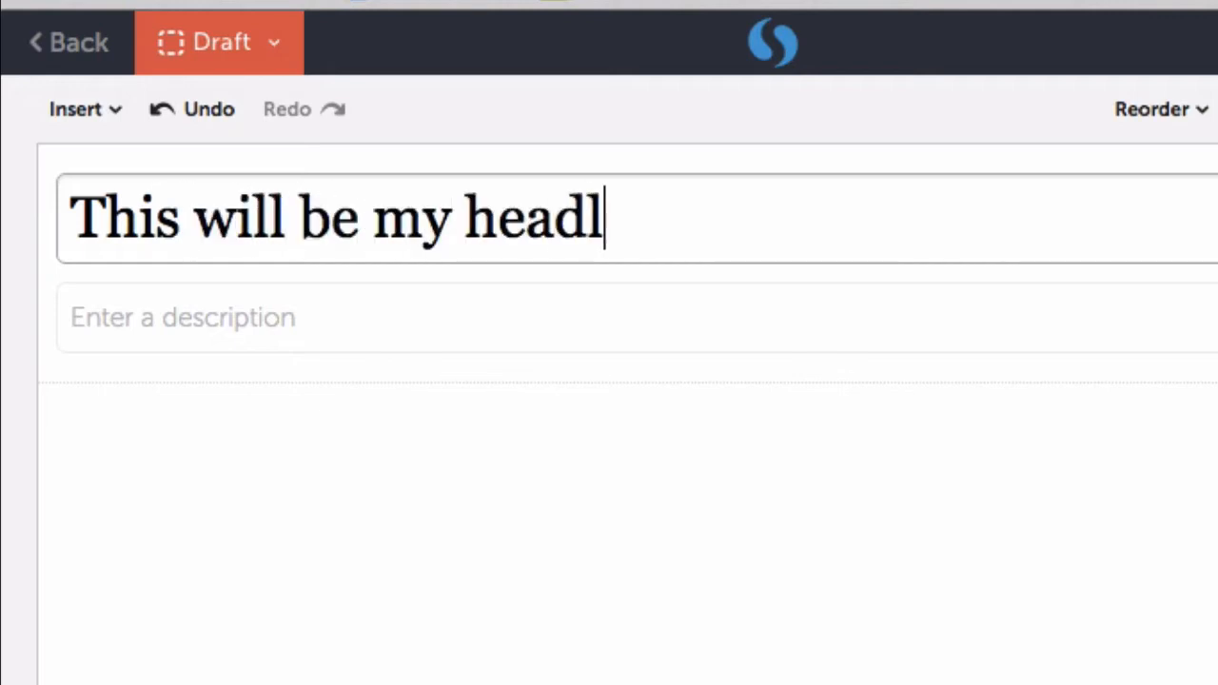
pyautogui.write('ine')
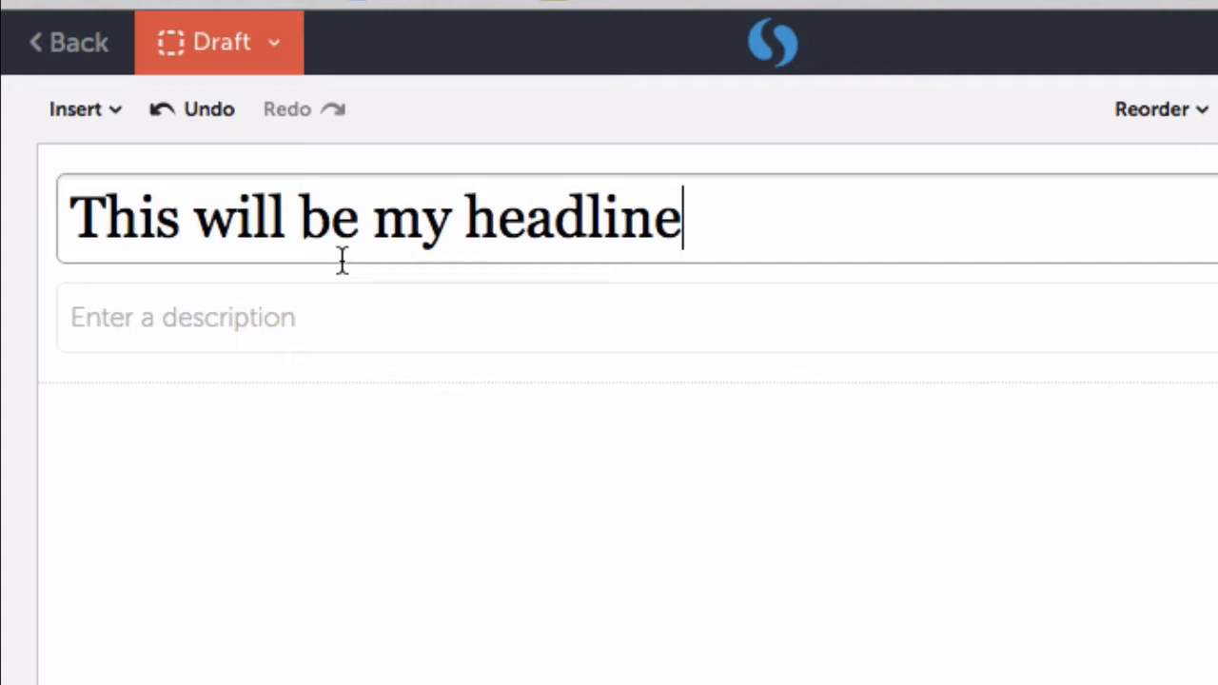
# Enter the description 'This is part of a tutorial'.
pyautogui.click(238, 318)
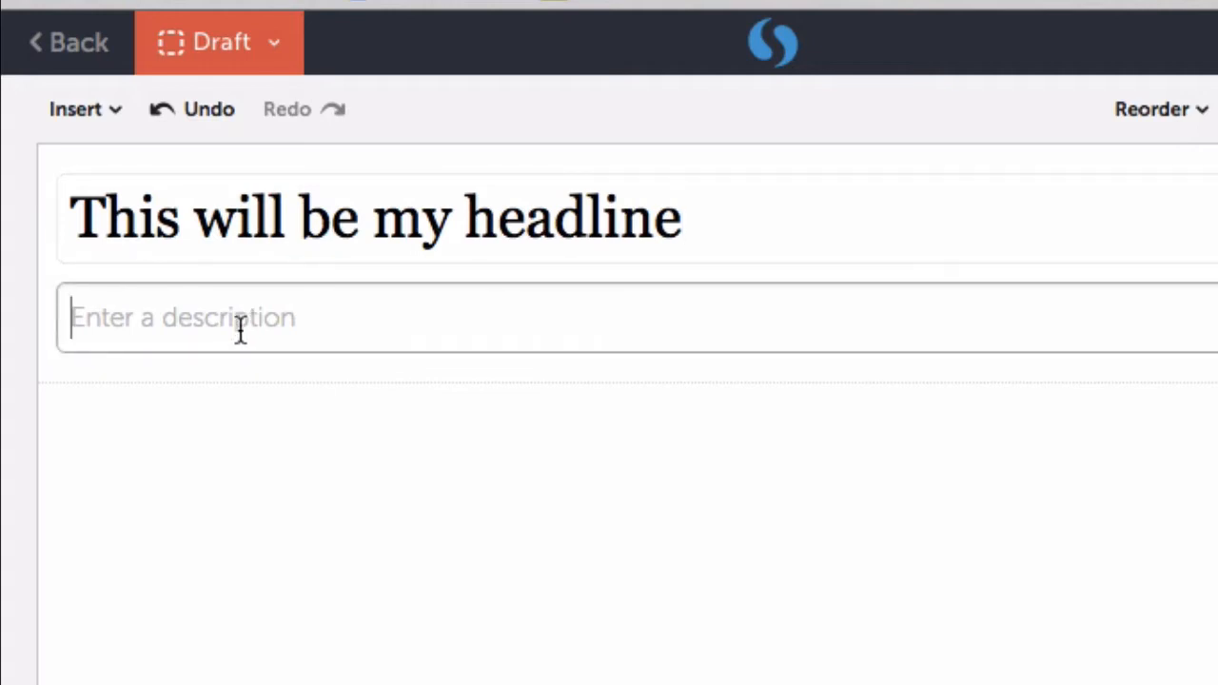
pyautogui.write('This is pa')
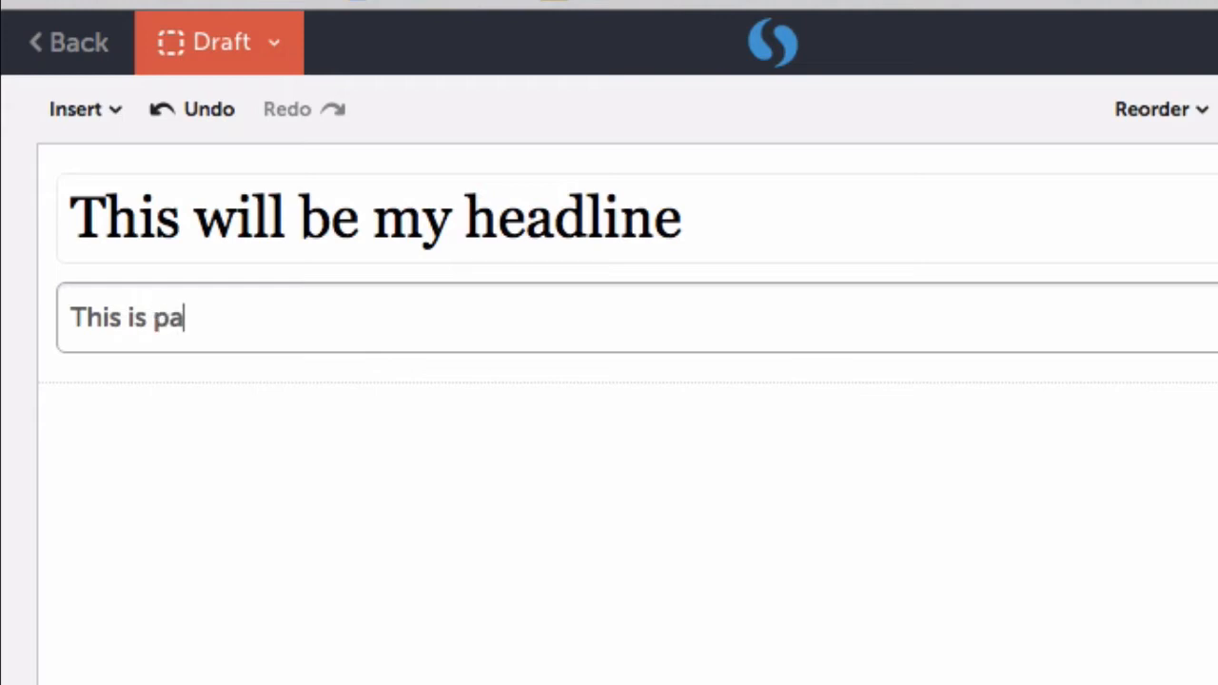
pyautogui.write('rt of a')
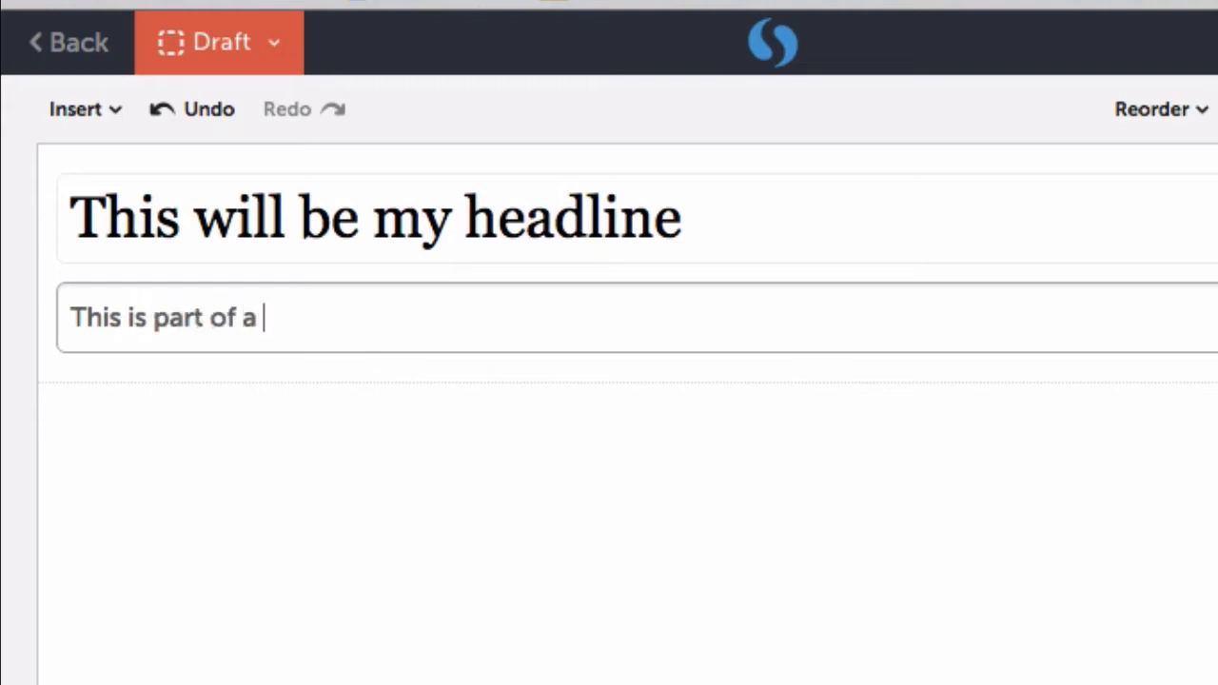
pyautogui.write('tutorial')
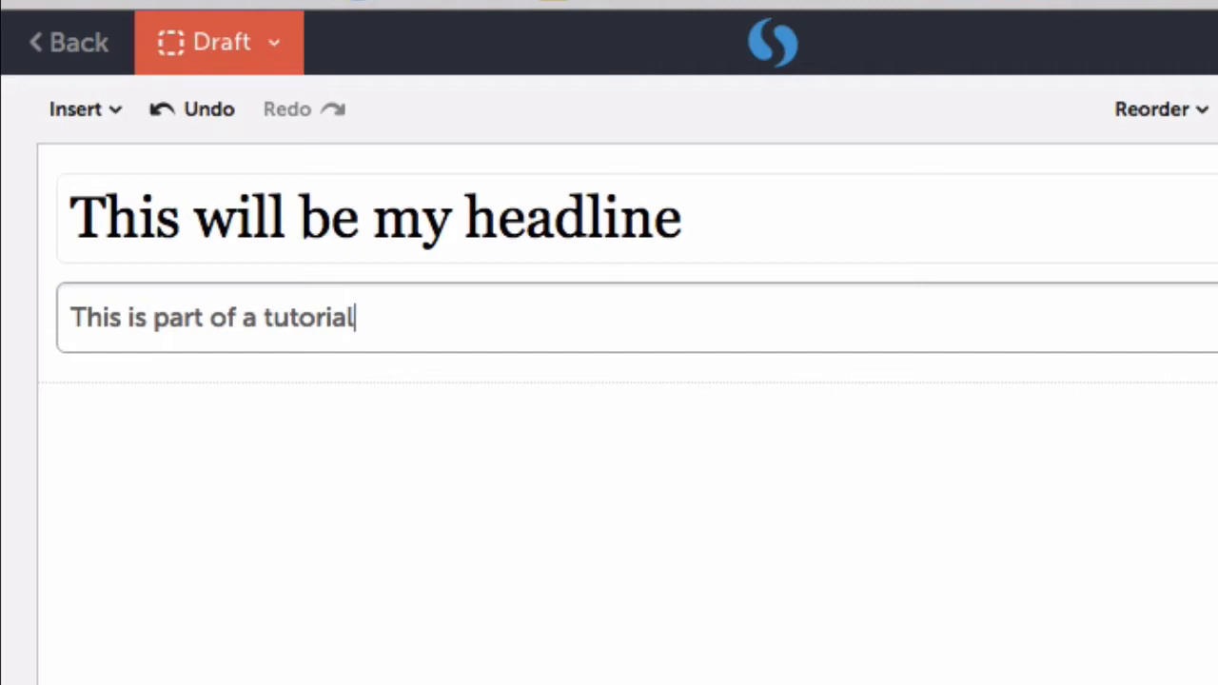
pyautogui.moveTo(220, 431)
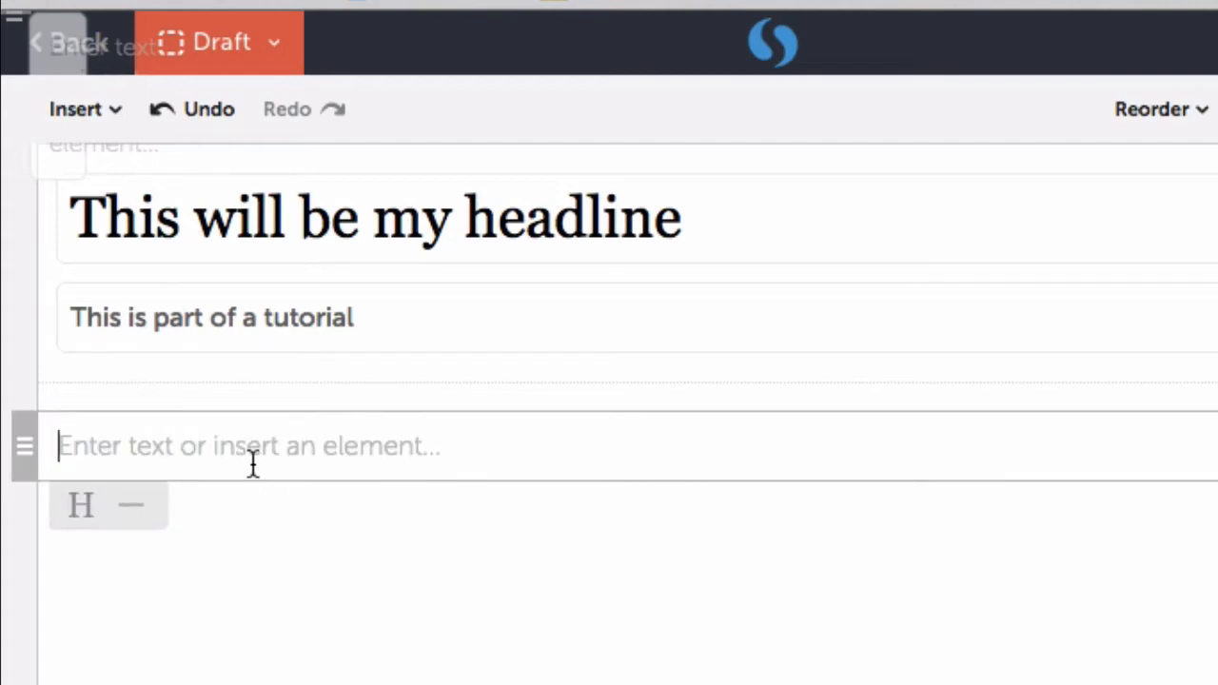
# Write the paragraph 'This is my first paragraph in the story' below the description.
pyautogui.write('This')
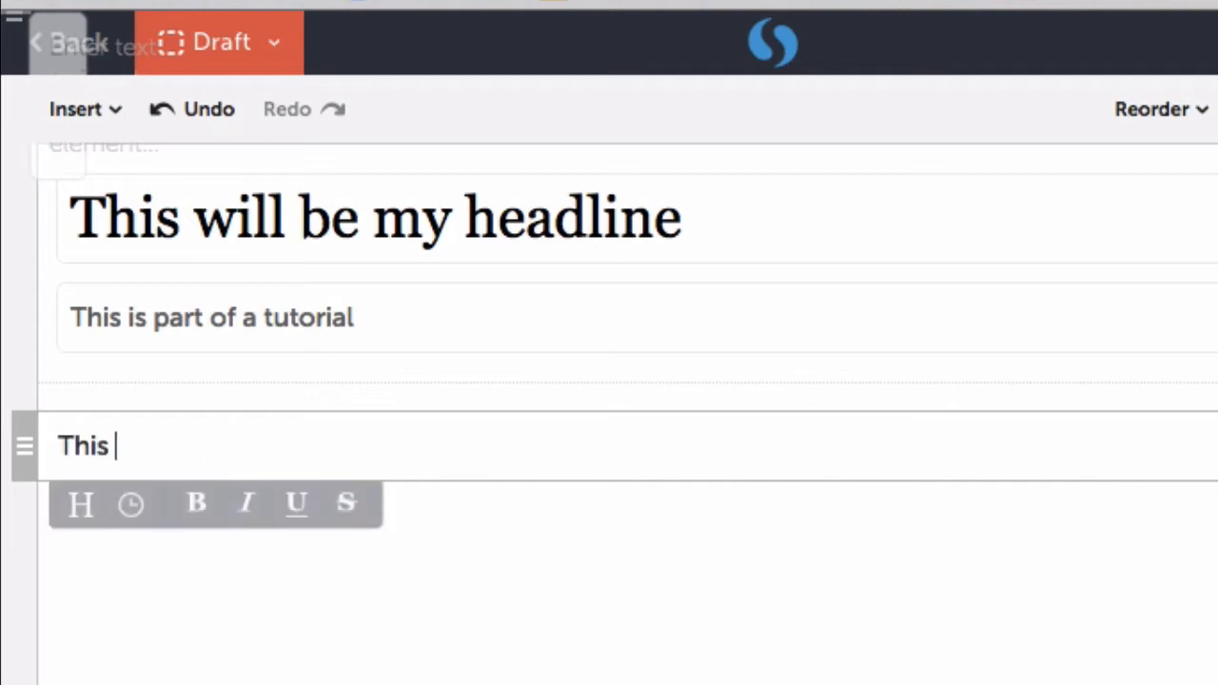
pyautogui.write('is')
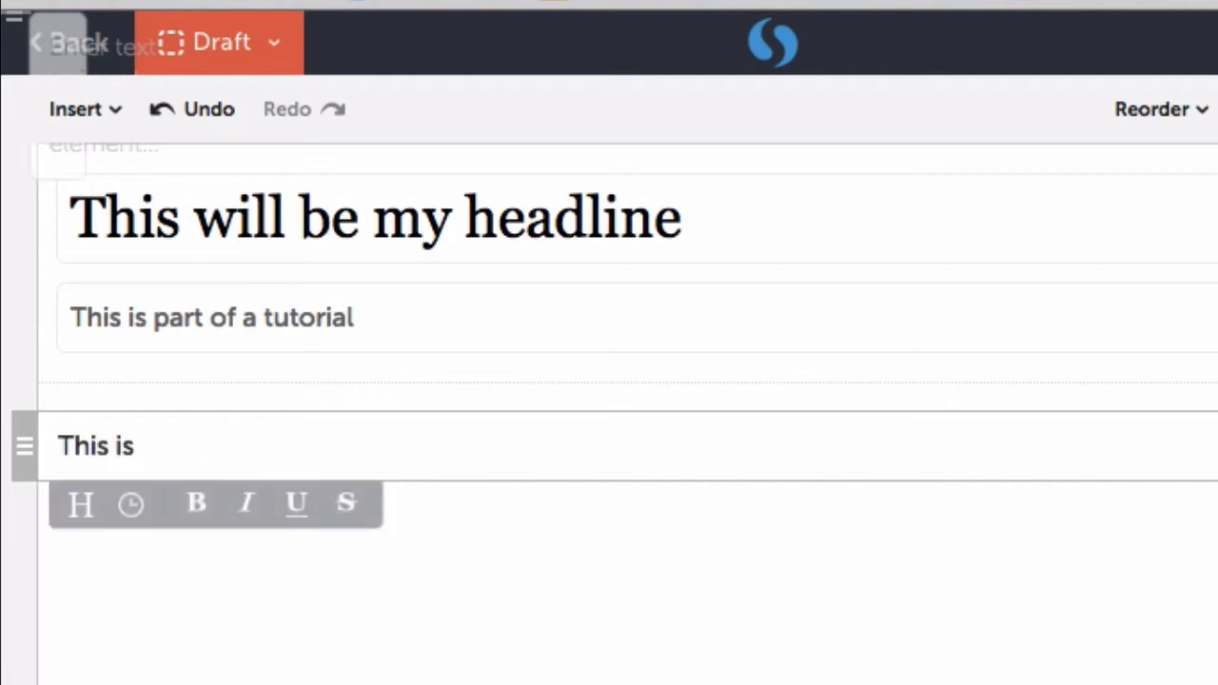
pyautogui.write('my first')
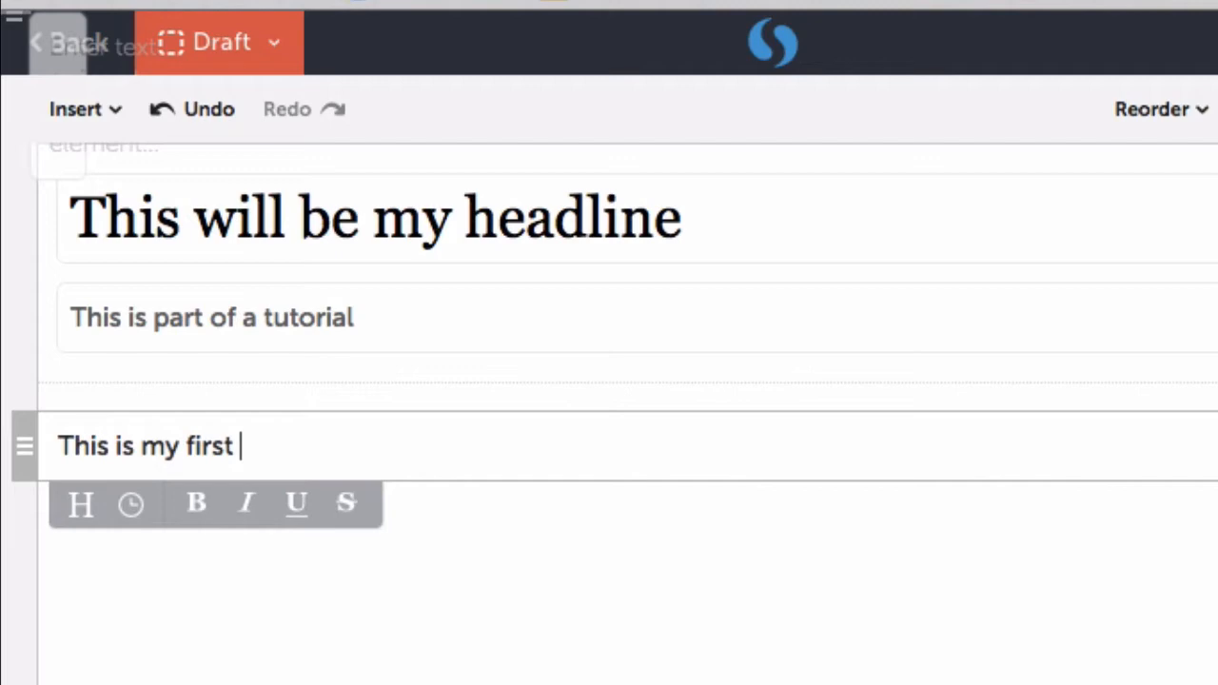
pyautogui.write('paragraph')
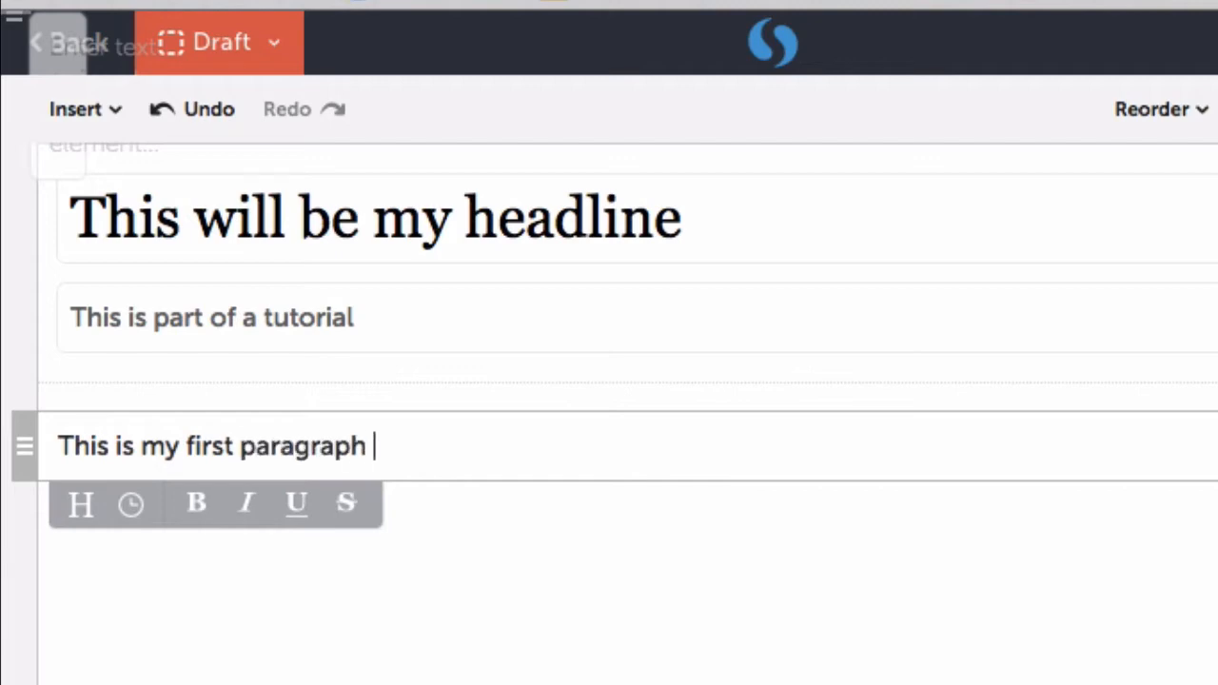
pyautogui.write('in the story')
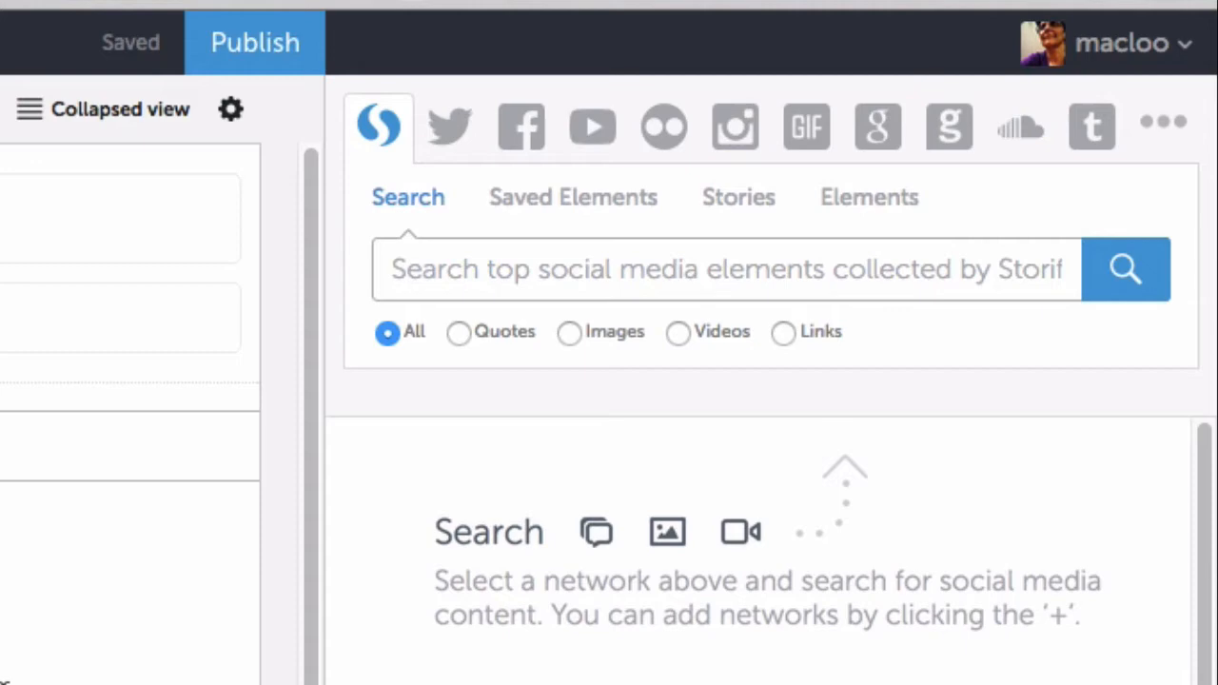
# Preview the Facebook, Instagram, GIF, Google, SoundCloud, Tumblr and extra sources, then settle on Twitter.
pyautogui.click(449, 126)
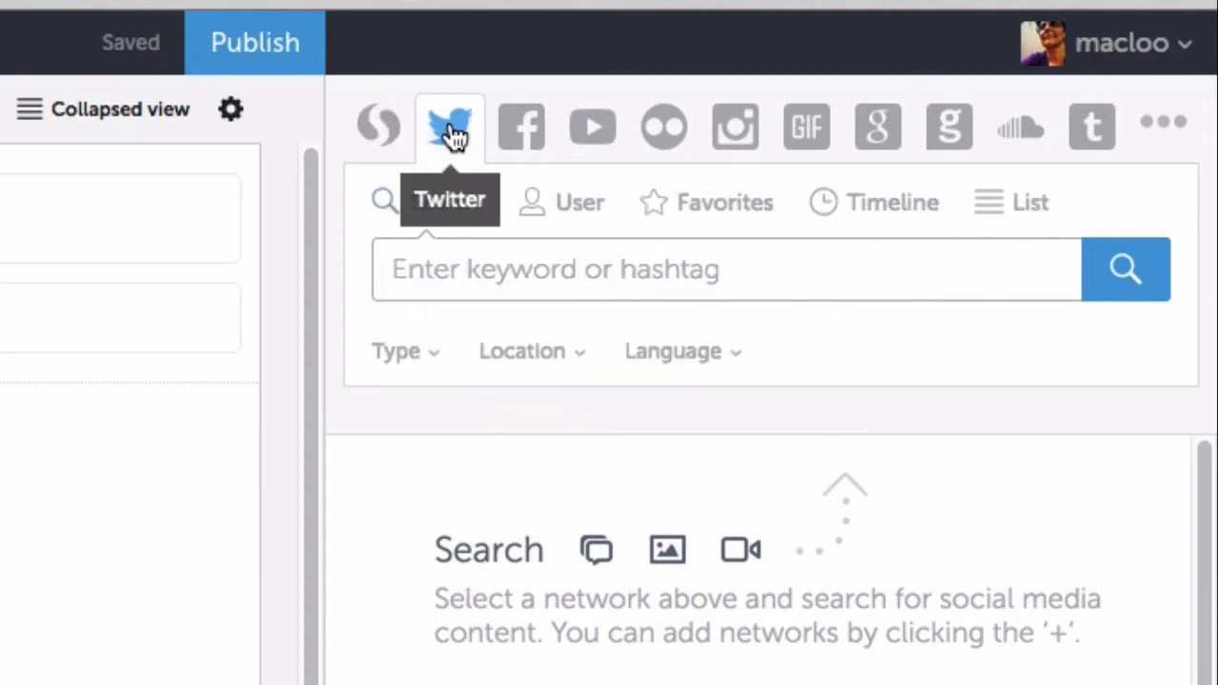
pyautogui.click(519, 127)
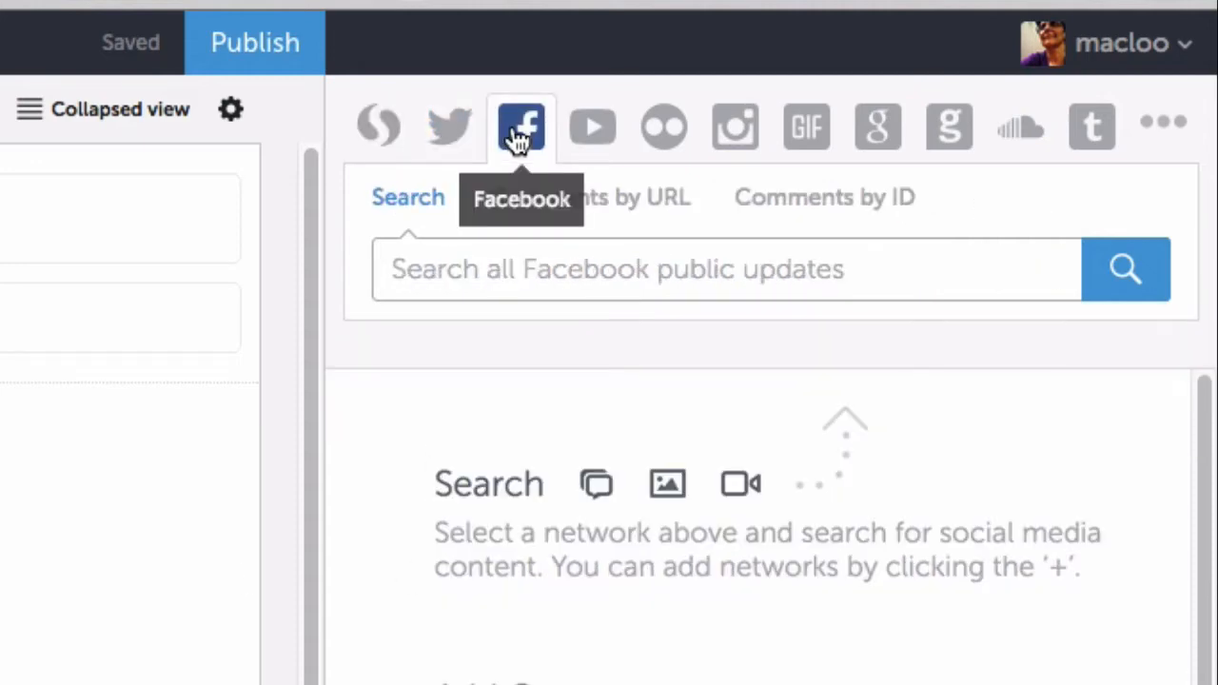
pyautogui.moveTo(593, 133)
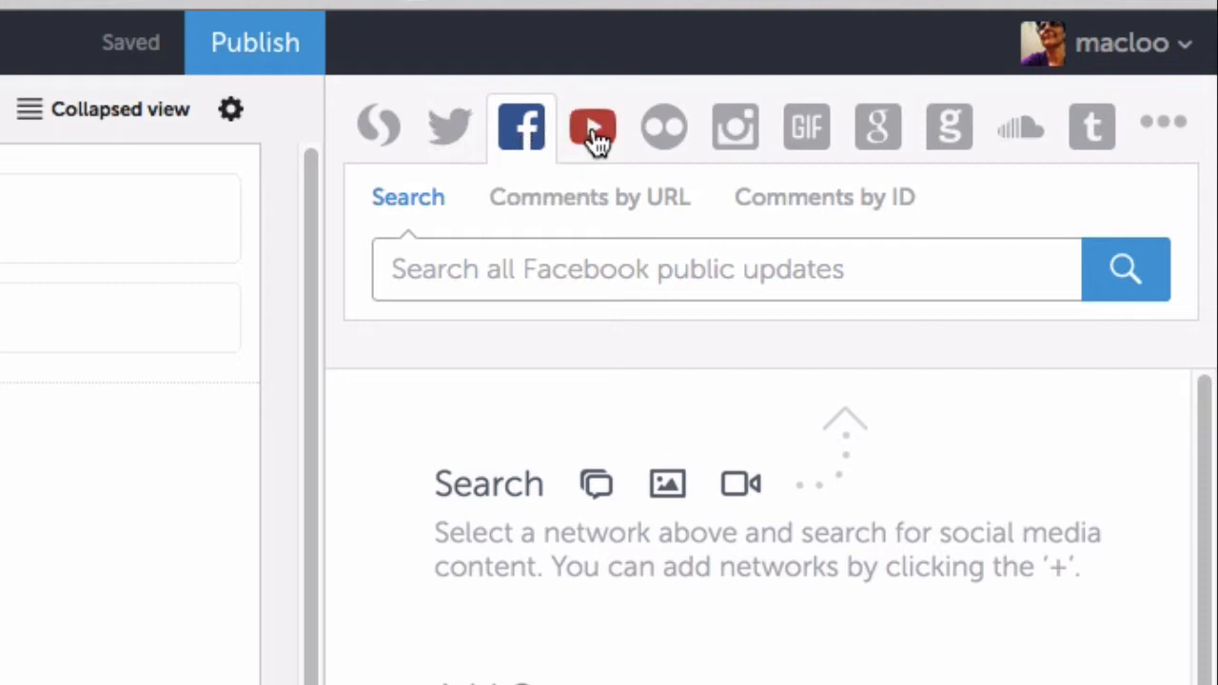
pyautogui.click(664, 127)
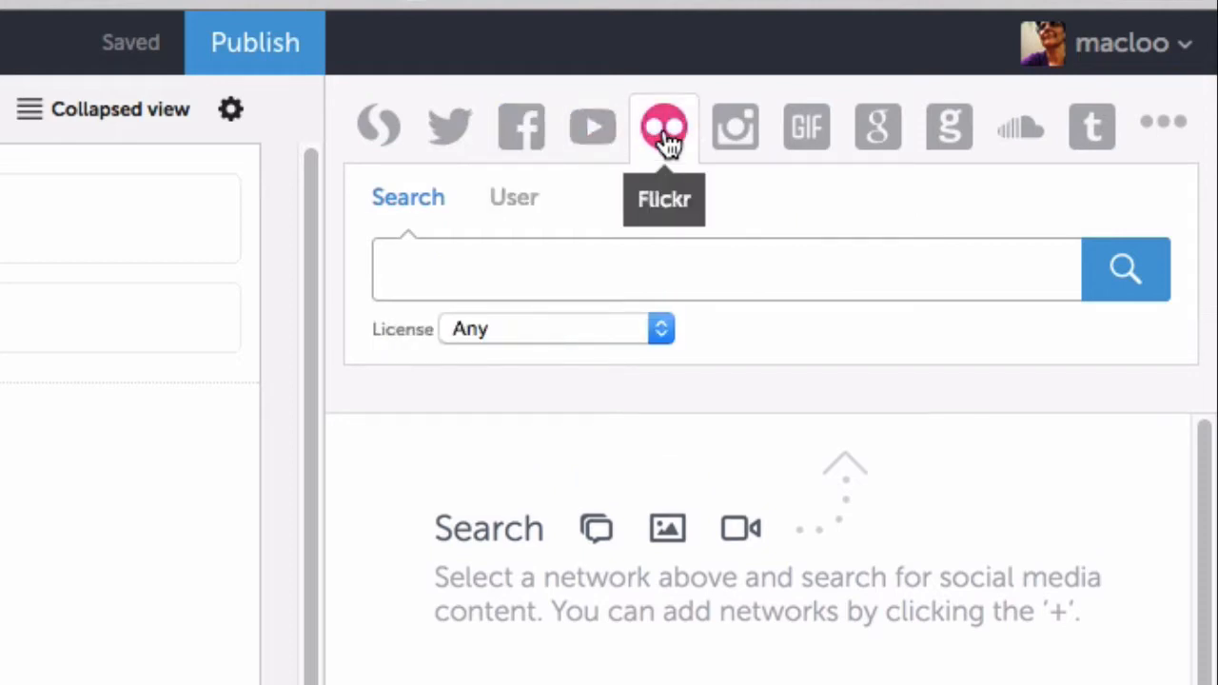
pyautogui.click(735, 127)
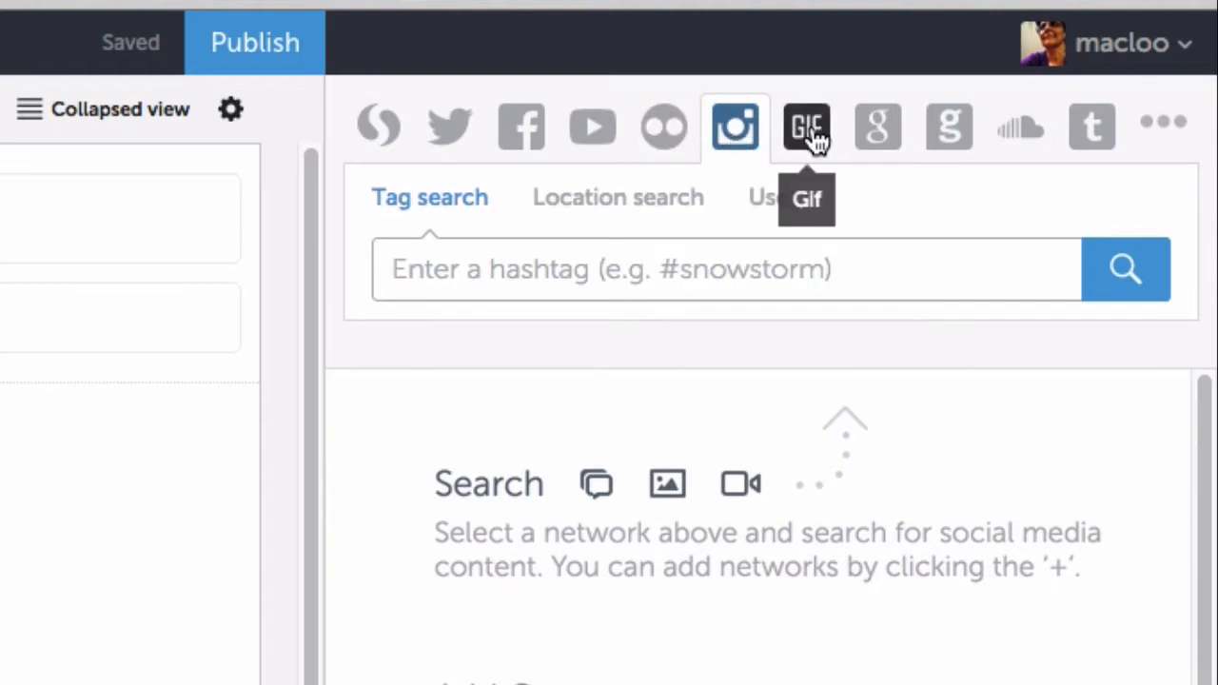
pyautogui.click(805, 126)
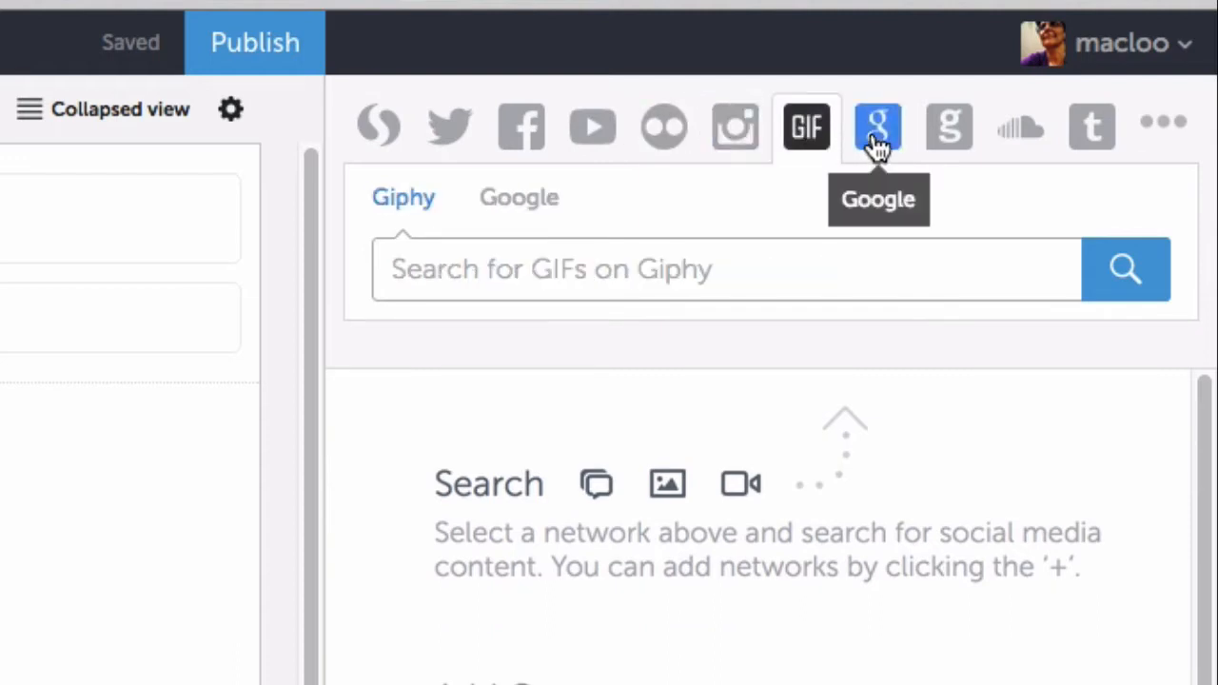
pyautogui.click(877, 126)
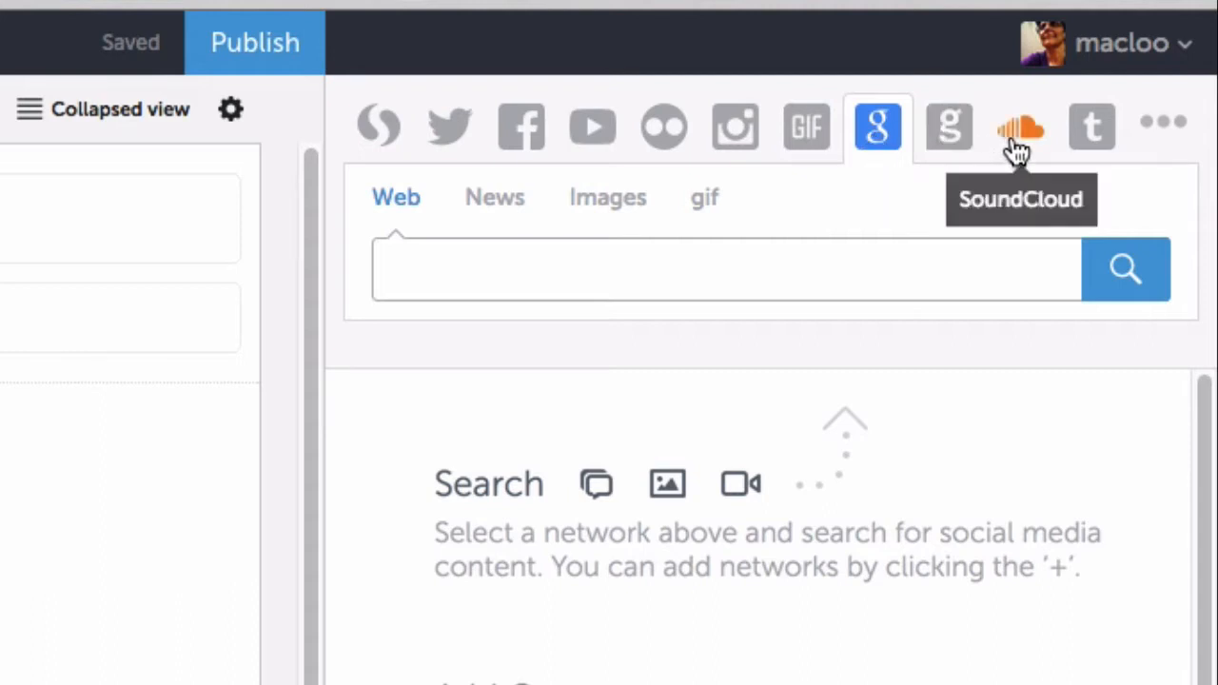
pyautogui.click(1020, 126)
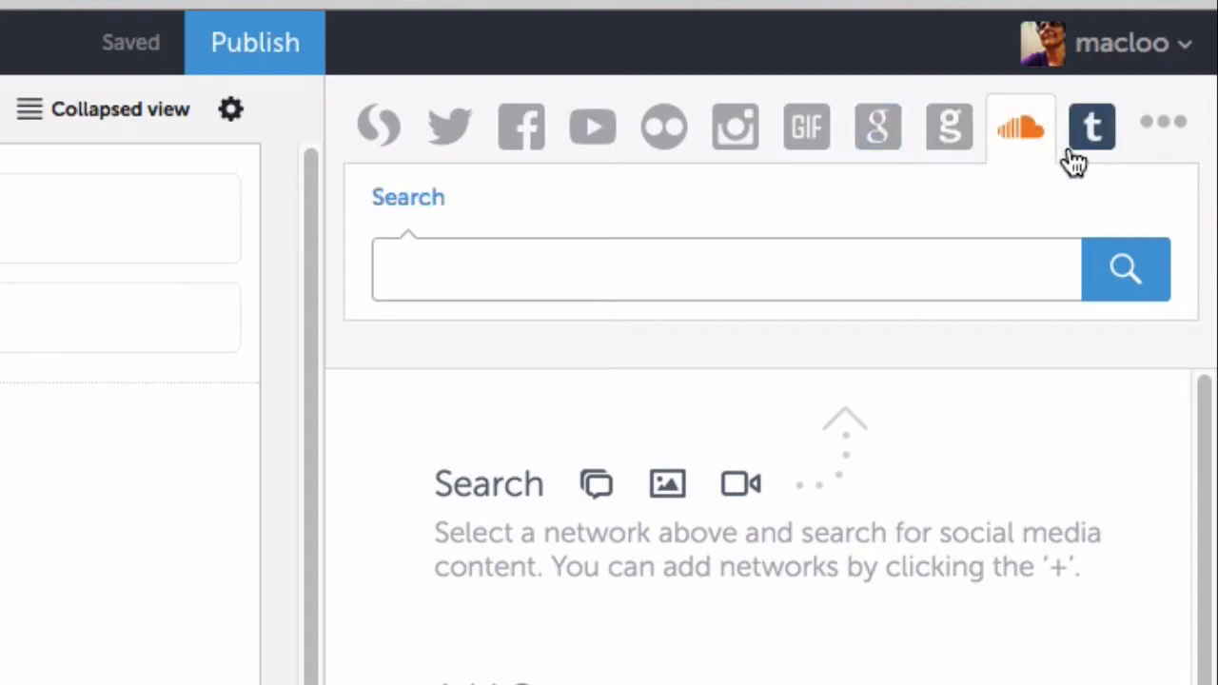
pyautogui.click(1093, 125)
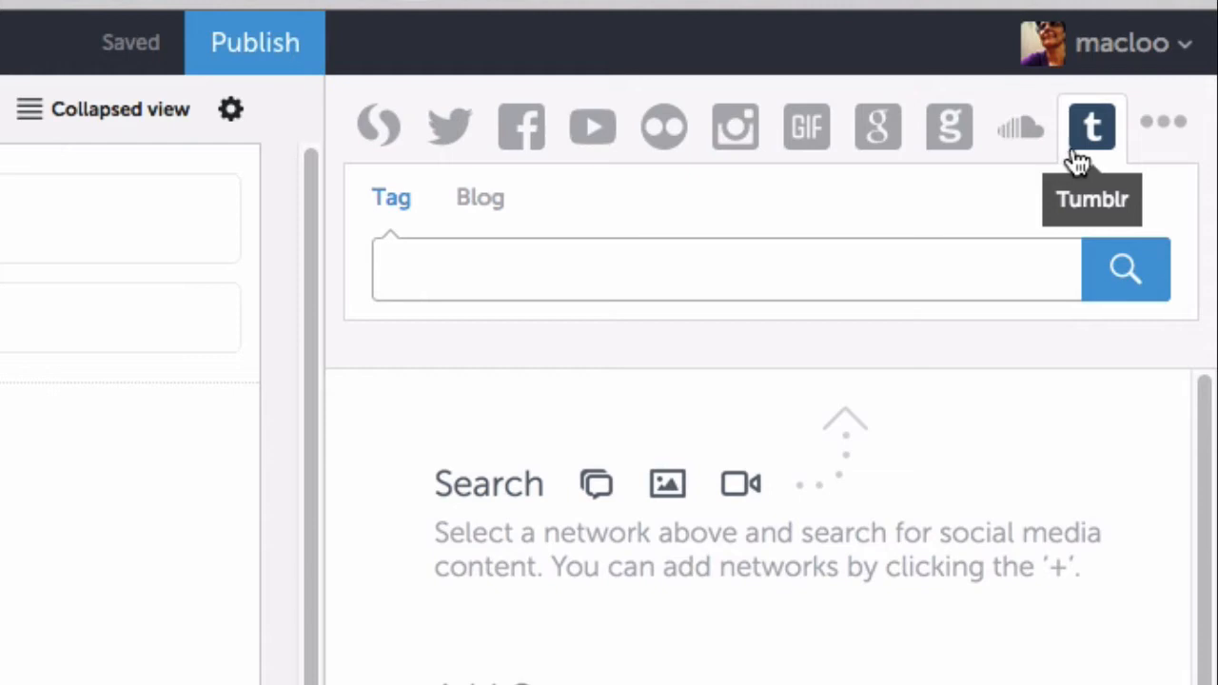
pyautogui.click(1167, 124)
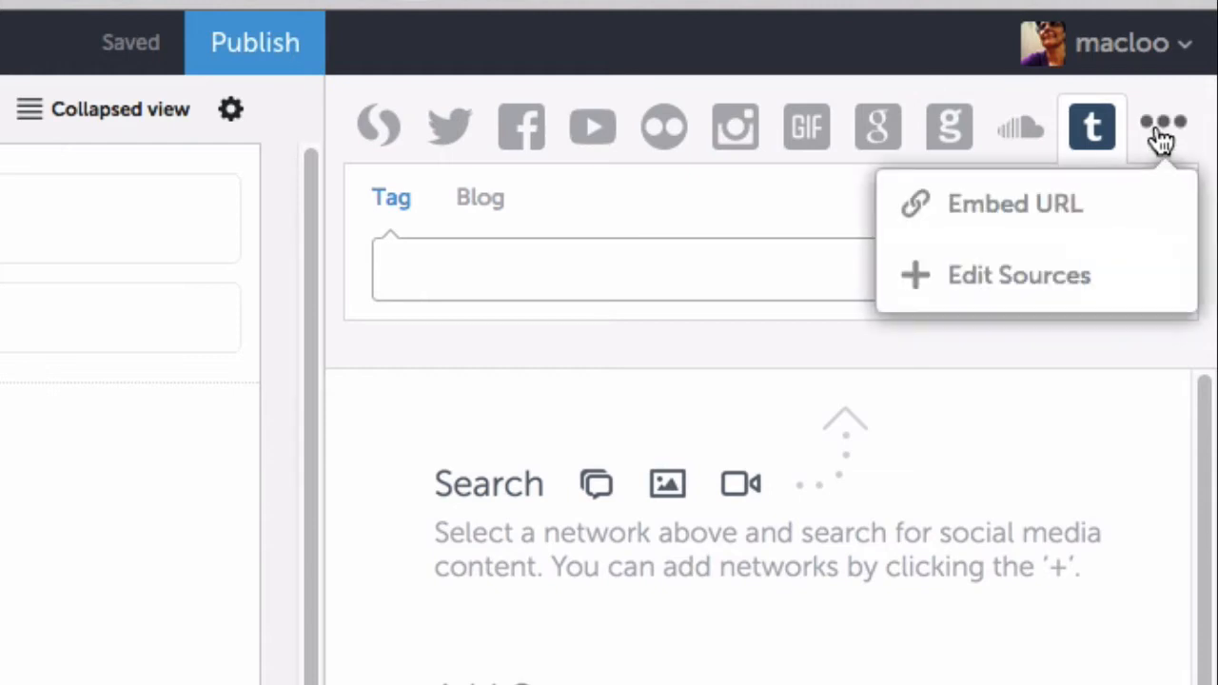
pyautogui.moveTo(623, 245)
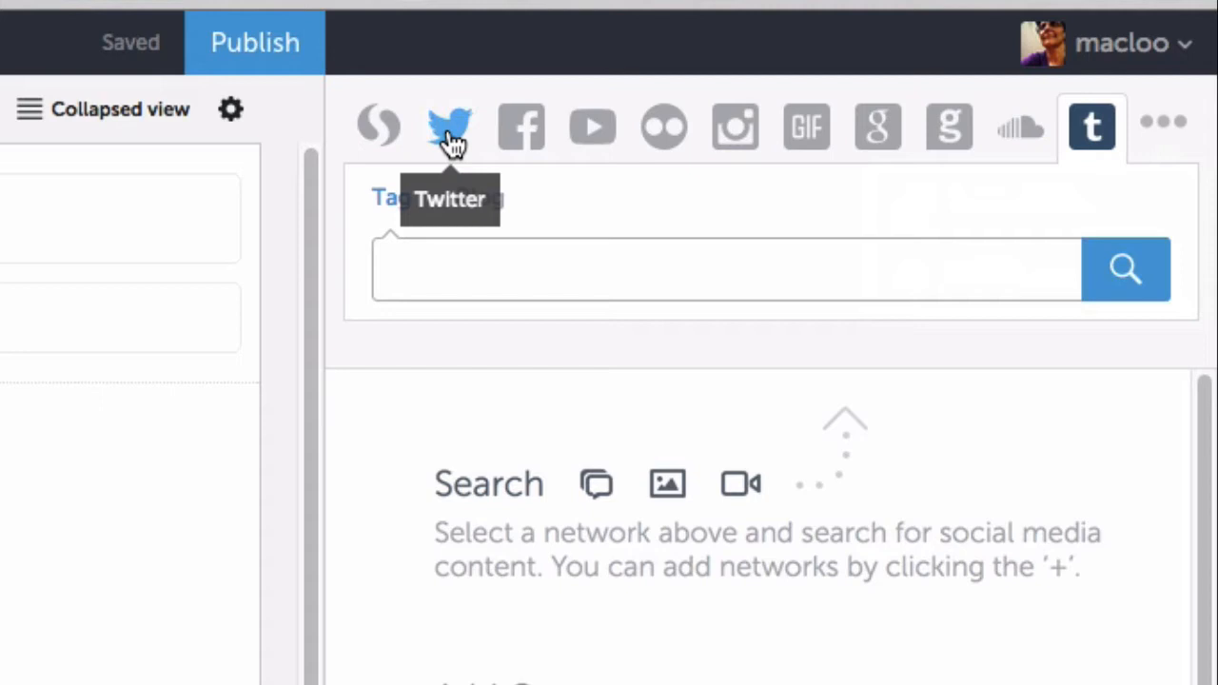
pyautogui.click(448, 126)
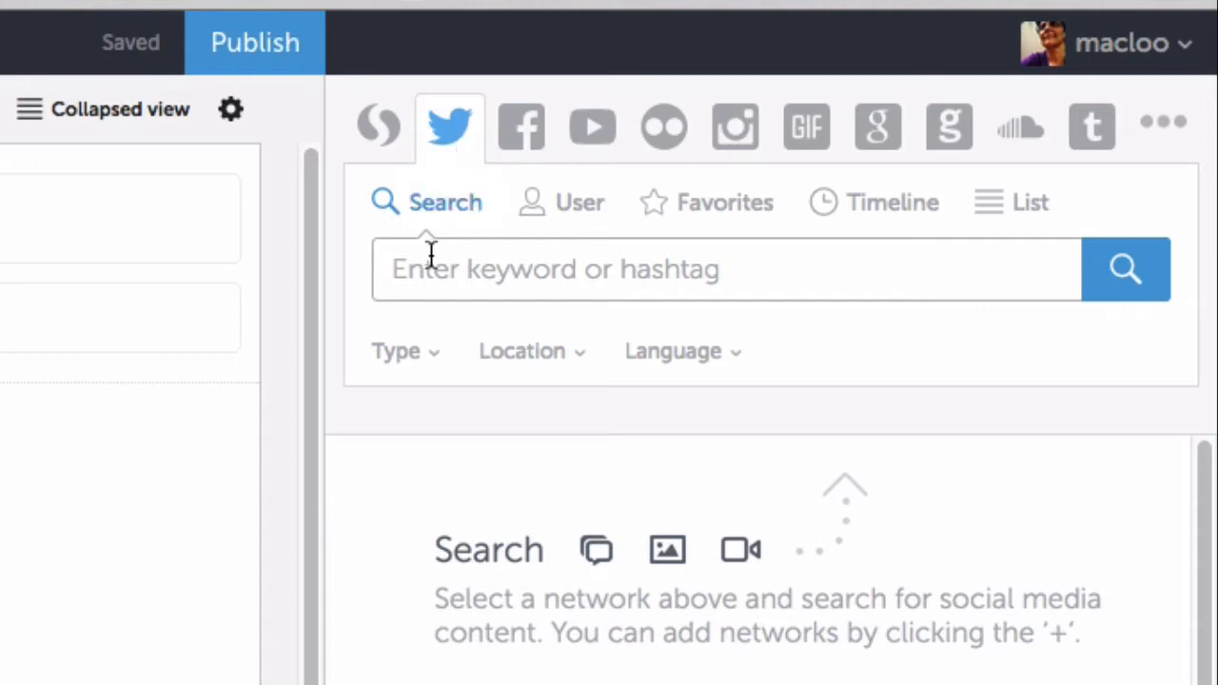
pyautogui.moveTo(173, 131)
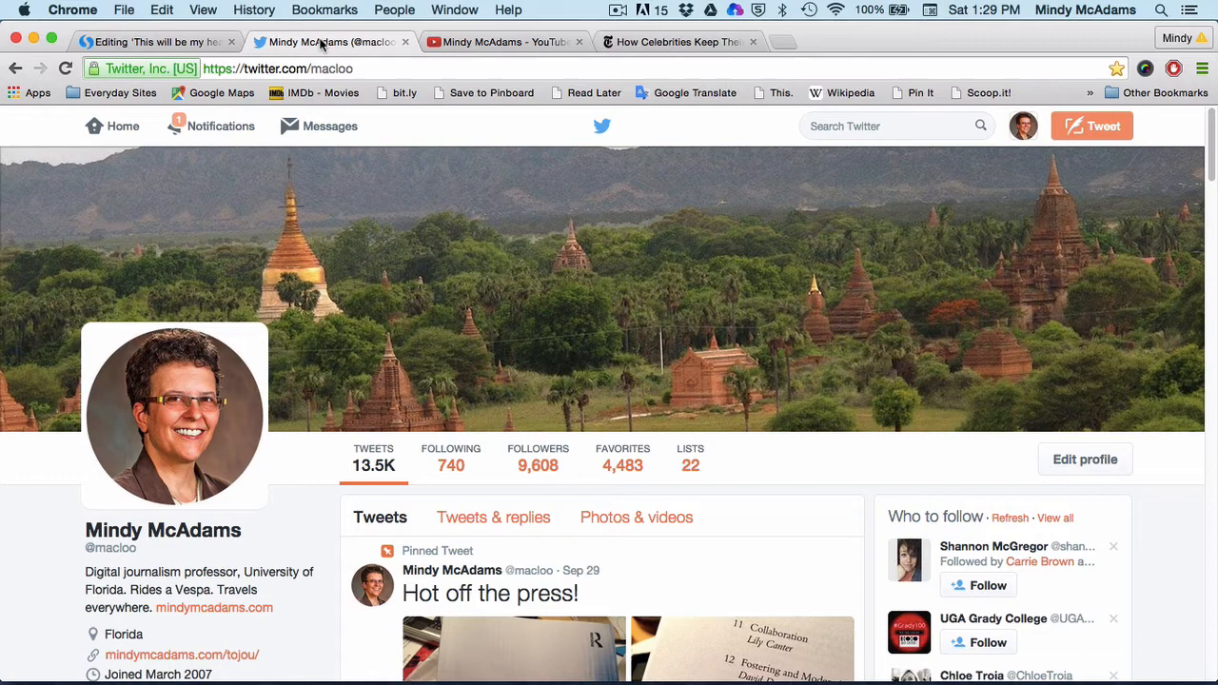
# Copy the #NatGeoTravelChat hashtag from a tweet and return to the Storify editor.
pyautogui.scroll(-3)
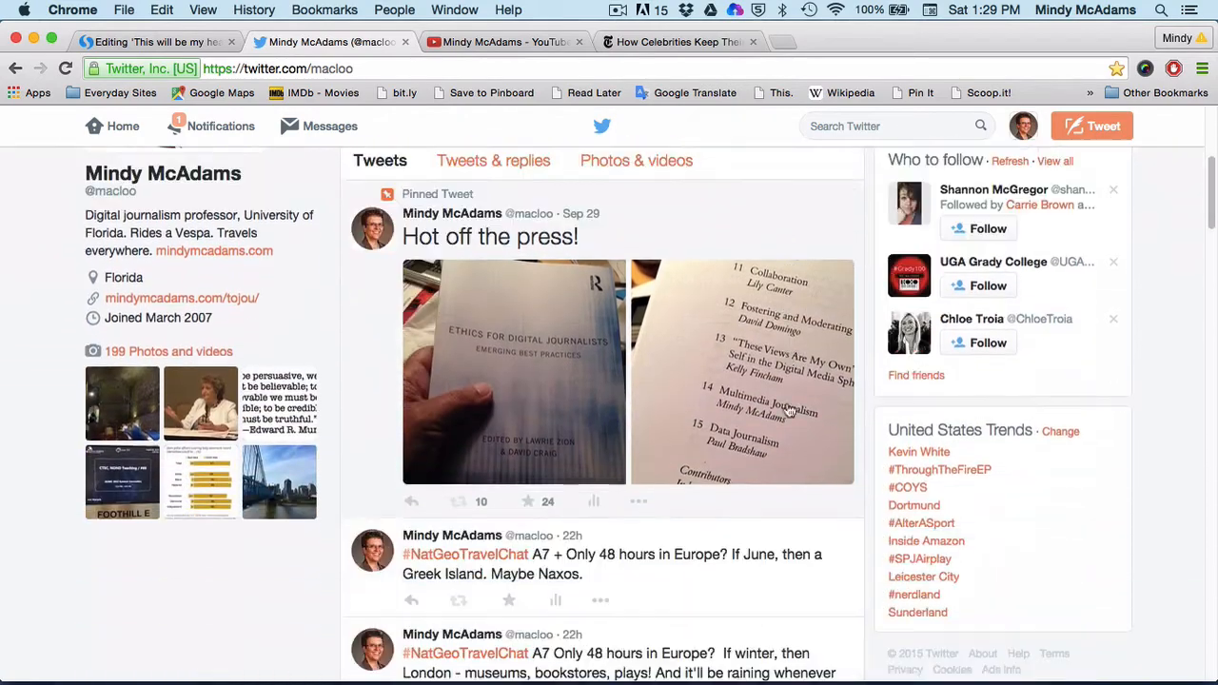
pyautogui.scroll(-3)
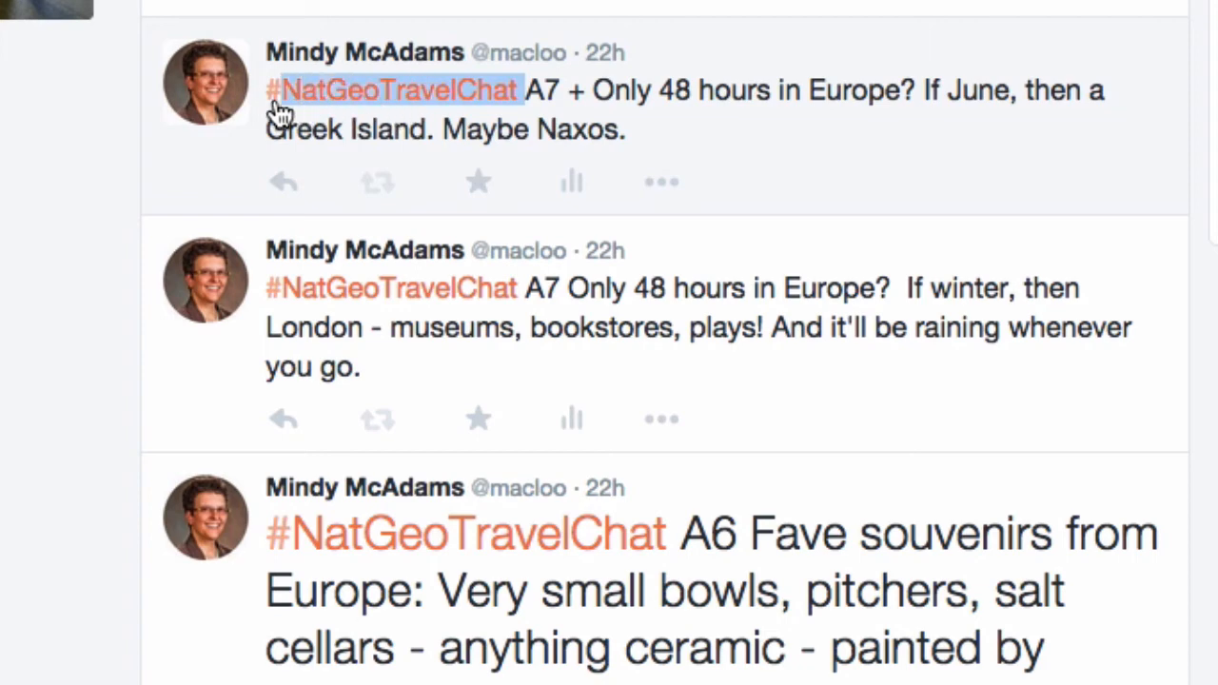
pyautogui.moveTo(333, 95)
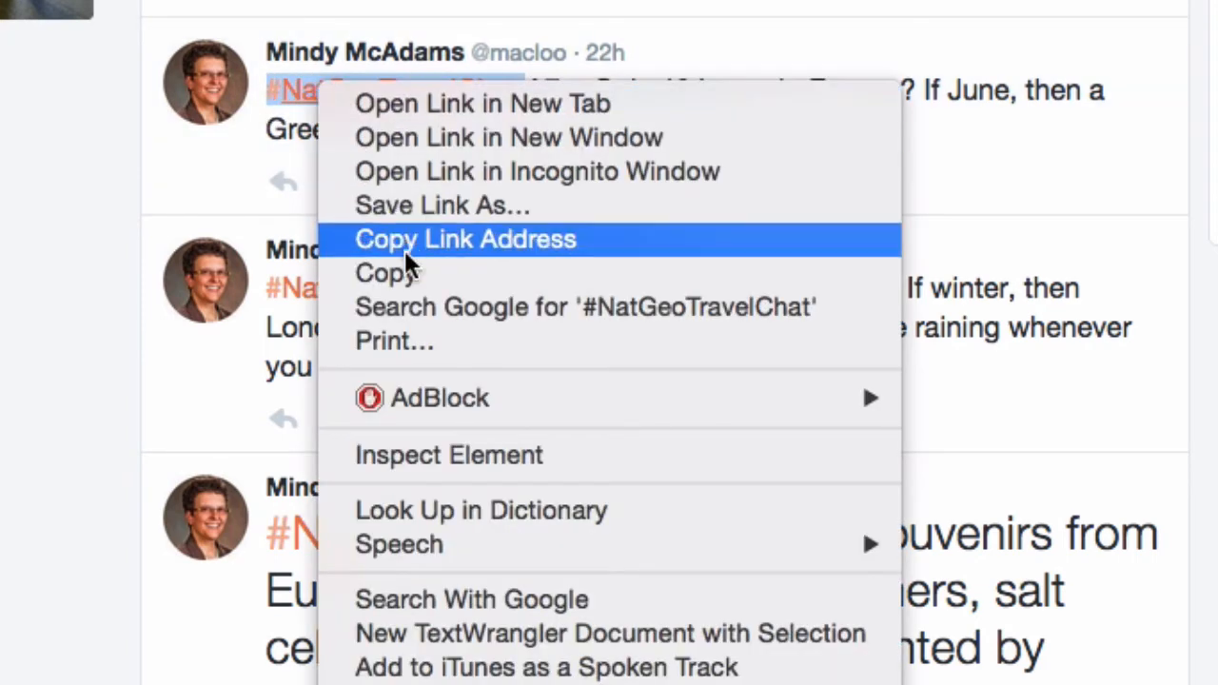
pyautogui.click(465, 239)
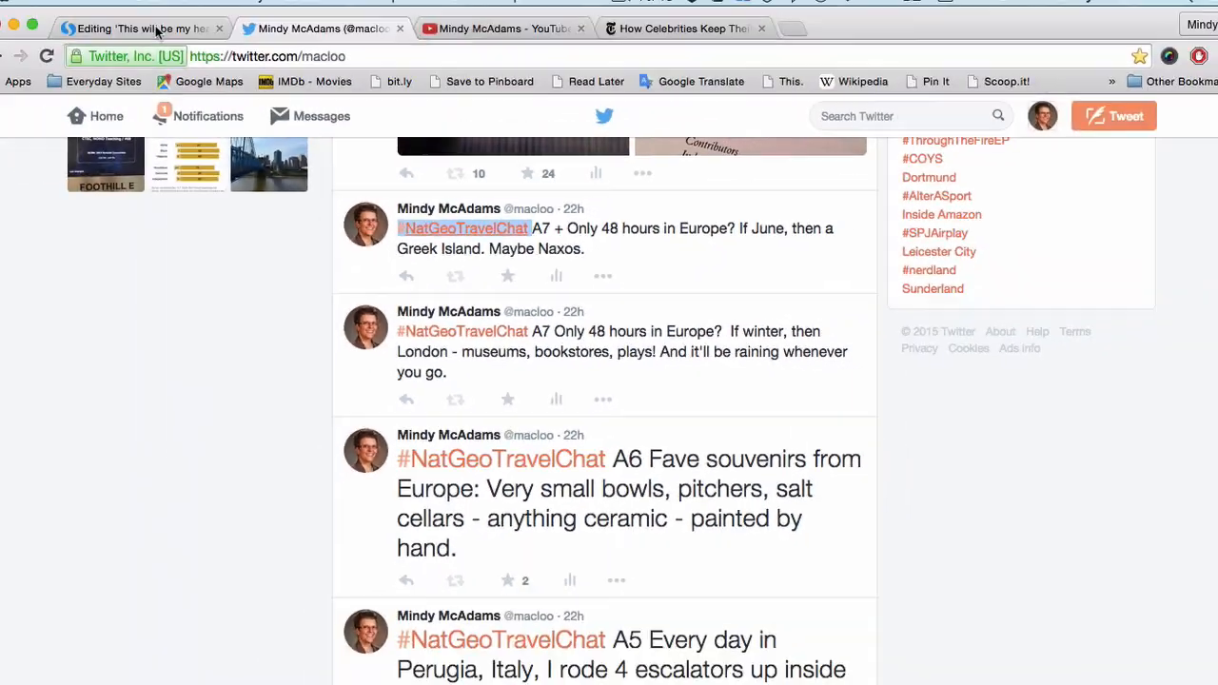
pyautogui.click(143, 28)
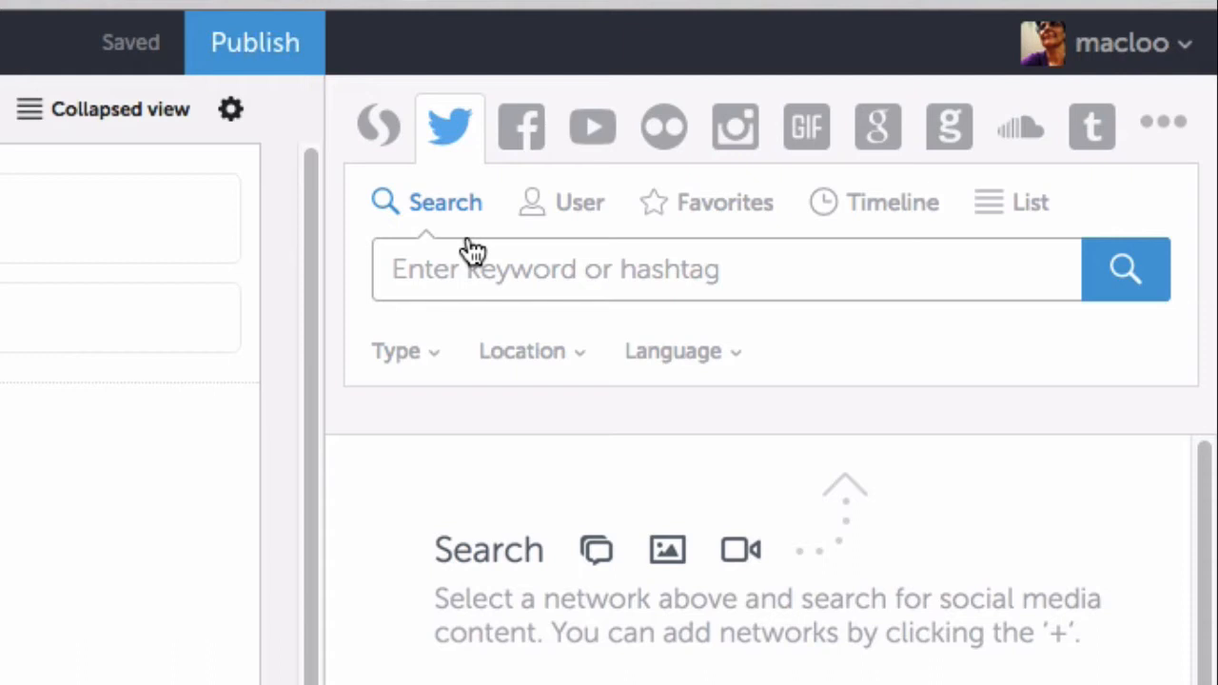
# Paste #NatGeoTravelChat into the Twitter keyword box and run the search.
pyautogui.rightClick(570, 268)
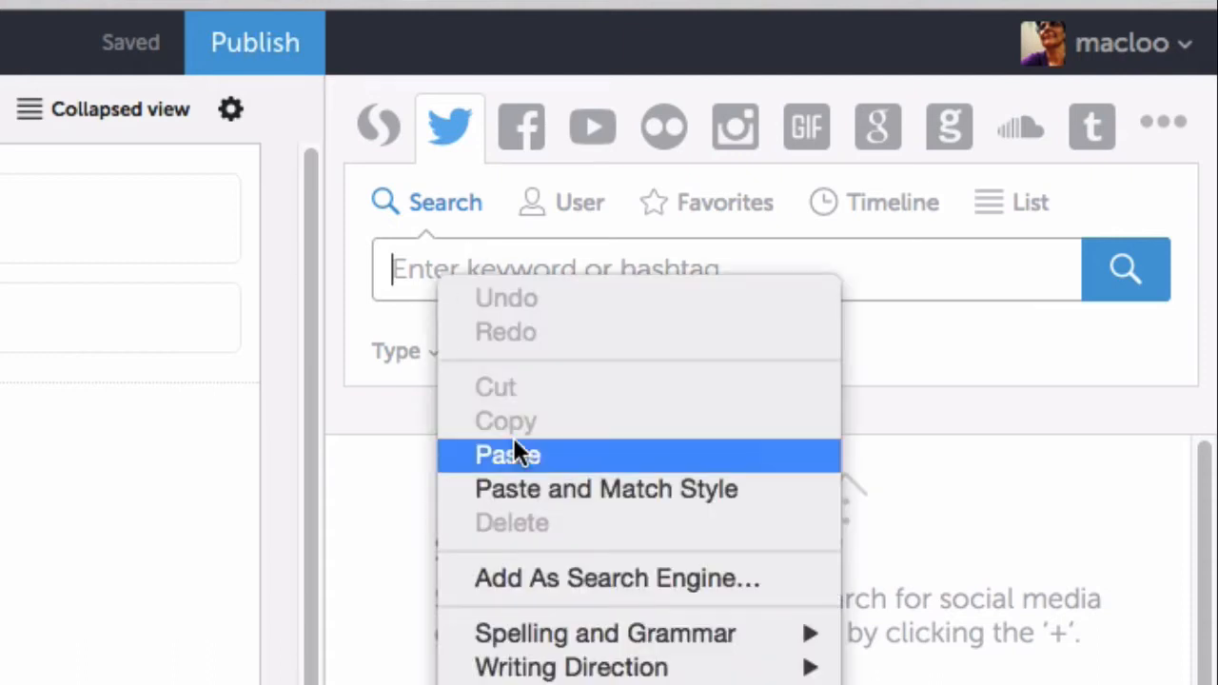
pyautogui.click(507, 455)
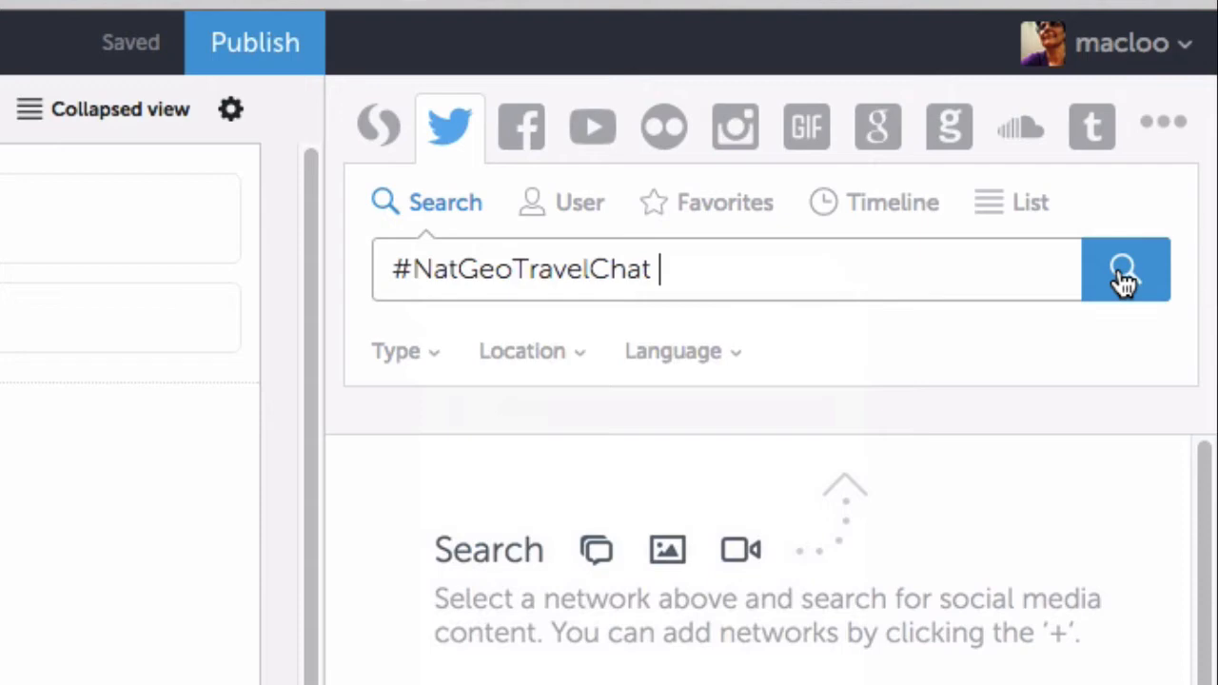
pyautogui.click(1125, 276)
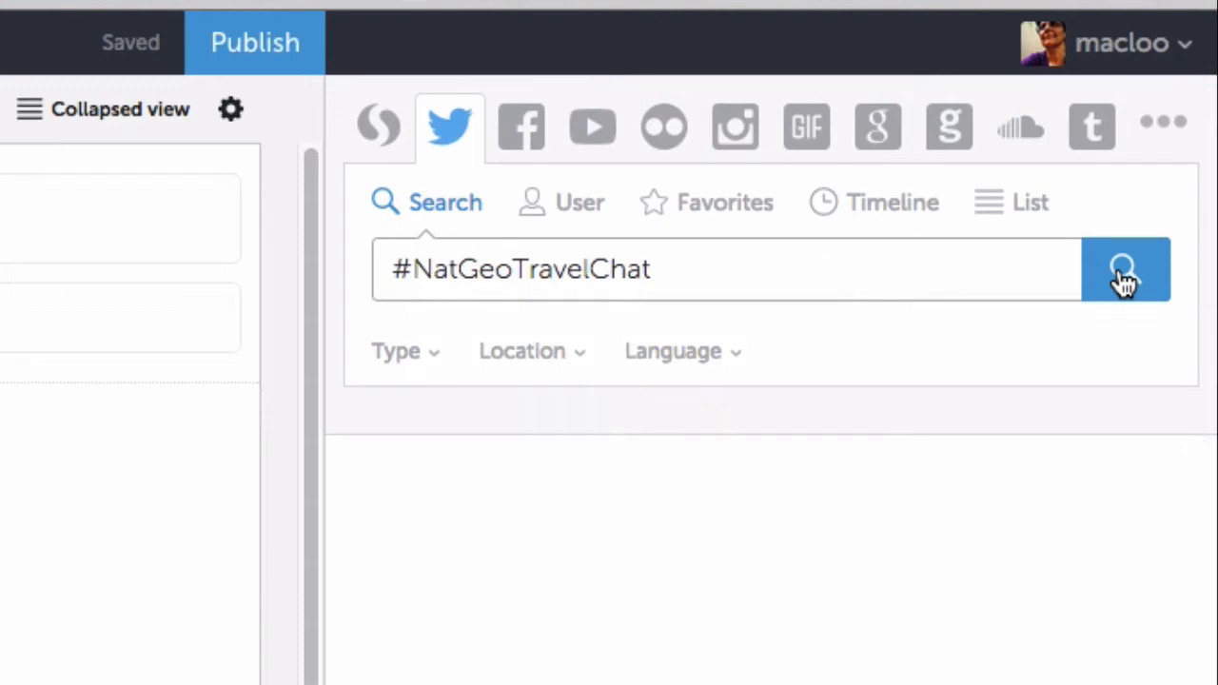
pyautogui.click(1125, 269)
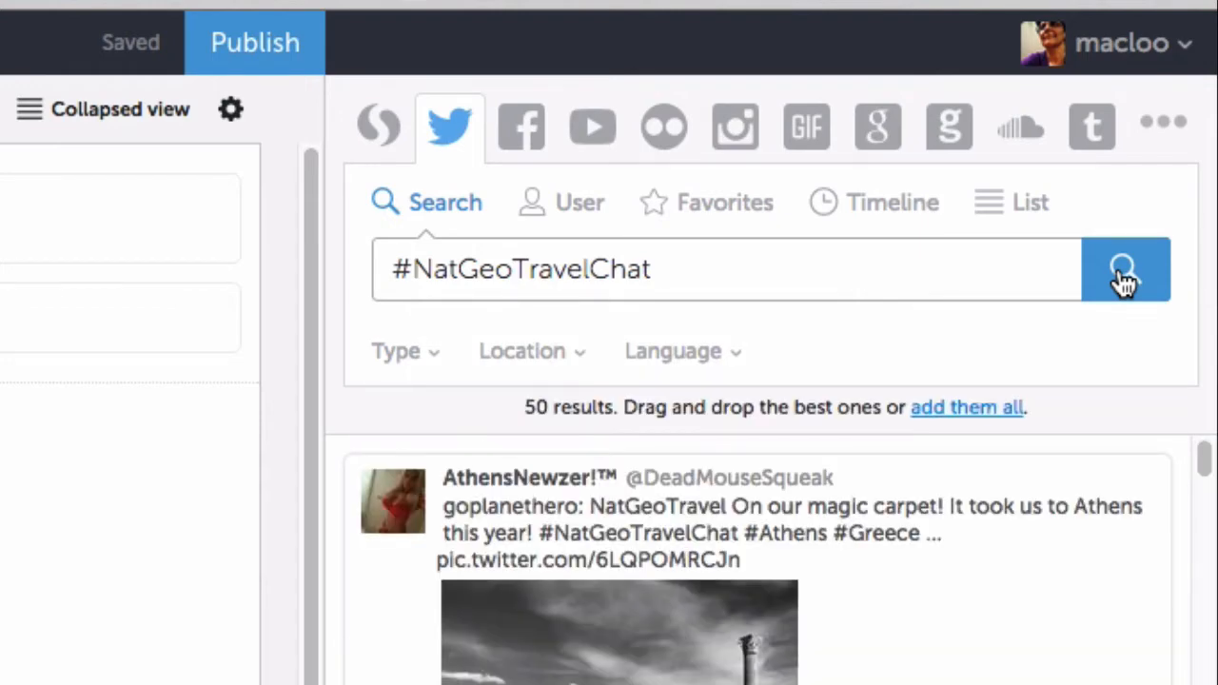
pyautogui.moveTo(850, 488)
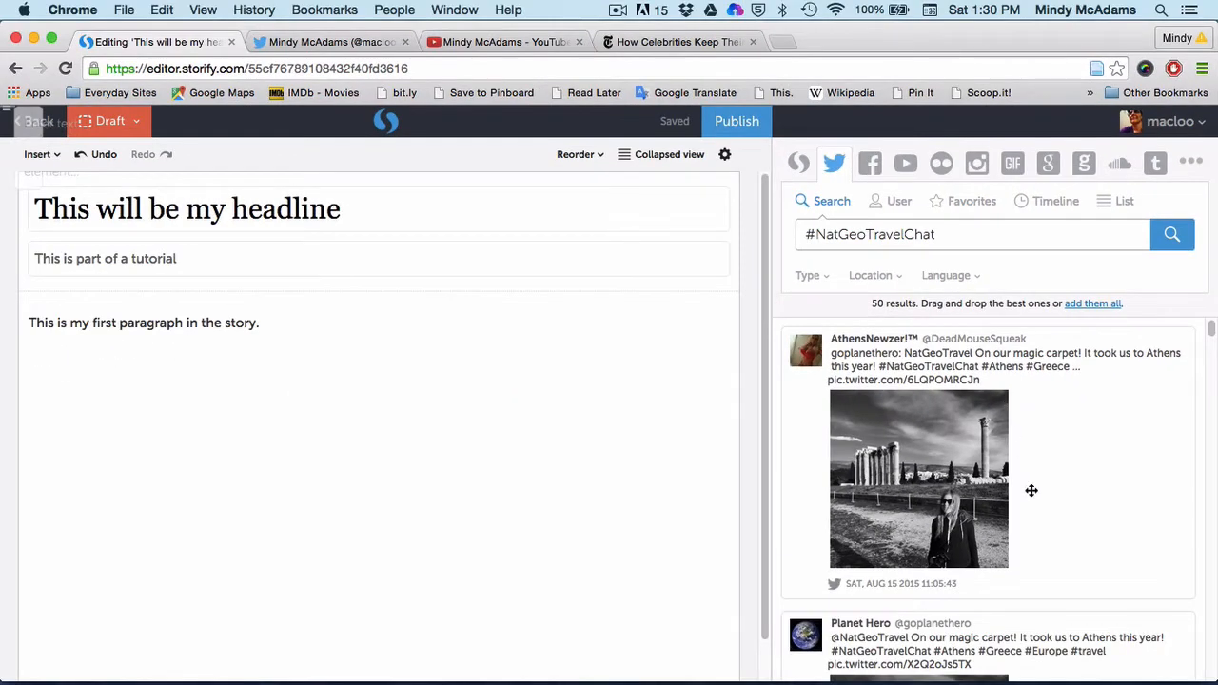
# Scroll the results to add the banana pancake tweet, then select the hashtag search term.
pyautogui.scroll(-3)
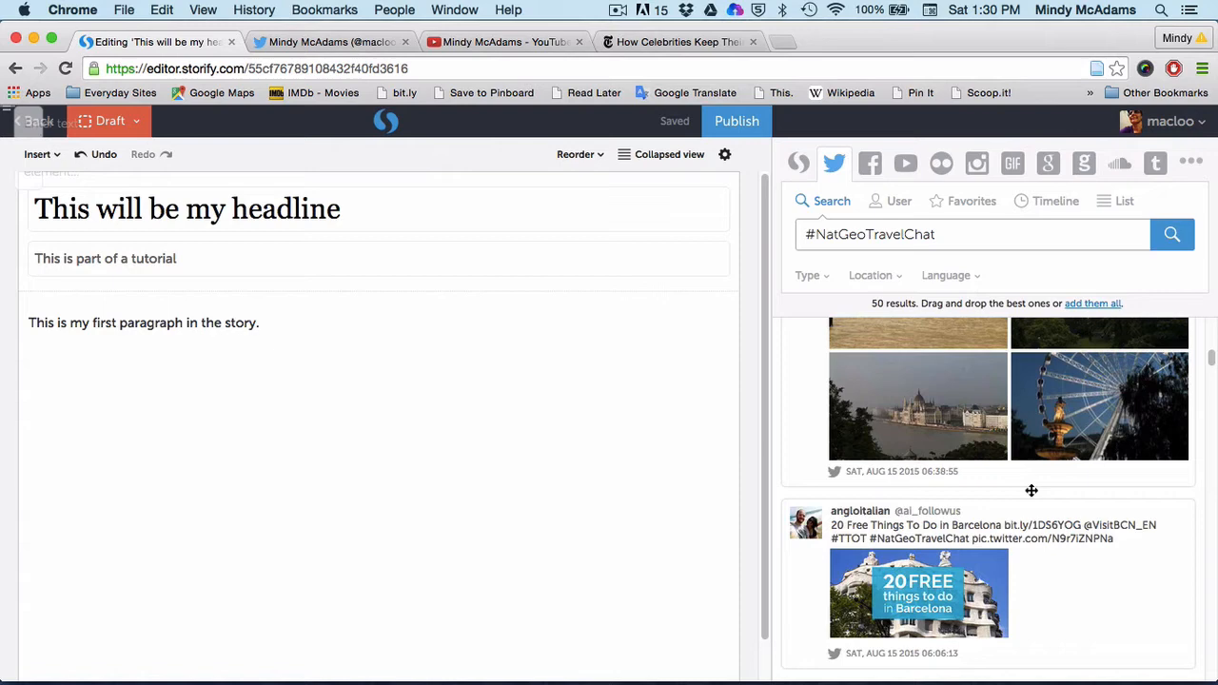
pyautogui.scroll(-3)
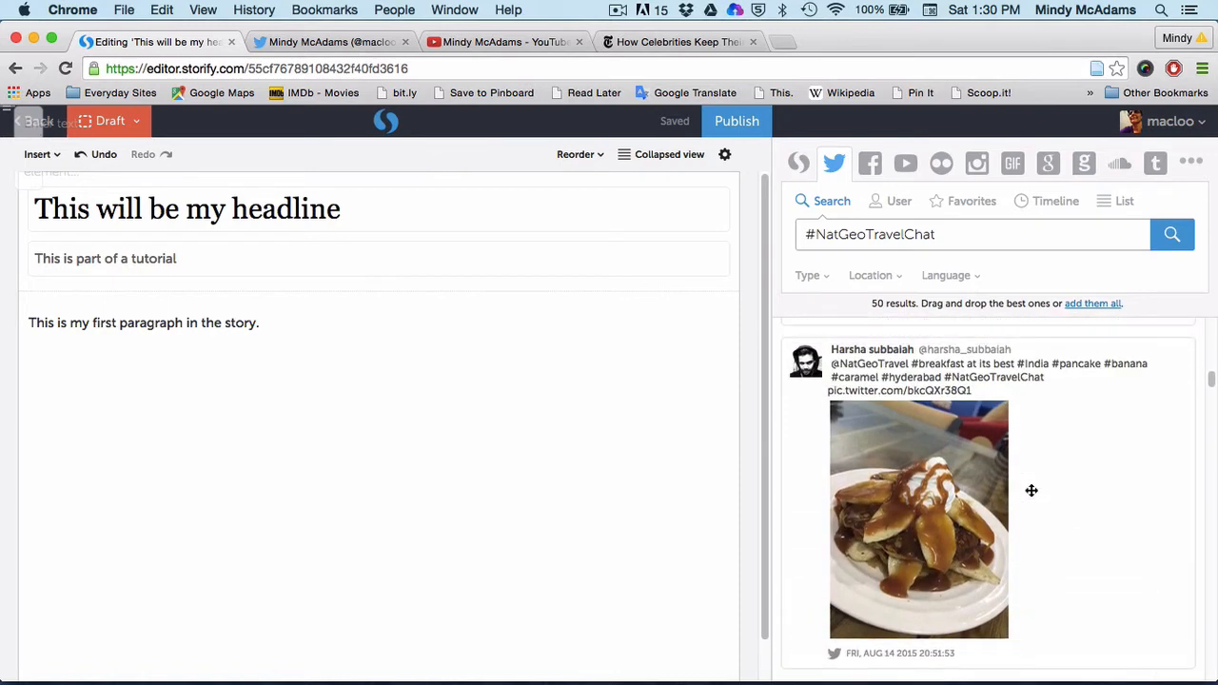
pyautogui.moveTo(911, 378)
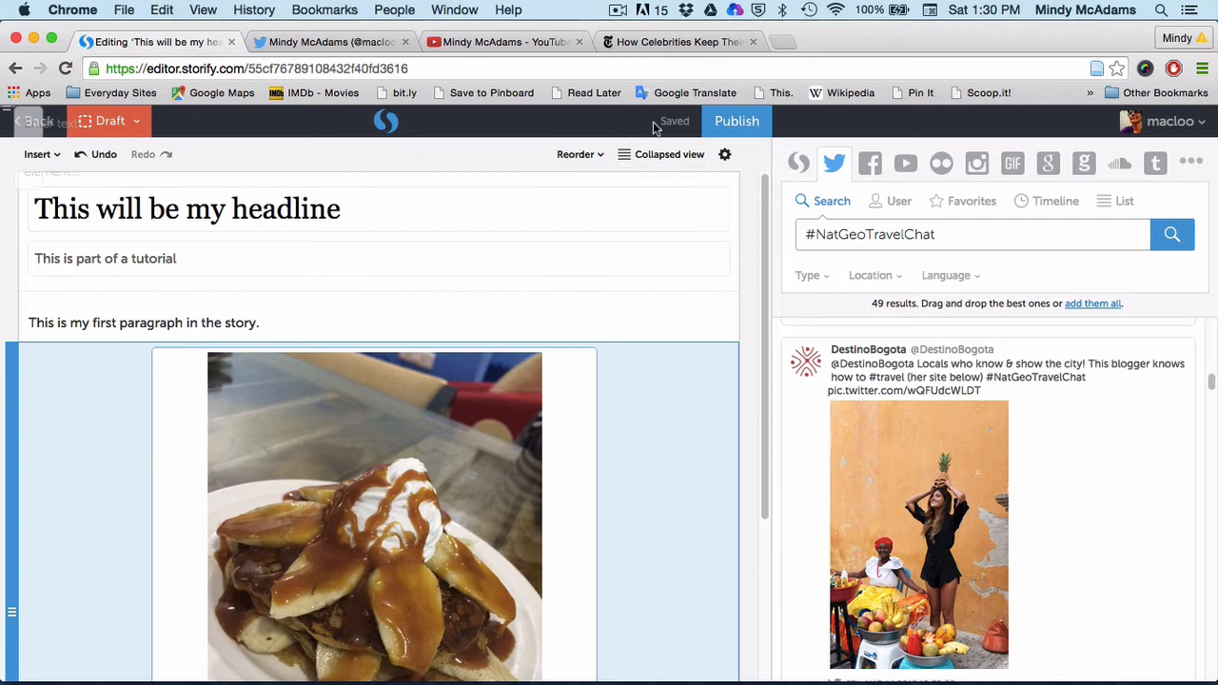
pyautogui.moveTo(684, 133)
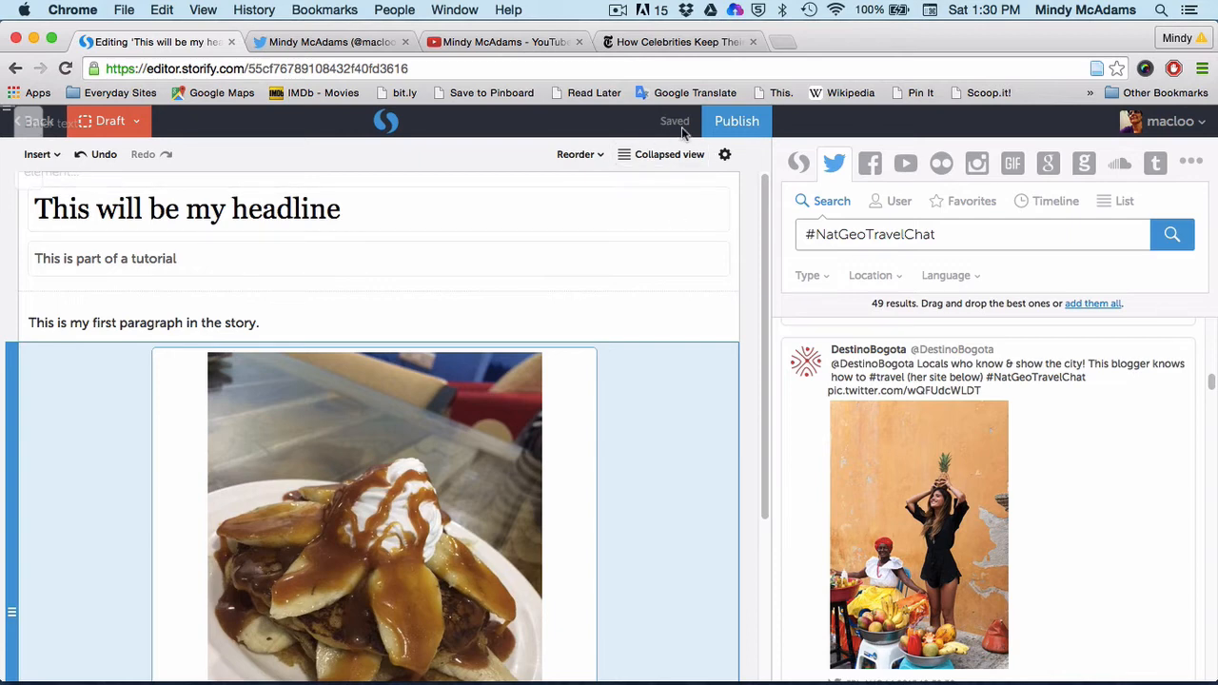
pyautogui.doubleClick(918, 235)
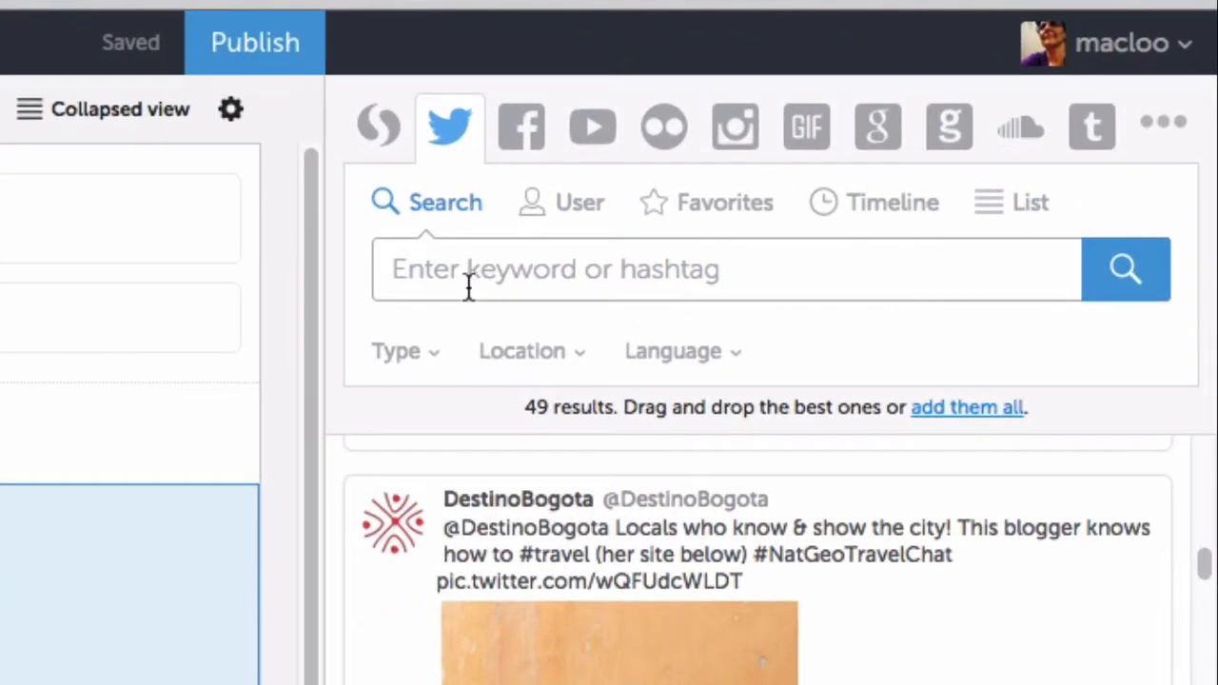
# Check the Location, Type and Language filters, then open the User Favorites view.
pyautogui.click(521, 351)
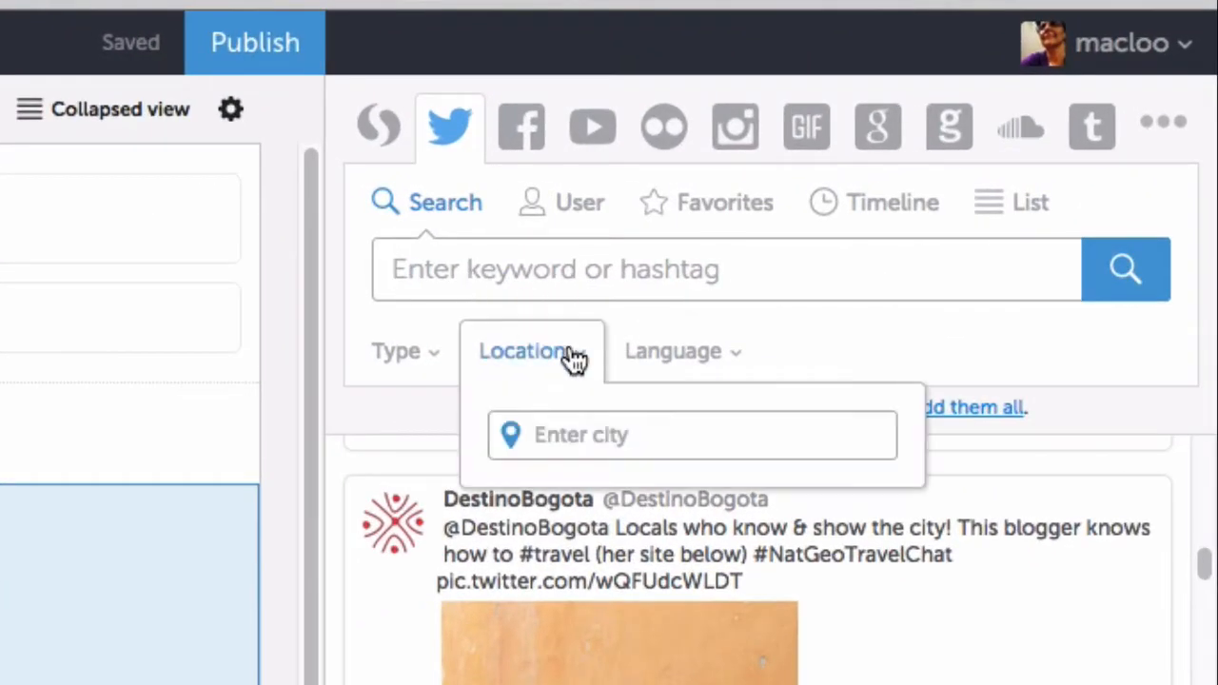
pyautogui.click(397, 351)
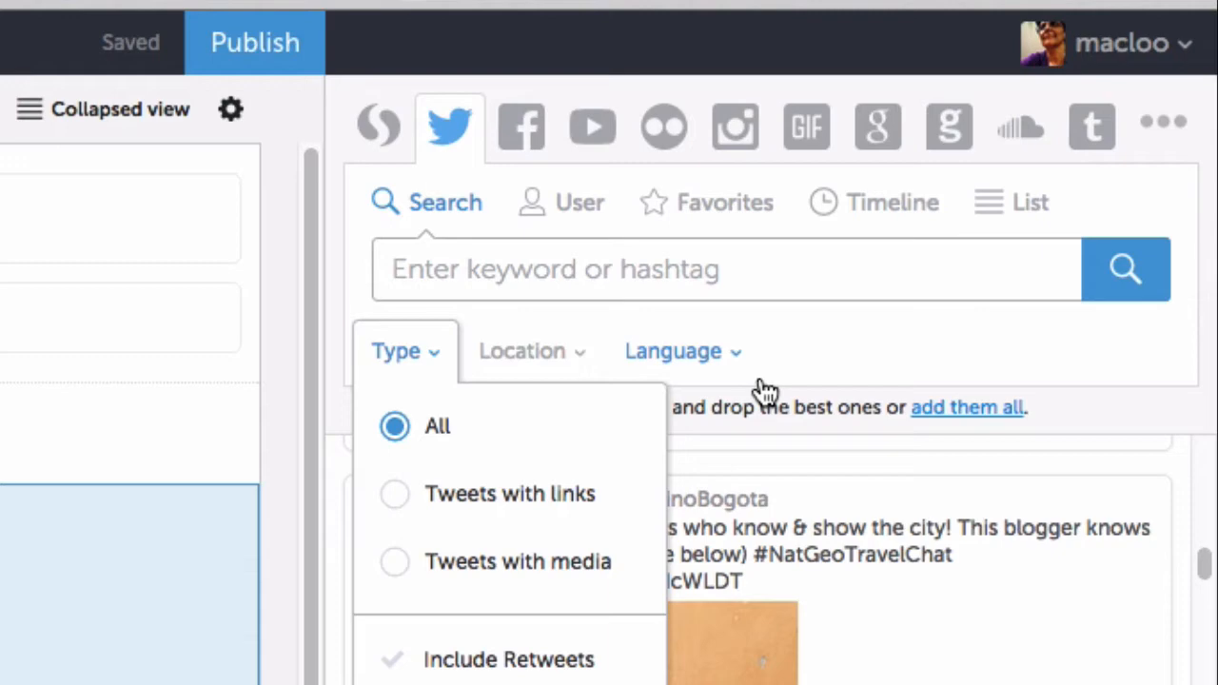
pyautogui.click(672, 351)
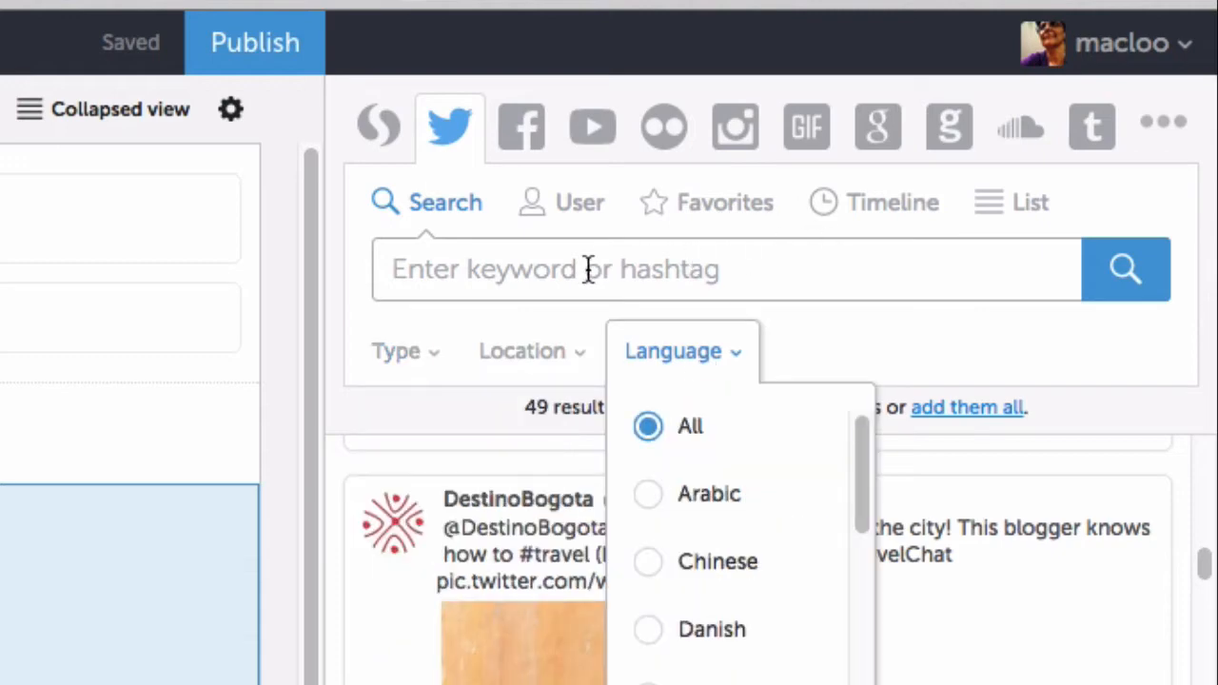
pyautogui.moveTo(449, 138)
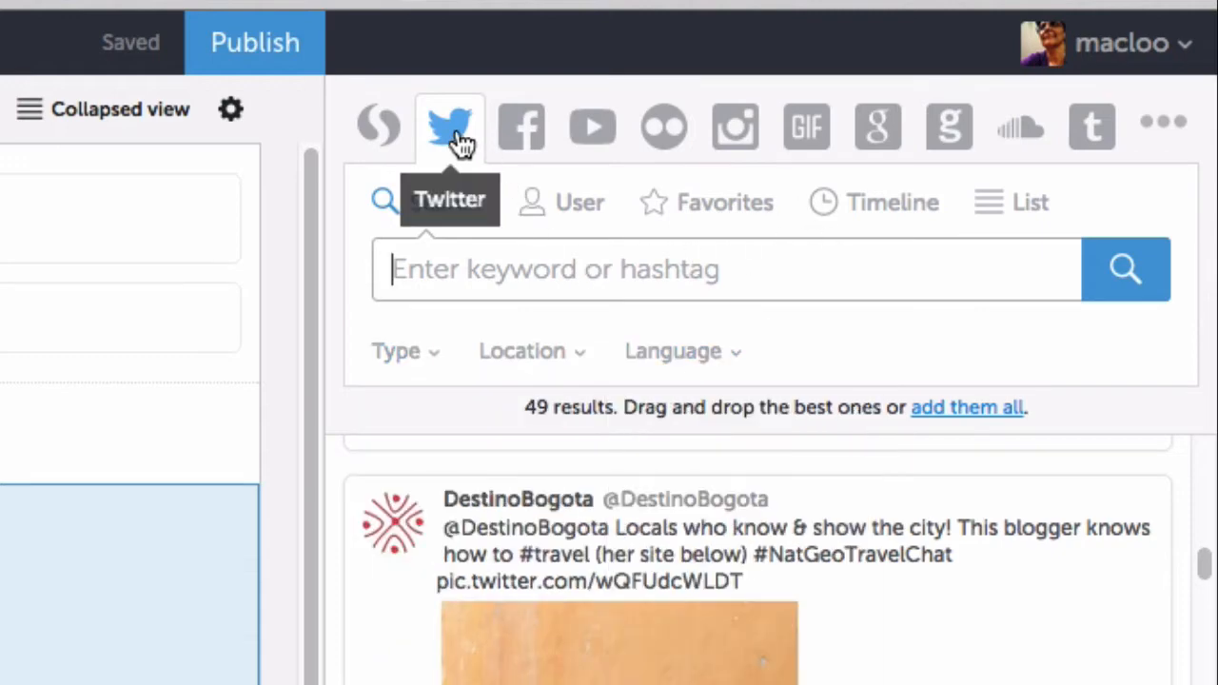
pyautogui.click(582, 202)
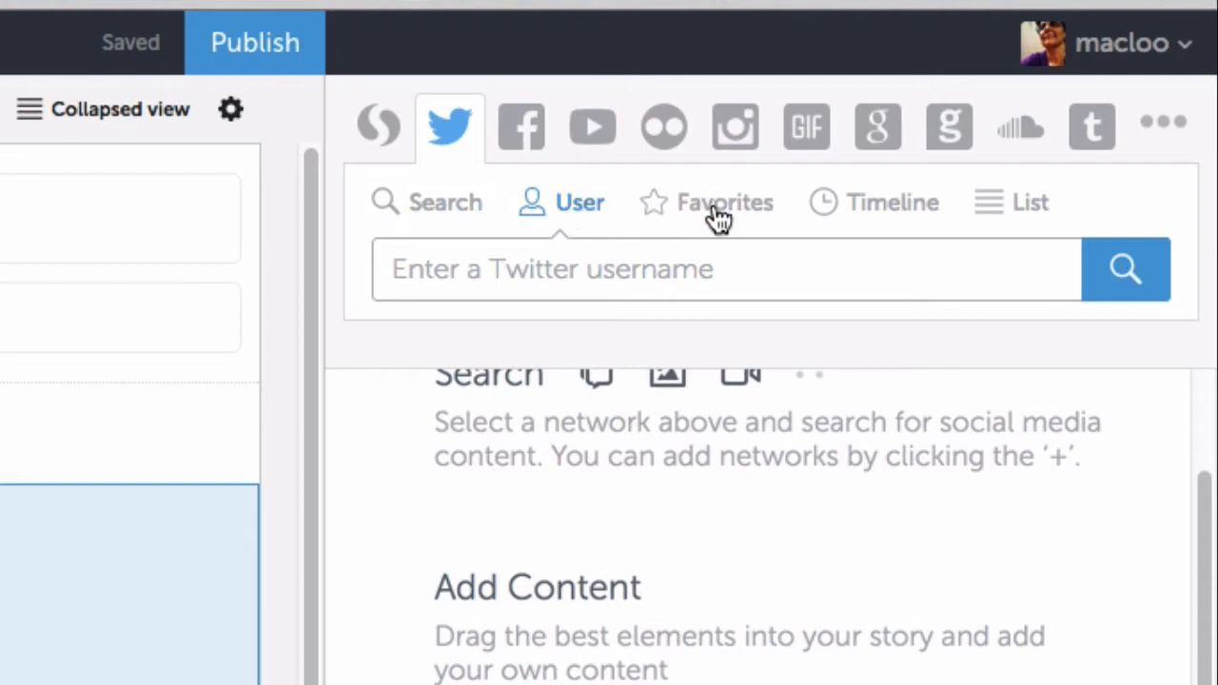
pyautogui.click(725, 202)
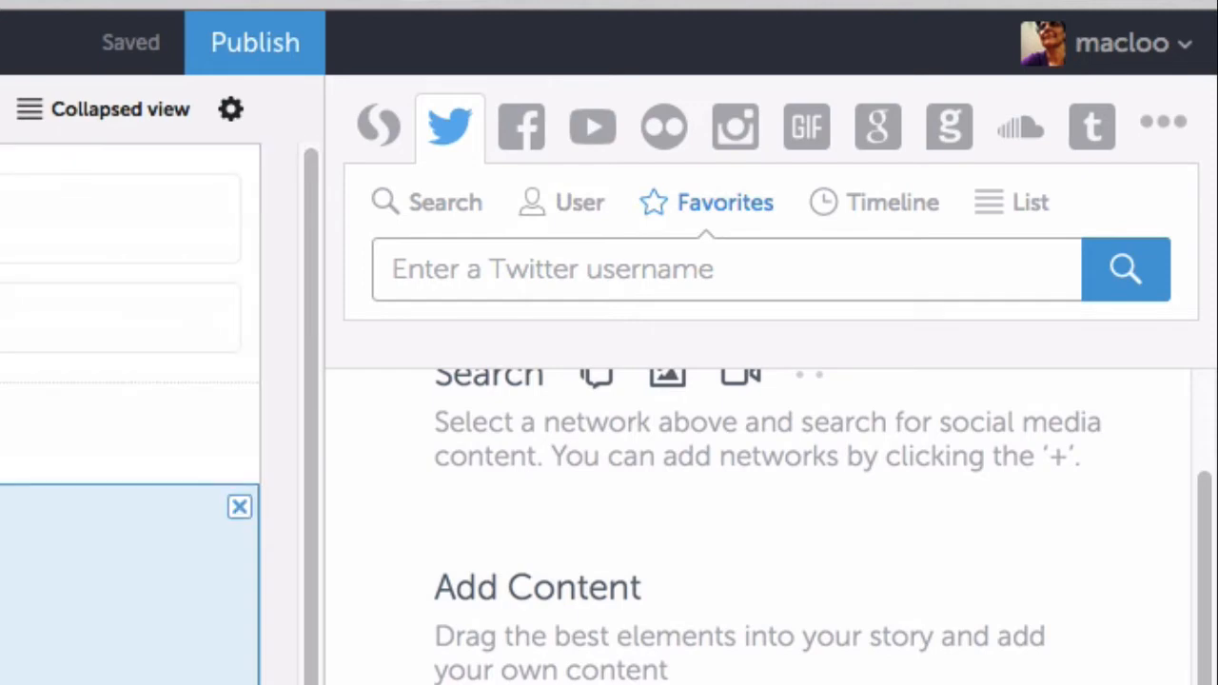
pyautogui.moveTo(238, 511)
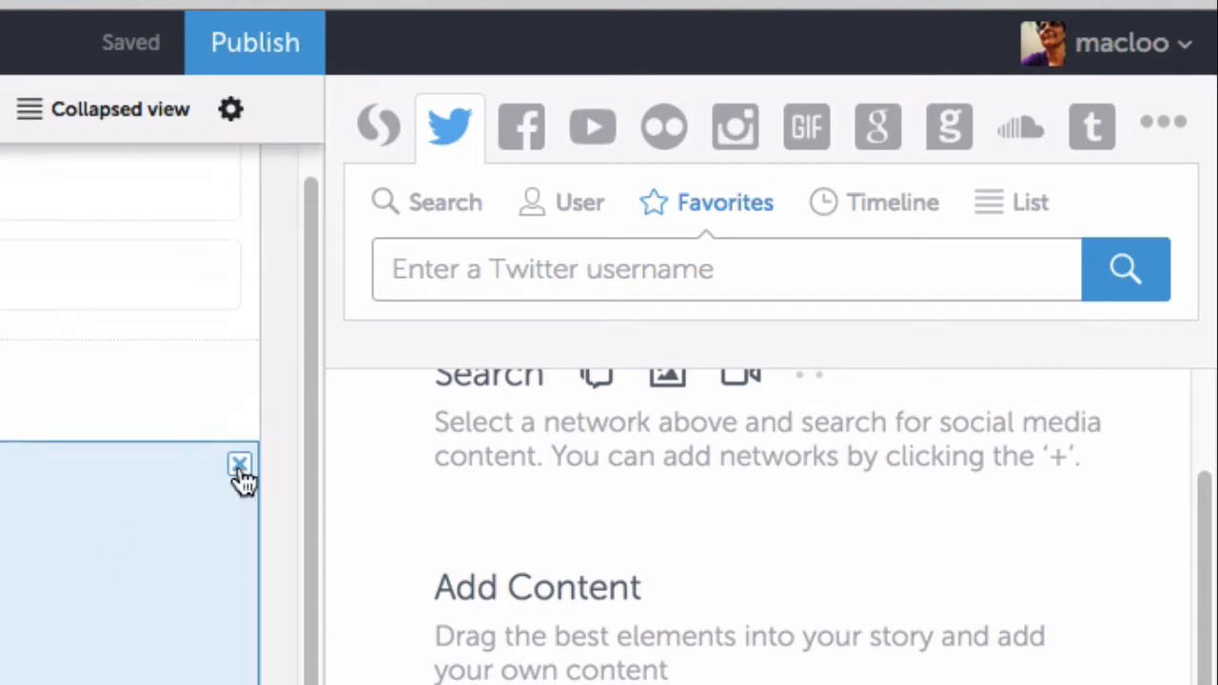
# Remove the empty story block and switch the content source to YouTube.
pyautogui.click(239, 461)
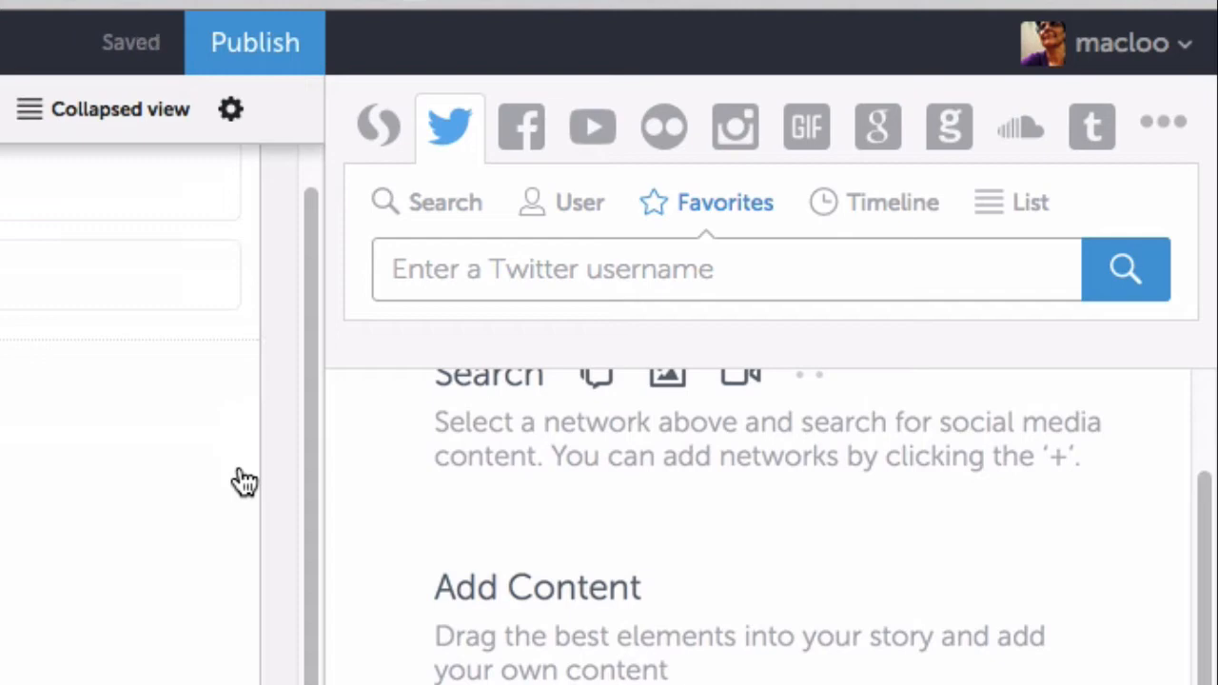
pyautogui.moveTo(521, 127)
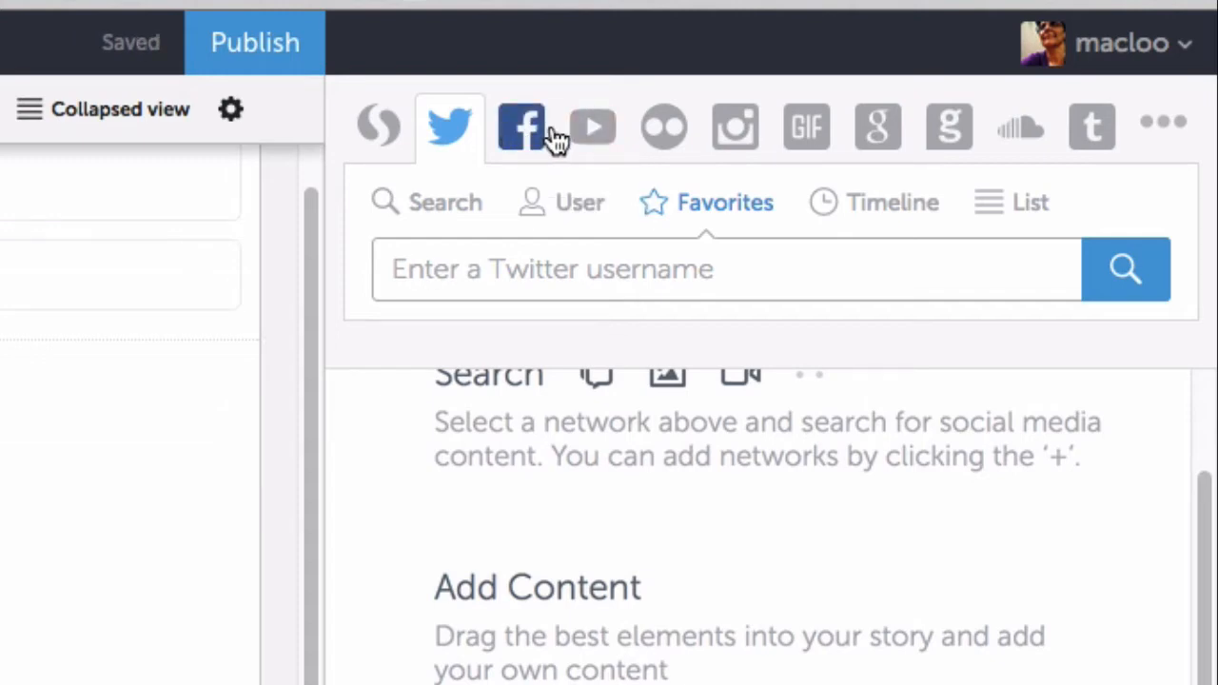
pyautogui.moveTo(592, 133)
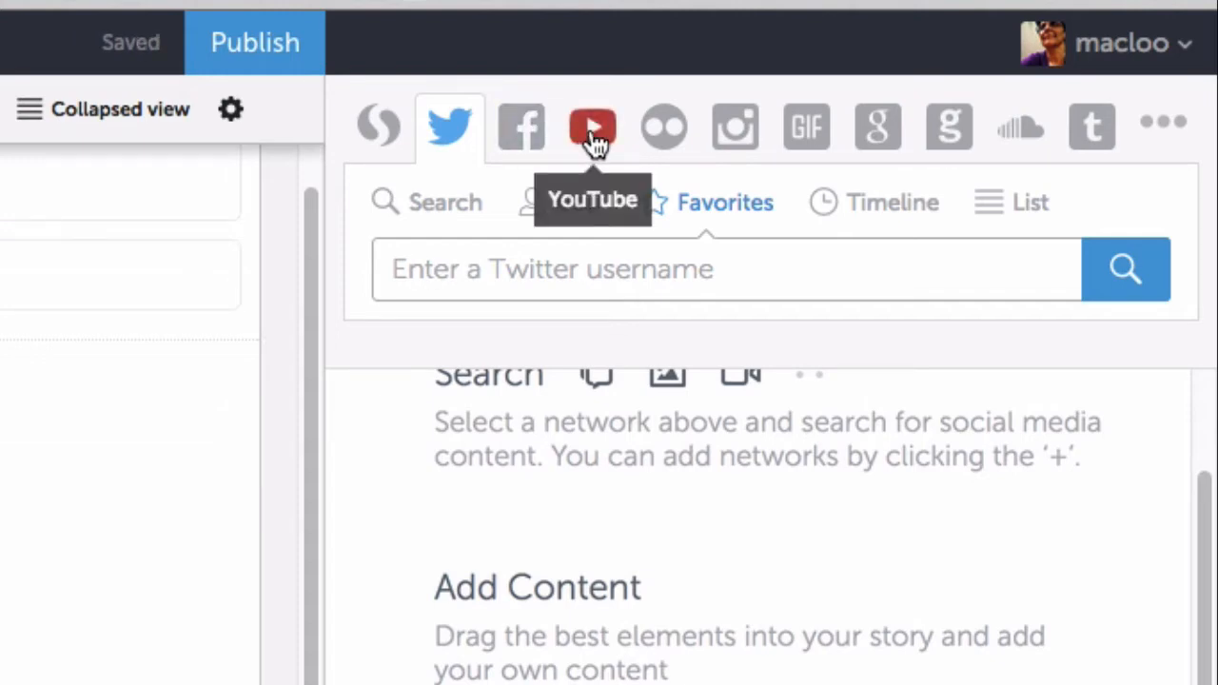
pyautogui.click(592, 126)
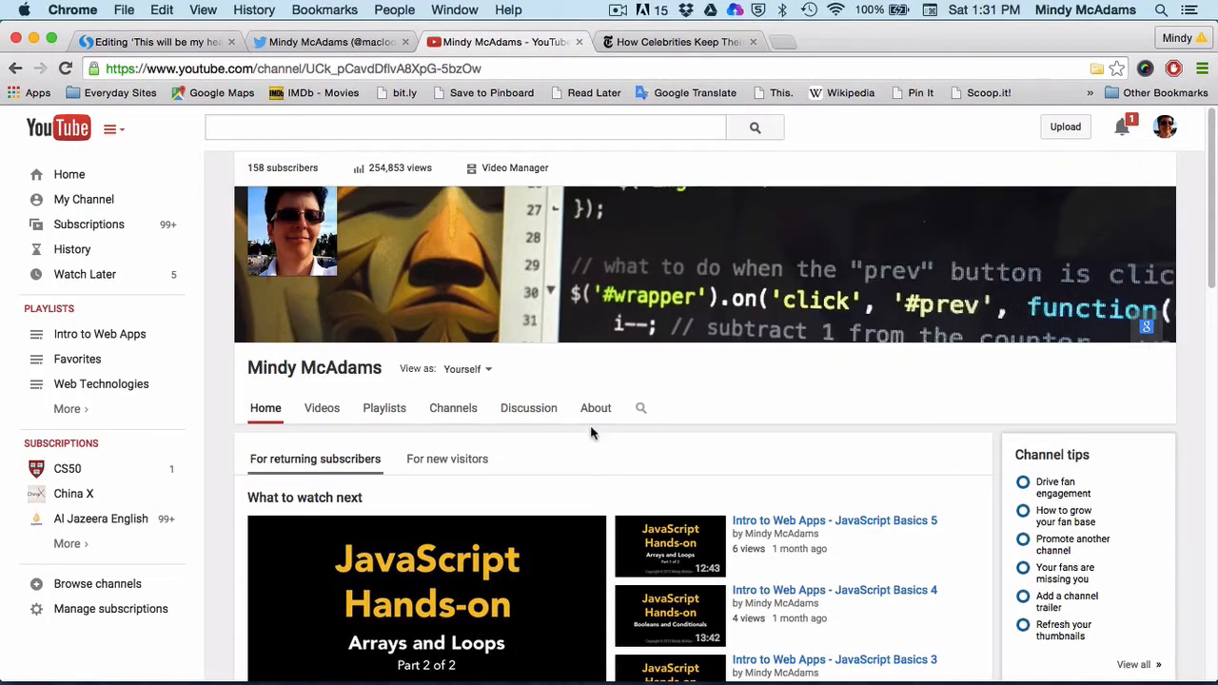
# Open and pause 'Intro to Web Apps - JavaScript Basics 6', then select its title to copy.
pyautogui.scroll(-3)
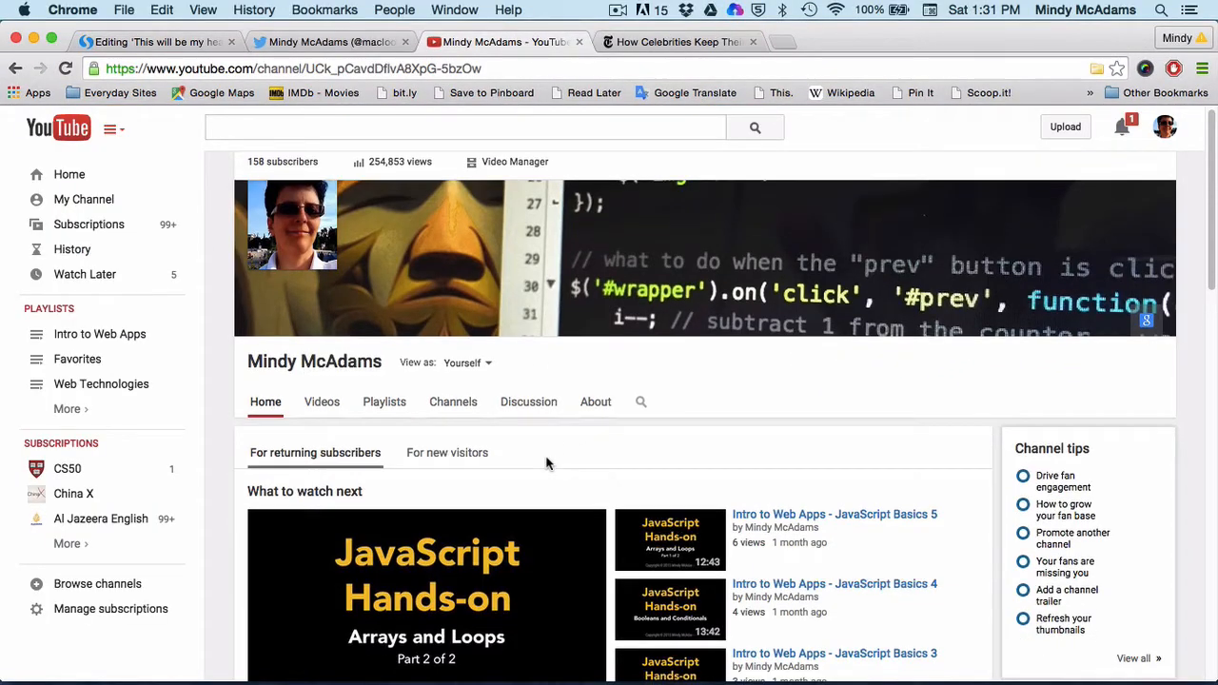
pyautogui.click(426, 595)
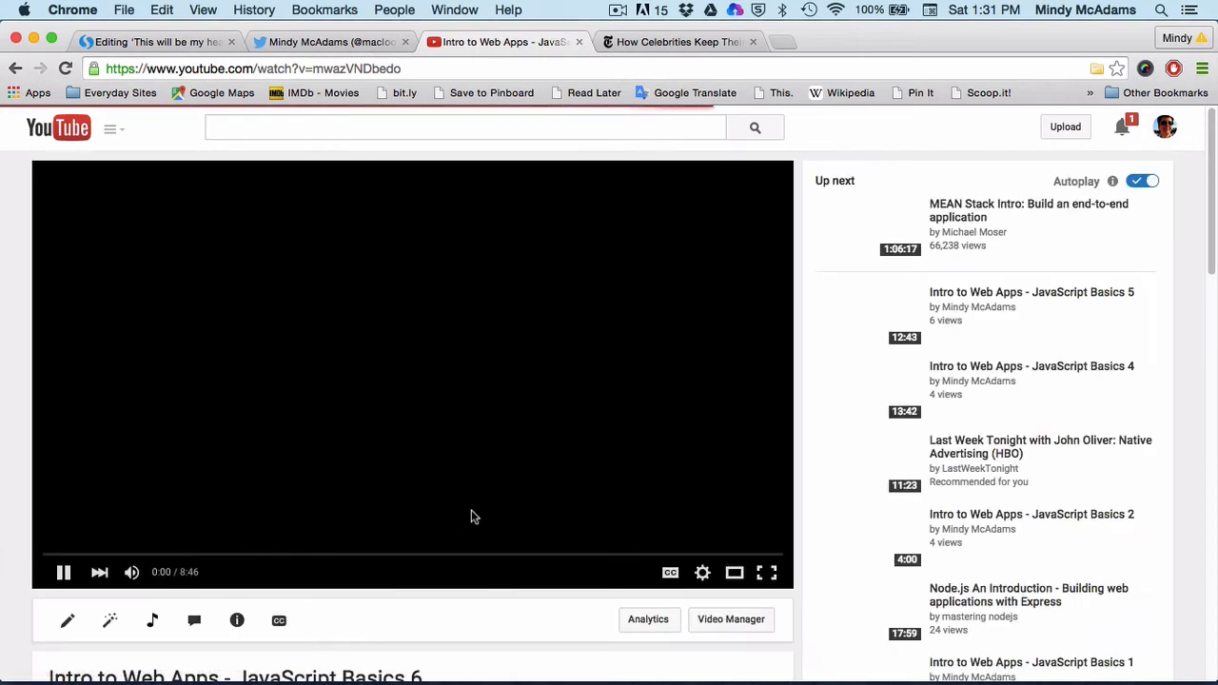
pyautogui.click(64, 572)
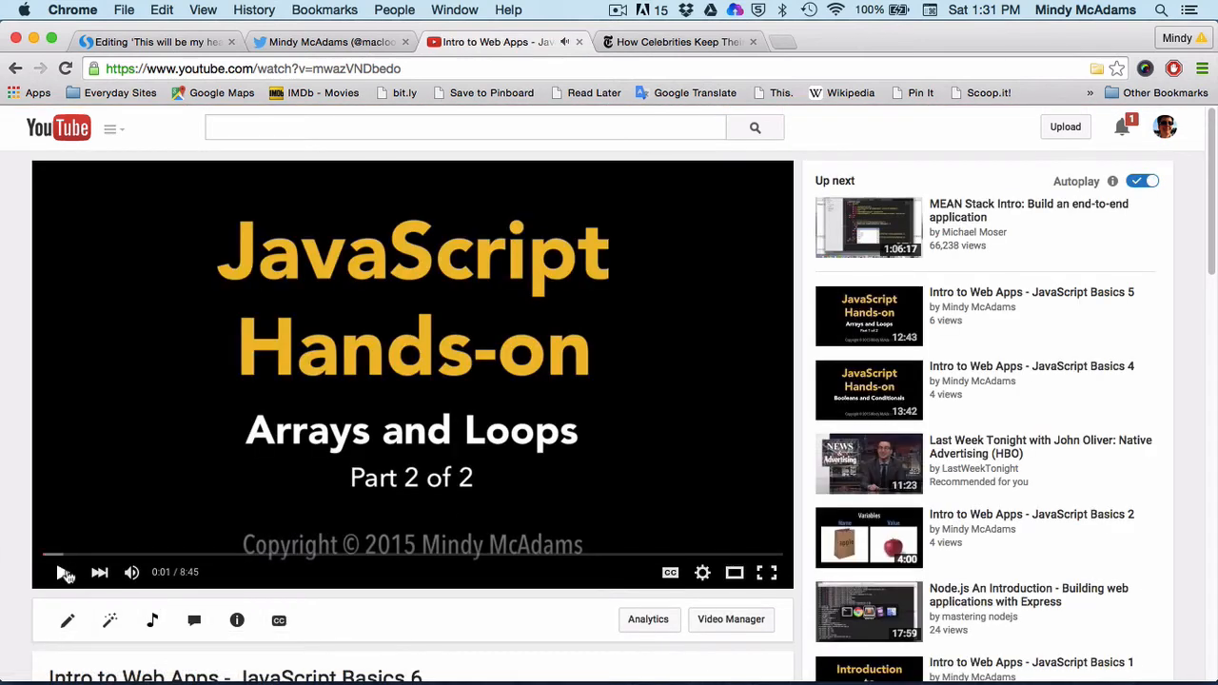
pyautogui.scroll(-3)
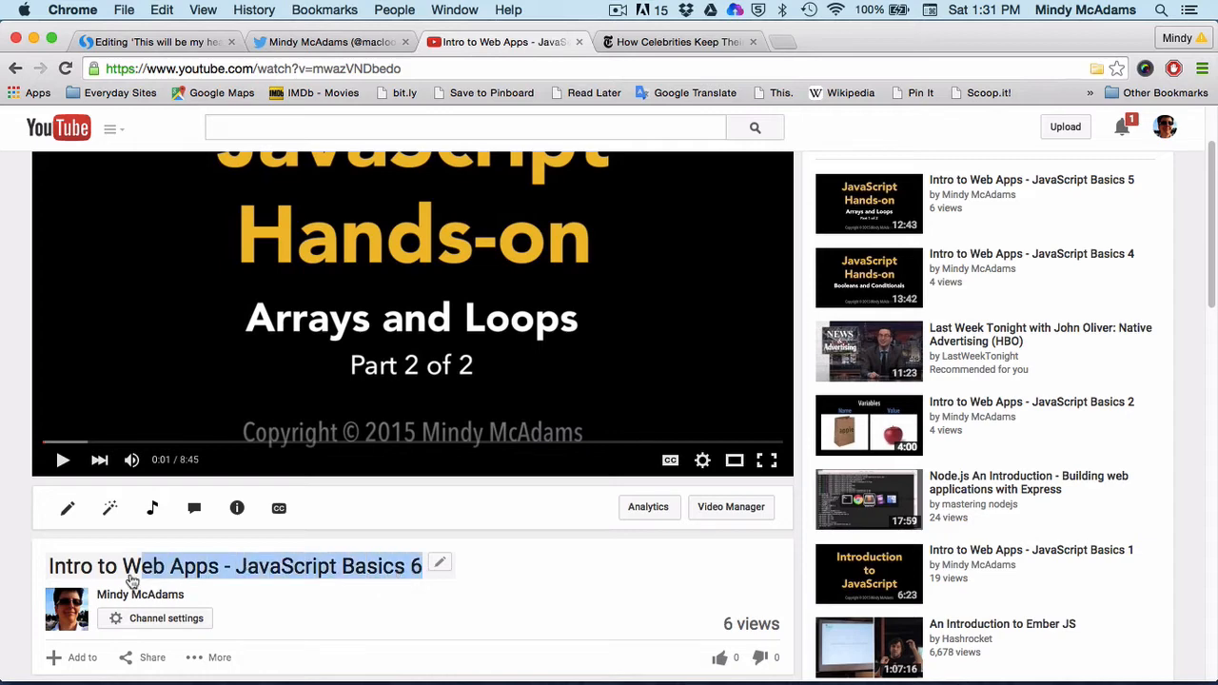
pyautogui.click(438, 563)
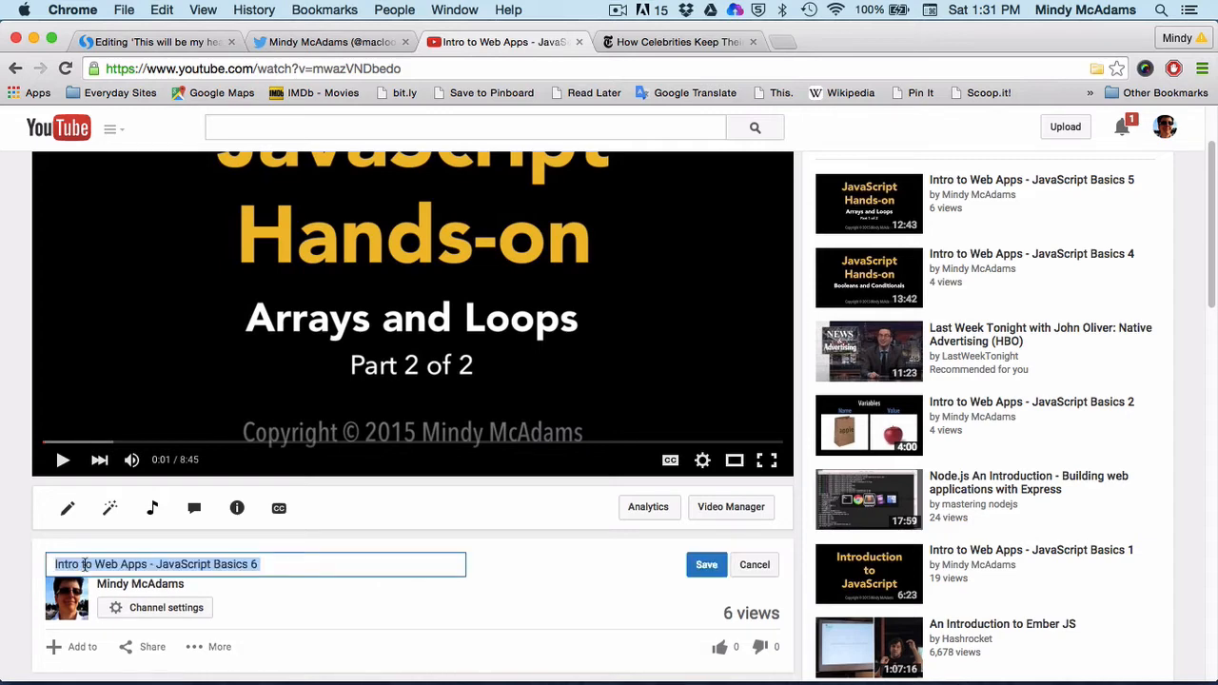
pyautogui.rightClick(157, 565)
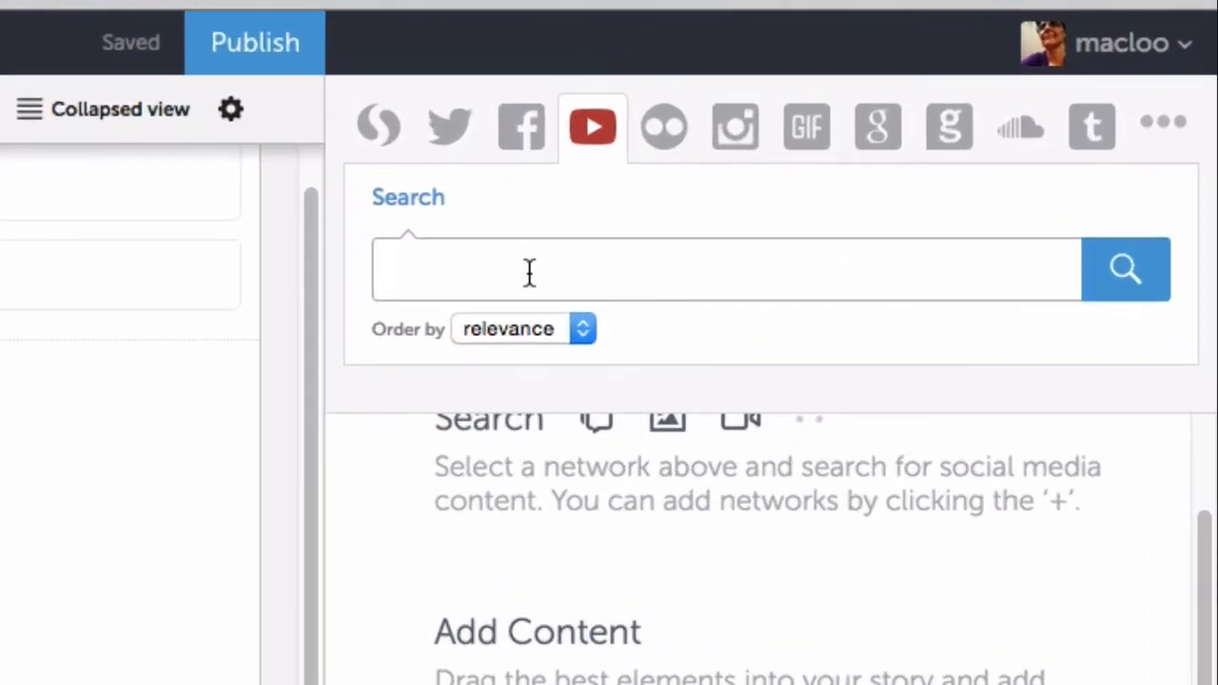
# Search YouTube in Storify for 'Intro to Web Apps - JavaScript Basics 6' and browse the results.
pyautogui.write('Intro to Web Apps - JavaScript Basics 6')
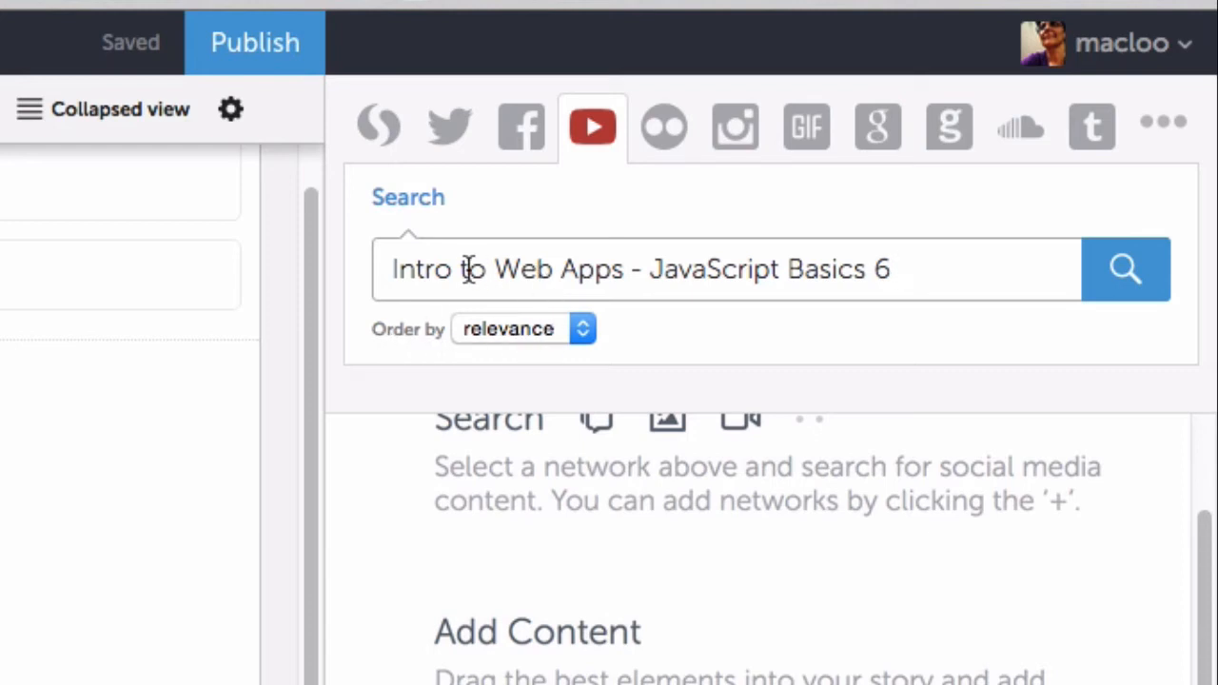
pyautogui.moveTo(920, 317)
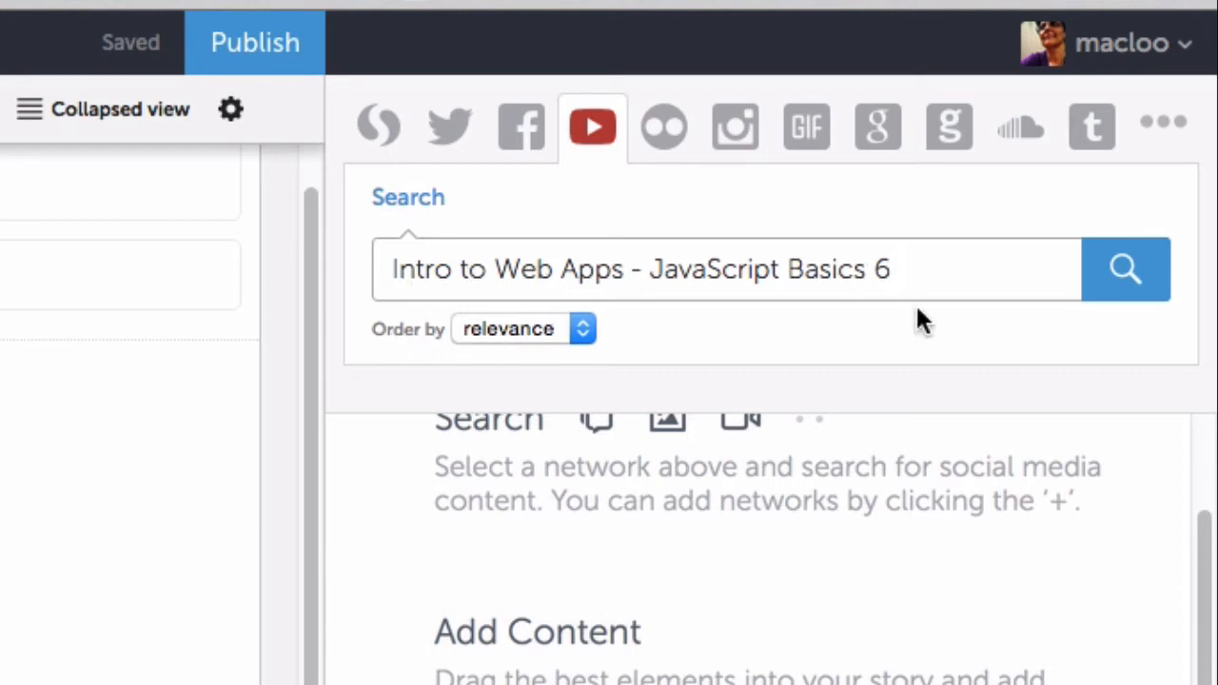
pyautogui.click(1124, 269)
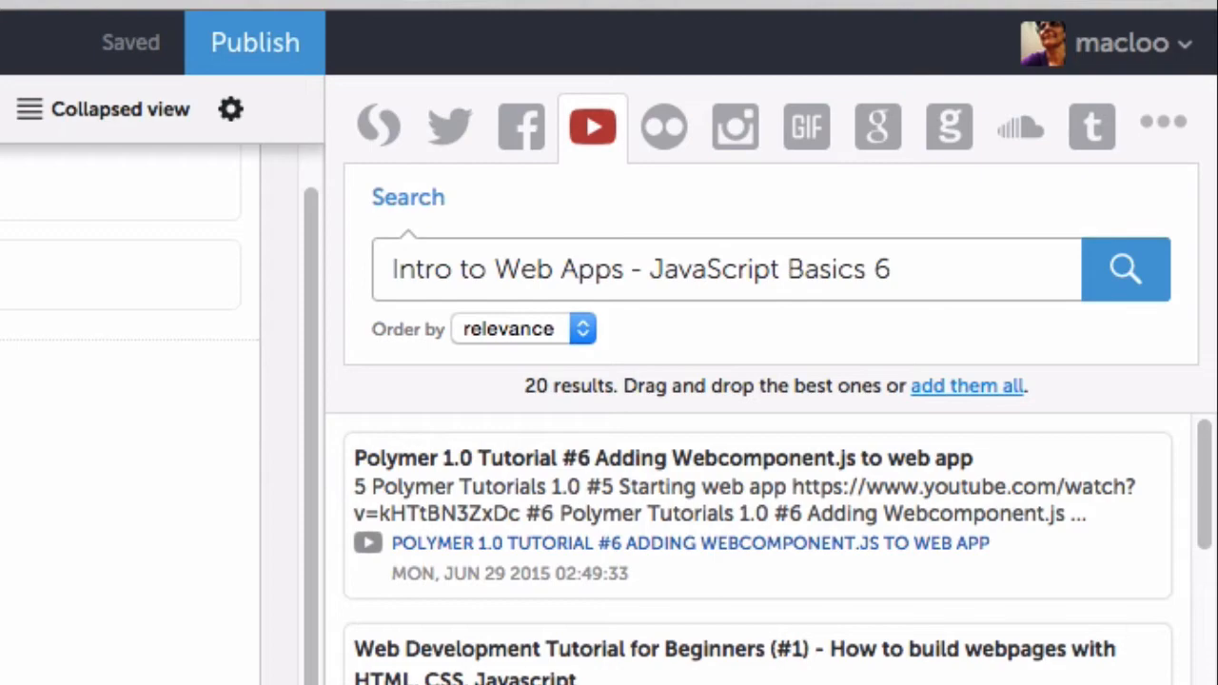
pyautogui.scroll(-3)
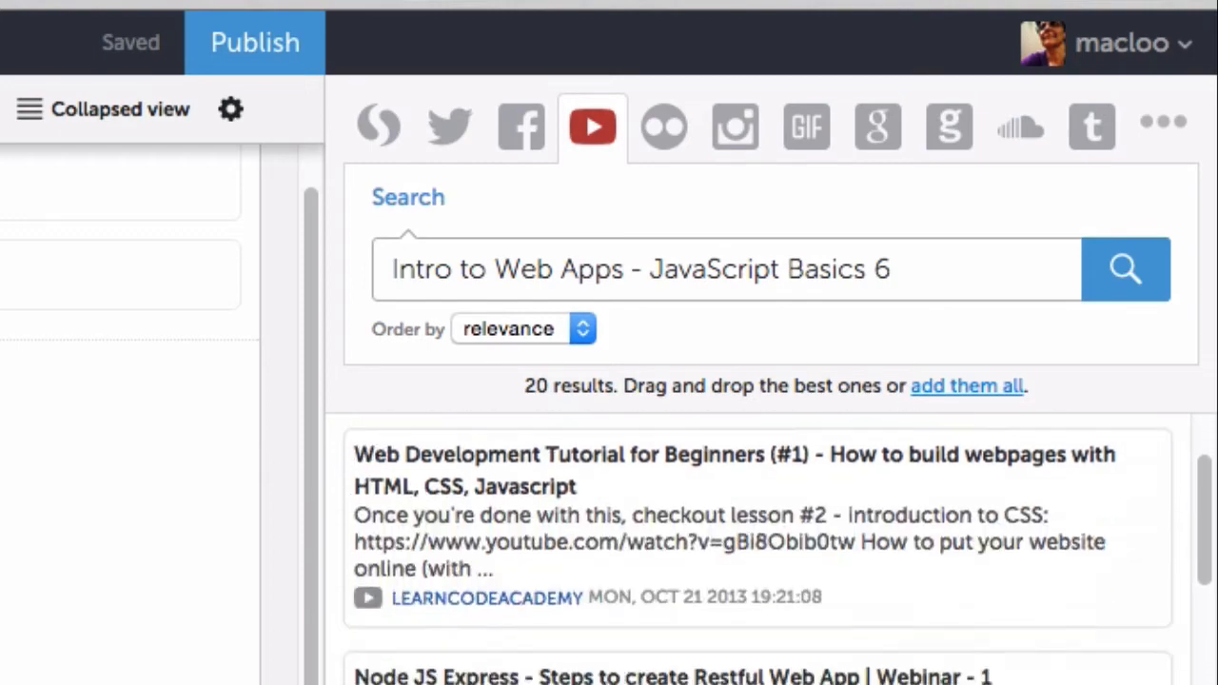
pyautogui.scroll(-3)
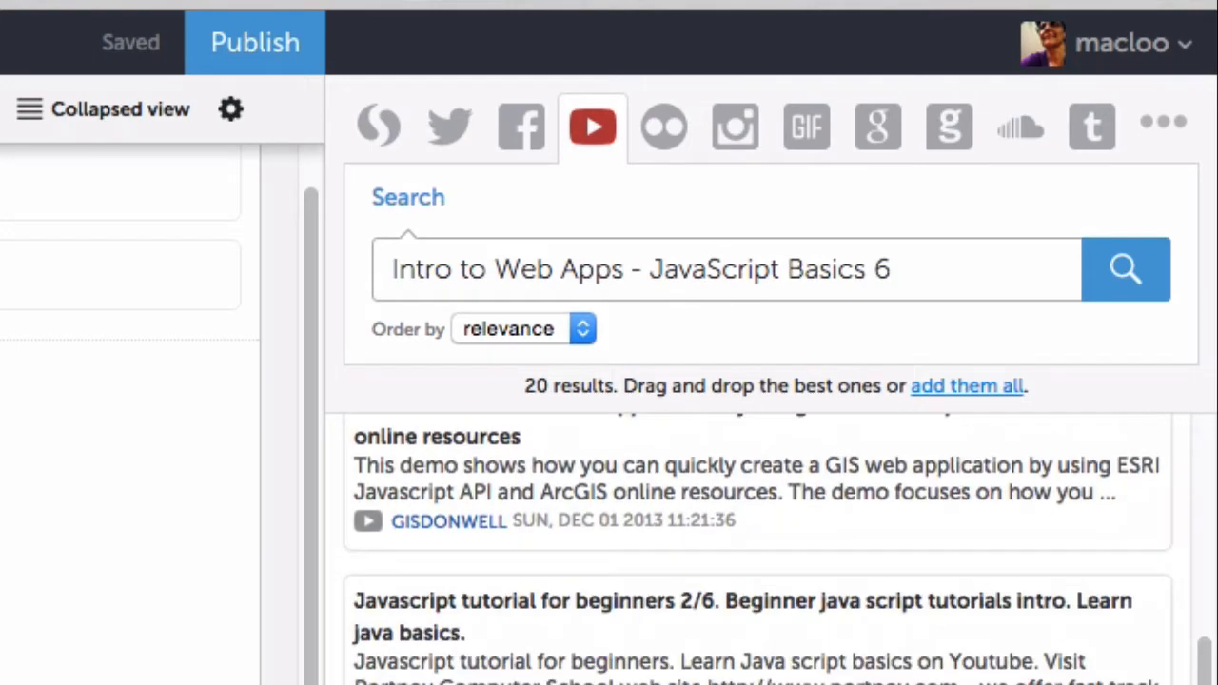
# Order the YouTube results by title and scroll through the nine remaining videos.
pyautogui.click(521, 328)
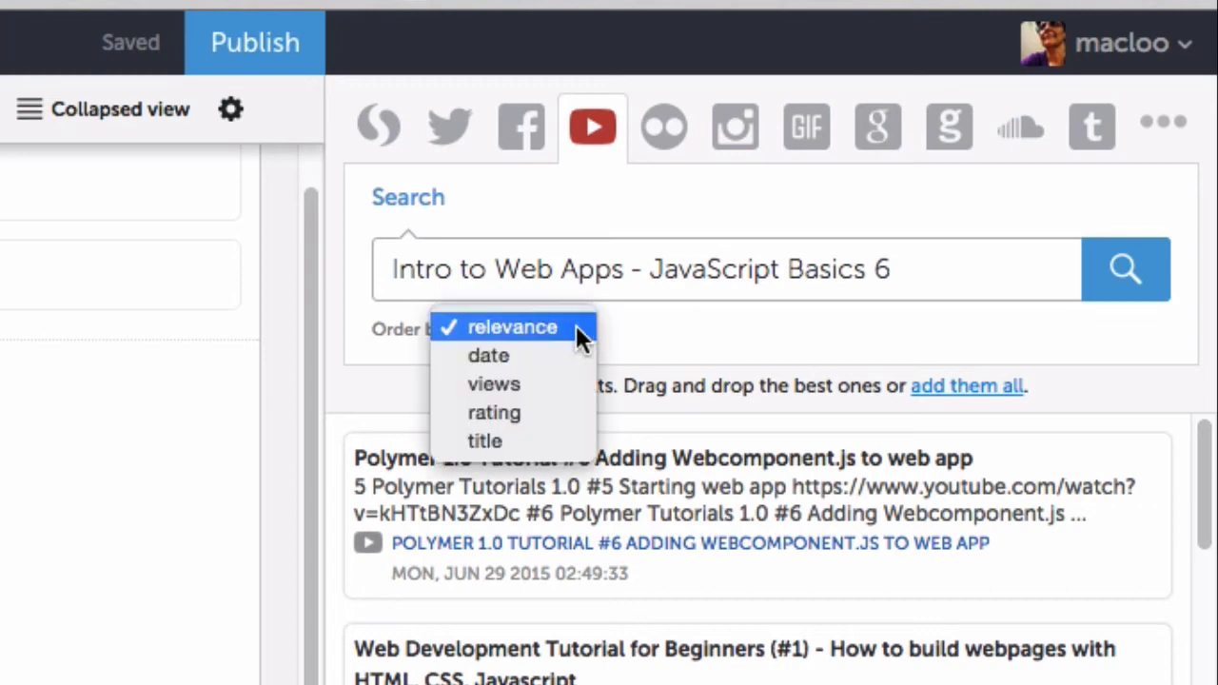
pyautogui.click(484, 441)
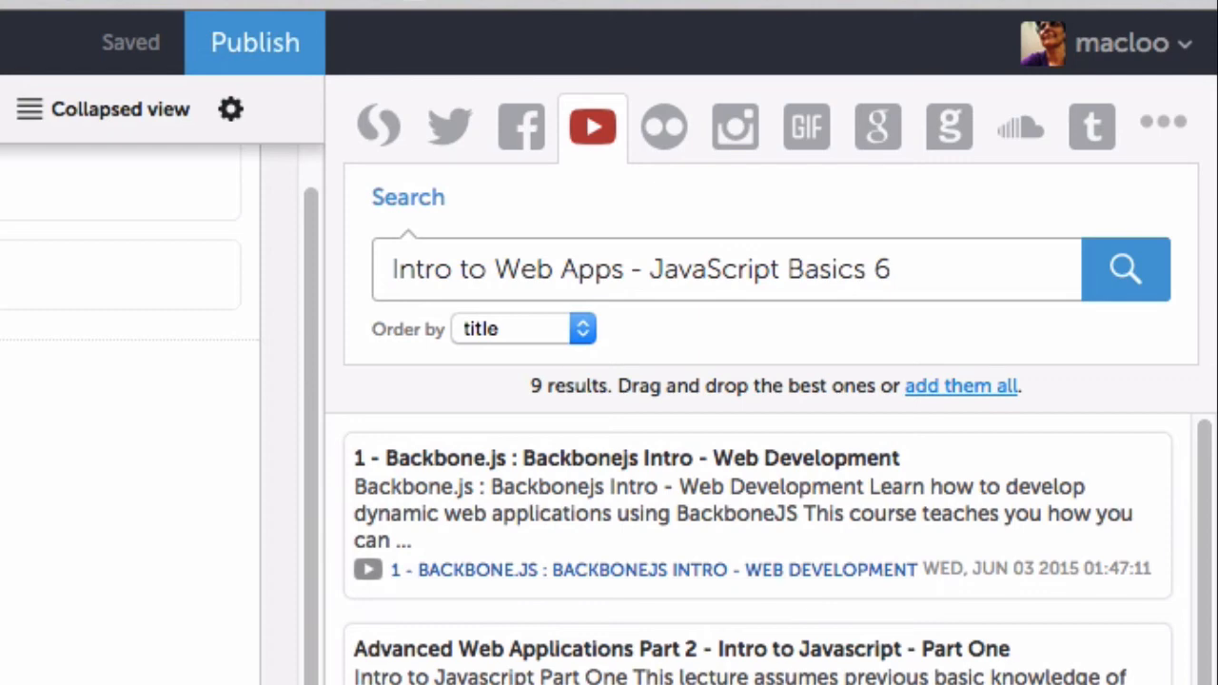
pyautogui.scroll(-3)
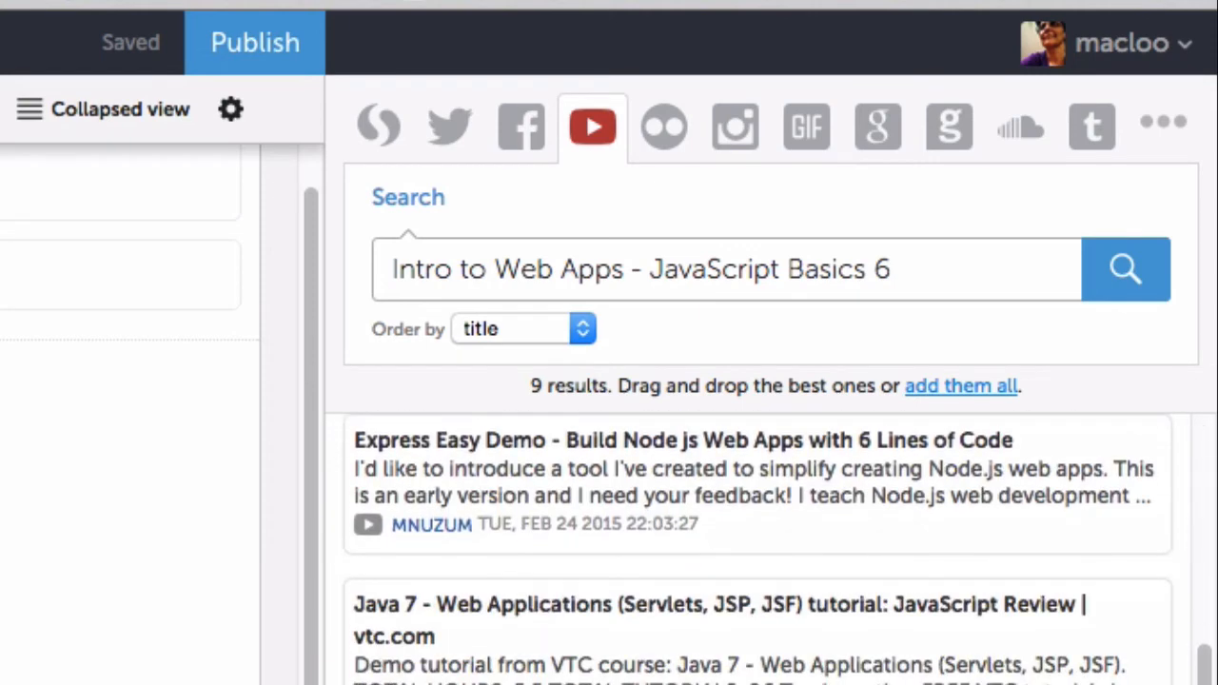
pyautogui.scroll(-3)
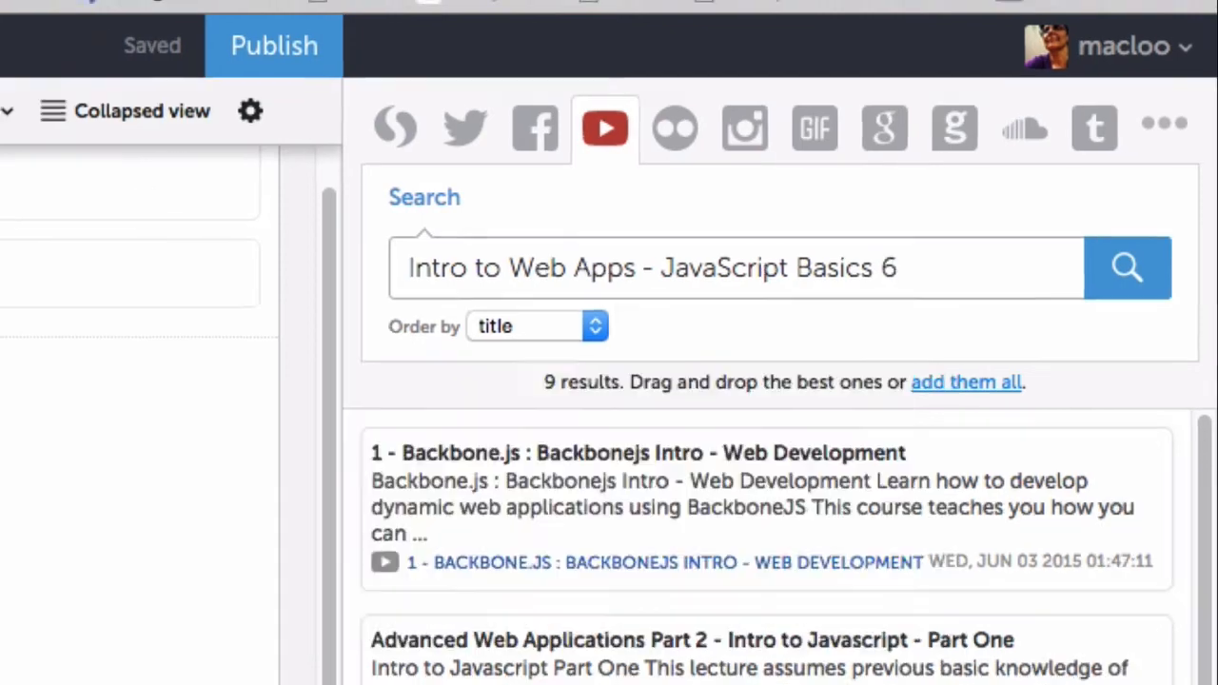
# Switch to the JavaScript Basics 6 video tab and copy its address.
pyautogui.click(504, 40)
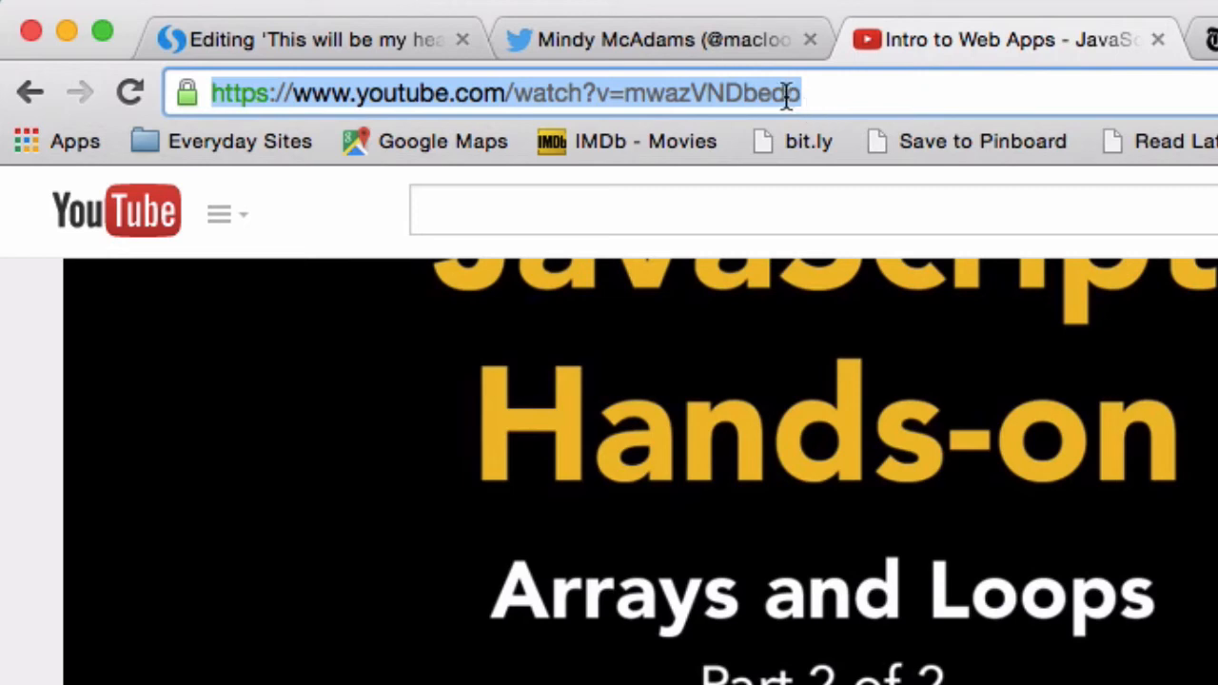
pyautogui.rightClick(790, 92)
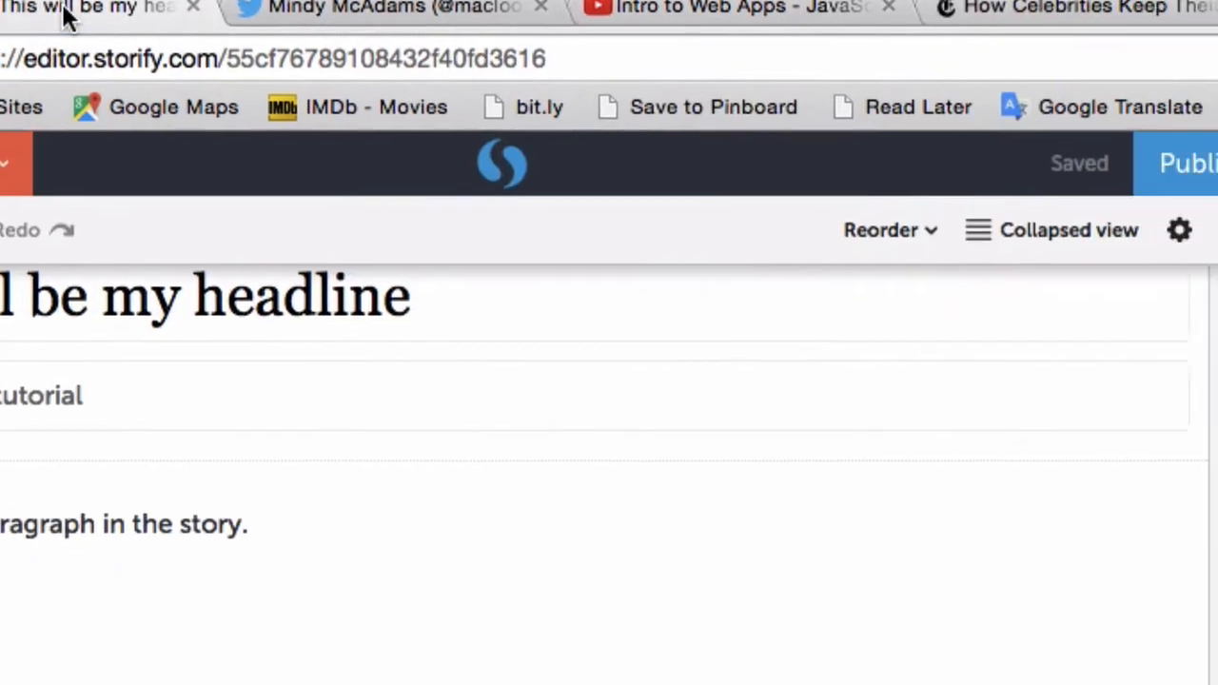
# Embed the pasted JavaScript Basics 6 YouTube link via Storify's link source and search it.
pyautogui.click(591, 126)
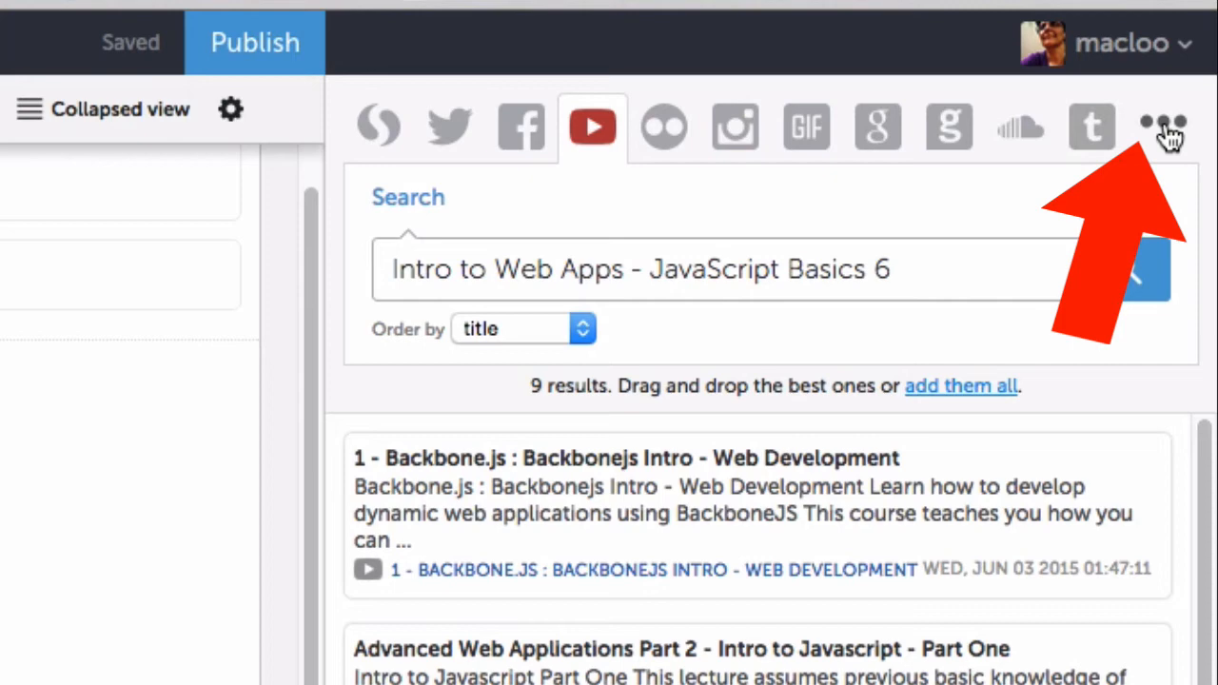
pyautogui.click(1183, 126)
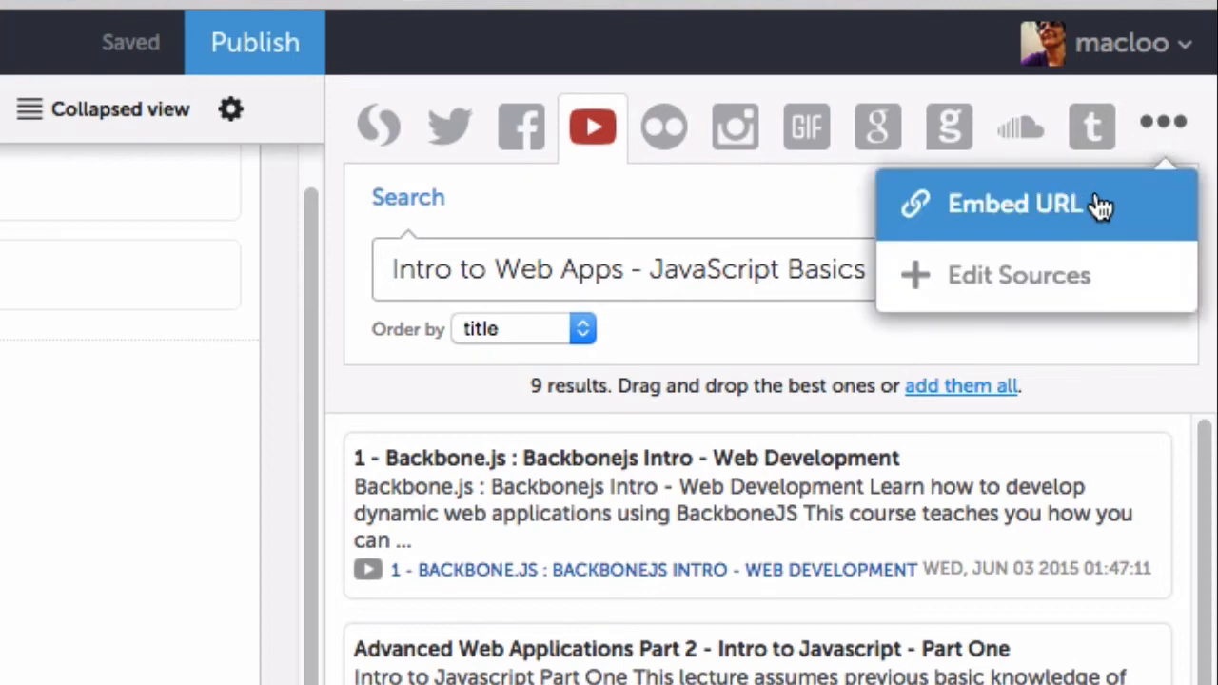
pyautogui.click(1016, 203)
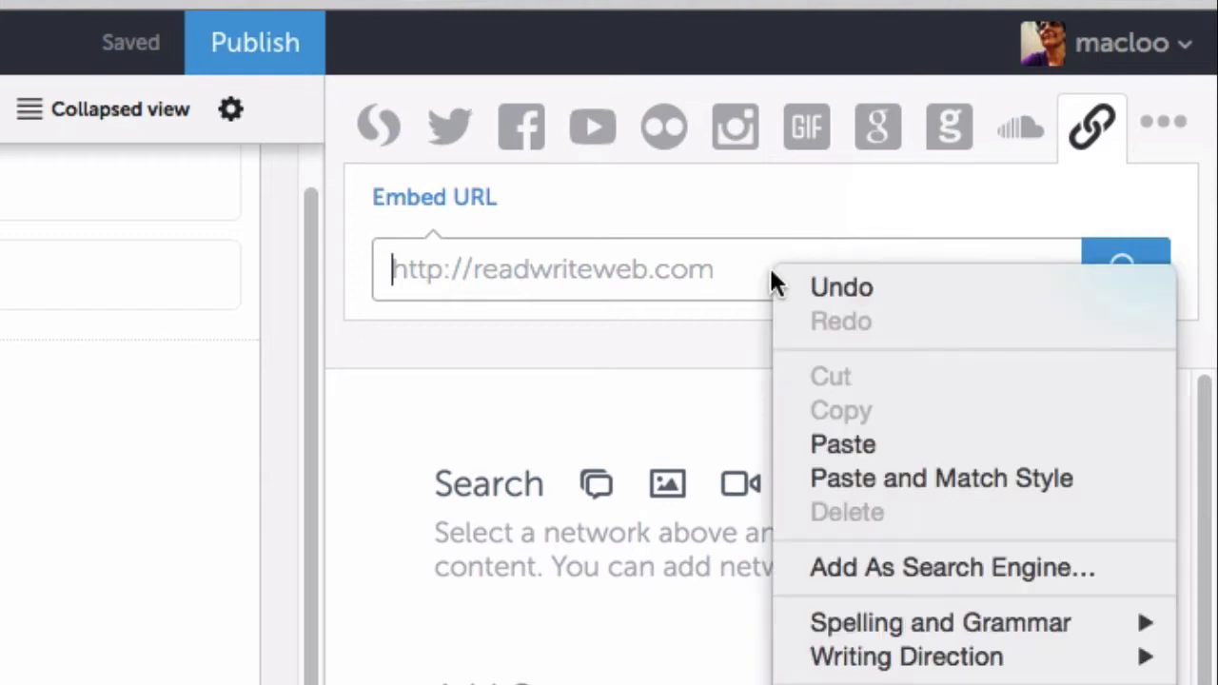
pyautogui.click(842, 444)
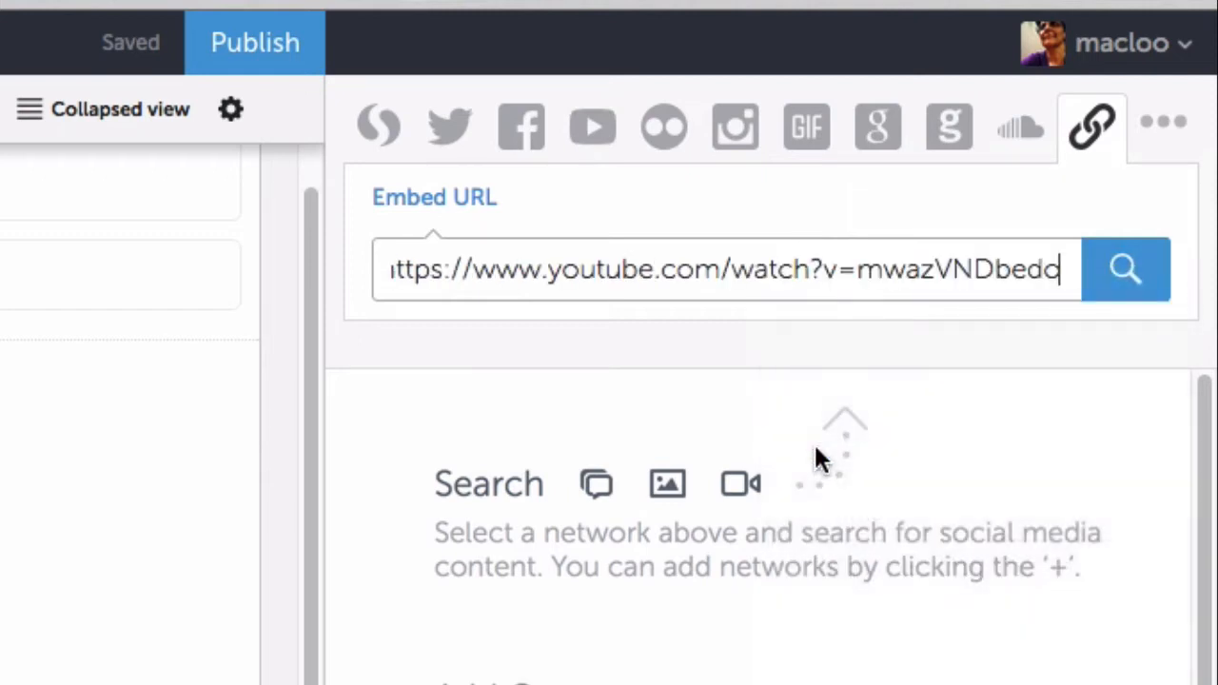
pyautogui.click(1124, 269)
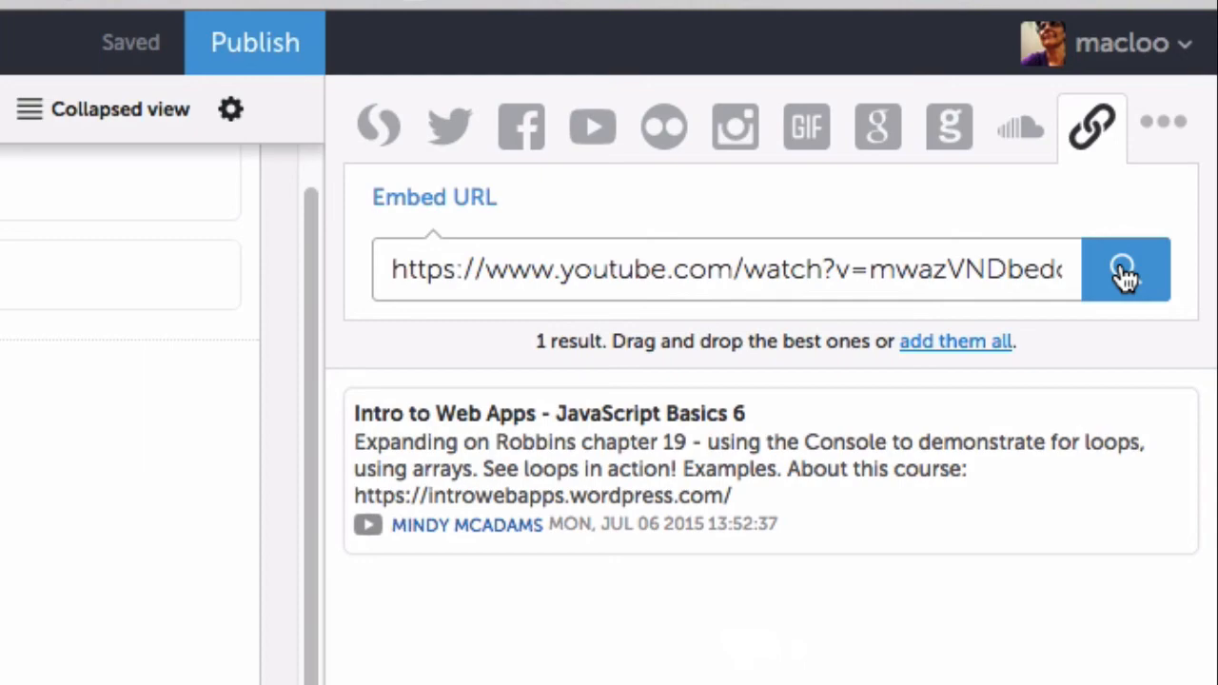
pyautogui.moveTo(969, 658)
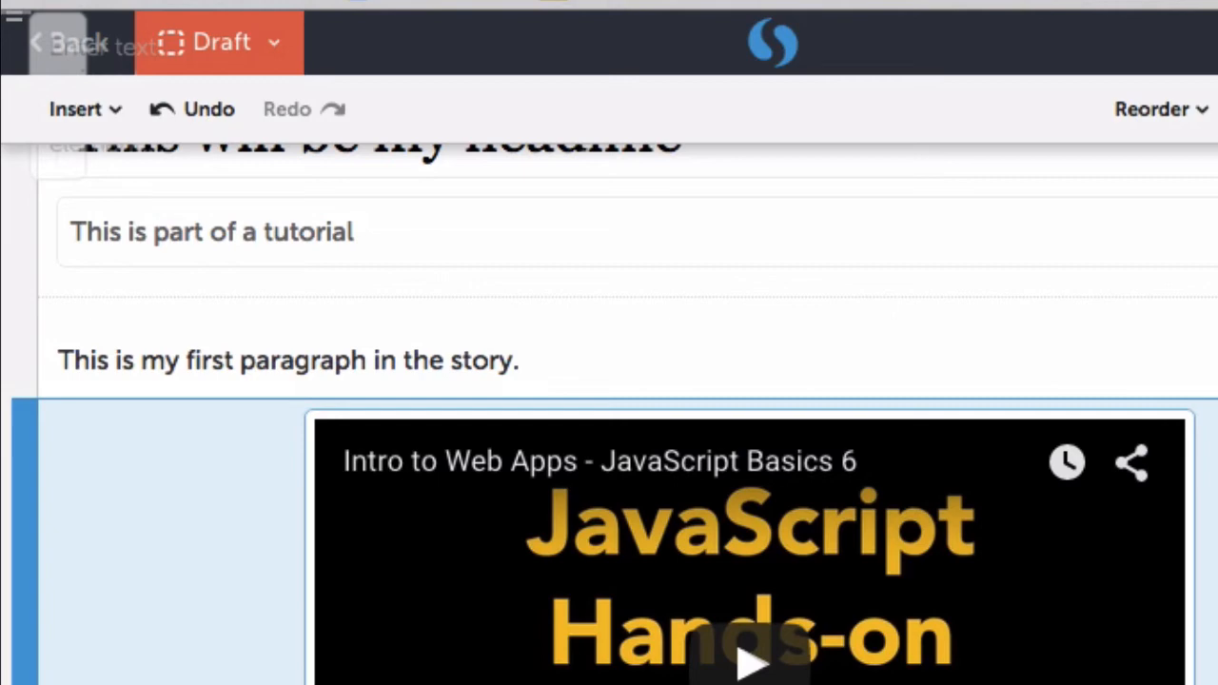
pyautogui.moveTo(243, 40)
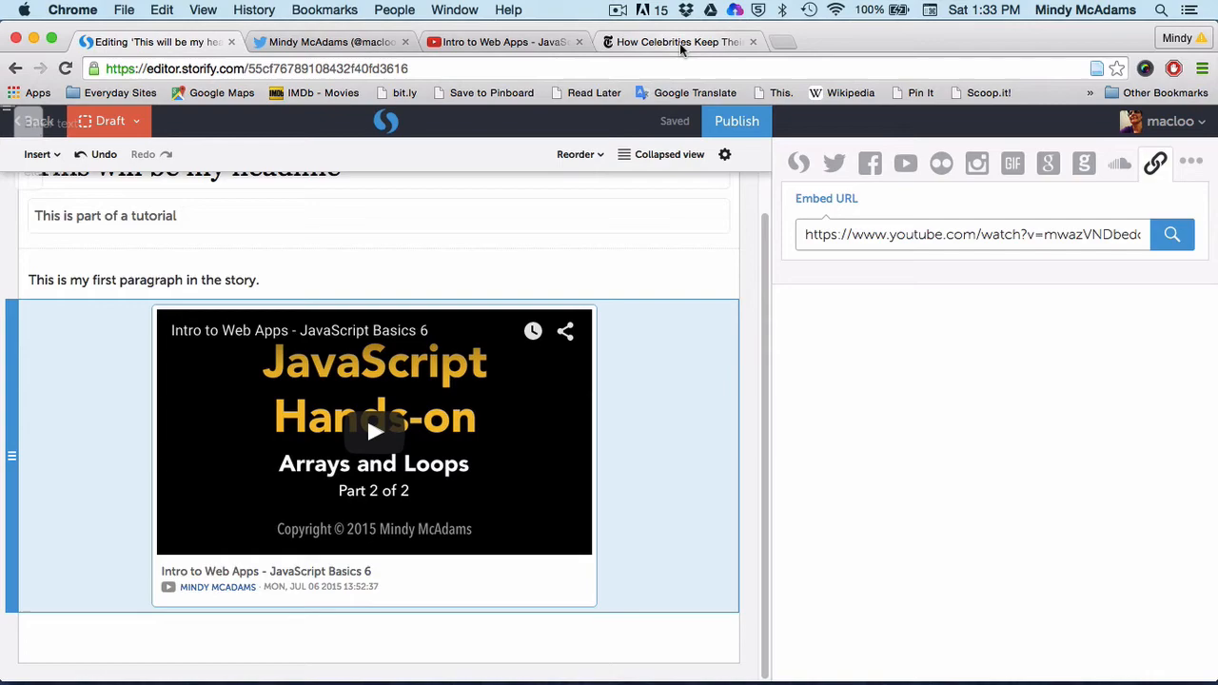
# Copy the address of the NYT article on celebrities' secret weddings.
pyautogui.click(677, 42)
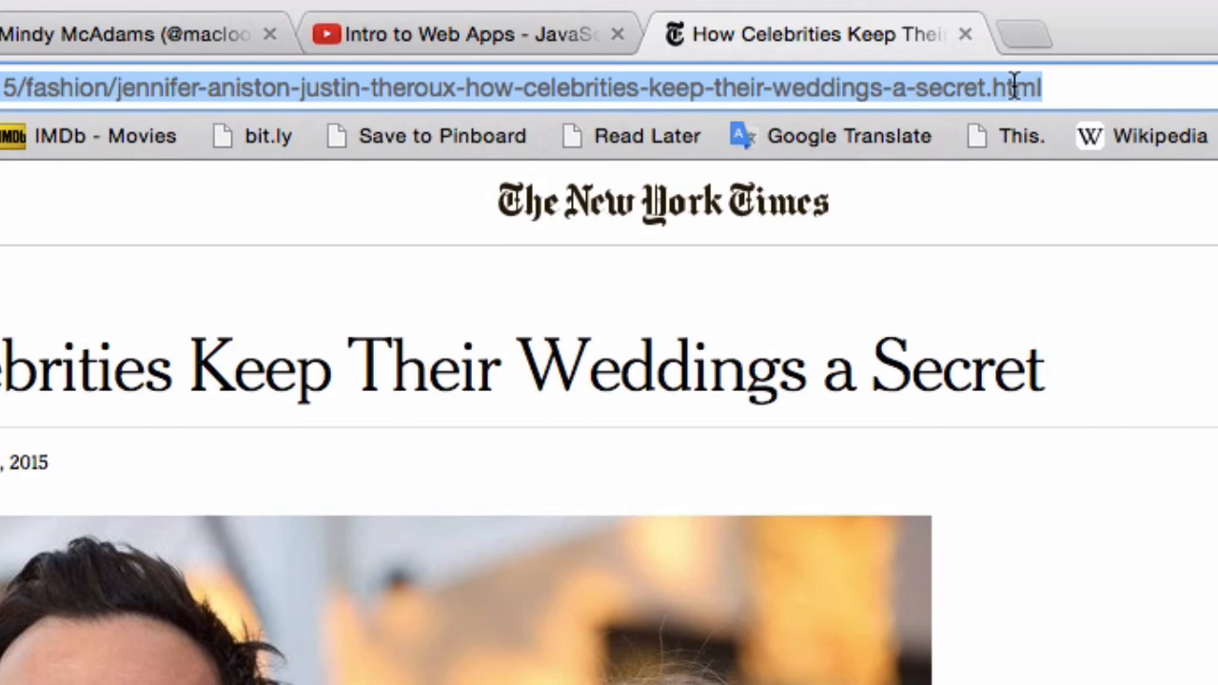
pyautogui.rightClick(1014, 84)
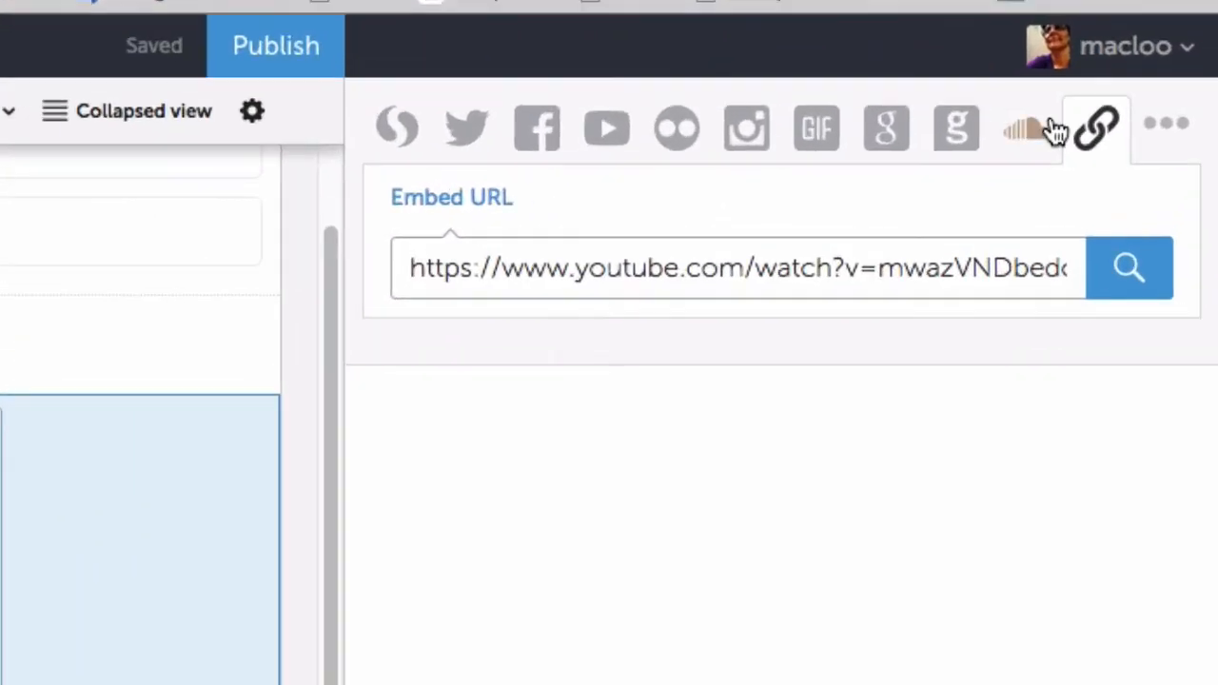
pyautogui.moveTo(1103, 128)
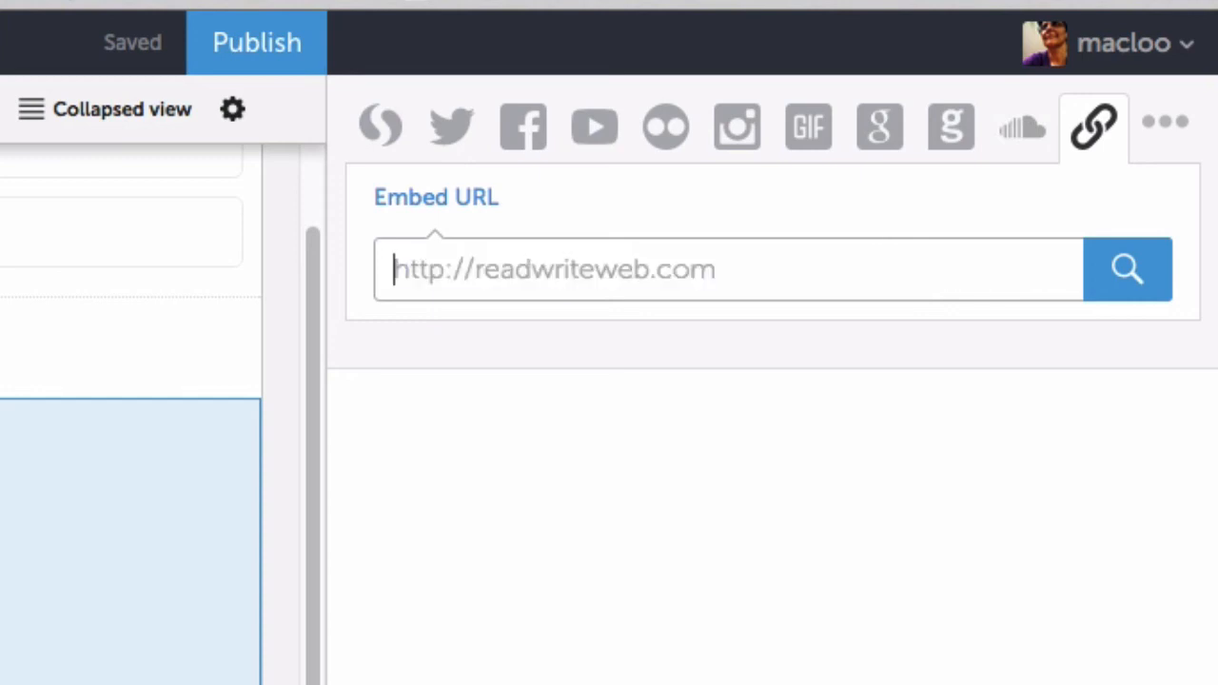
# Look up the pasted NYT wedding-secrets link and add a new text block below the video.
pyautogui.write('x-how-celebrities-keep-their-weddings-a-secret.html')
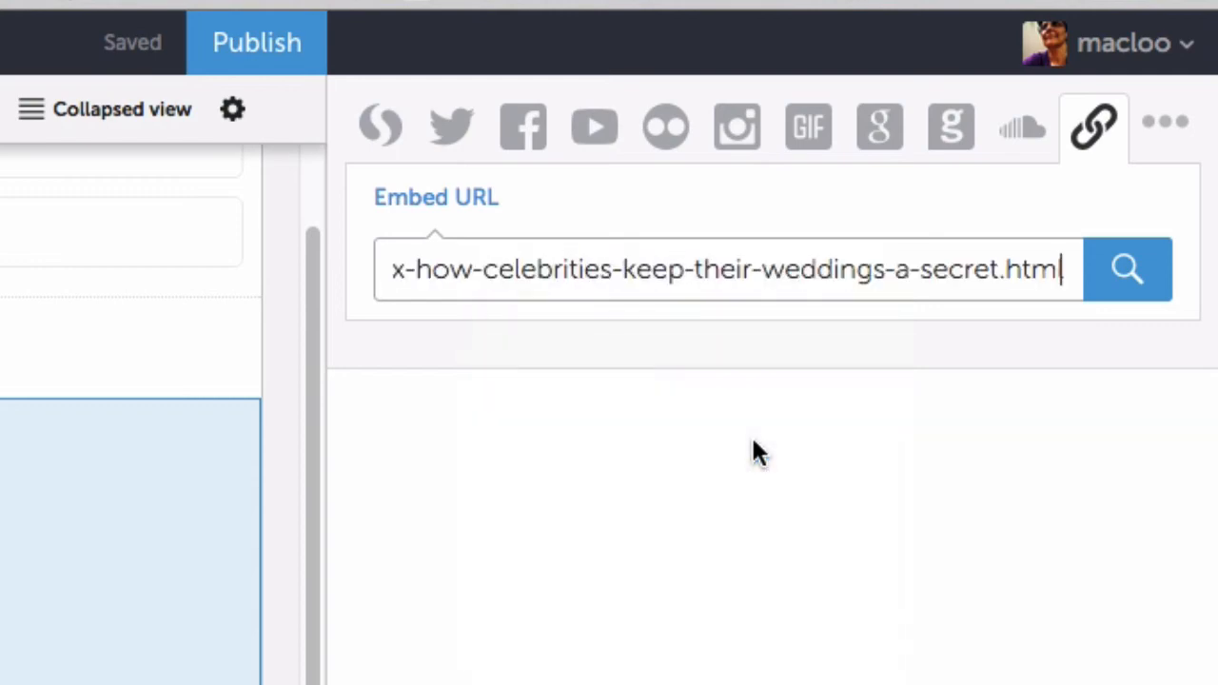
pyautogui.click(1126, 268)
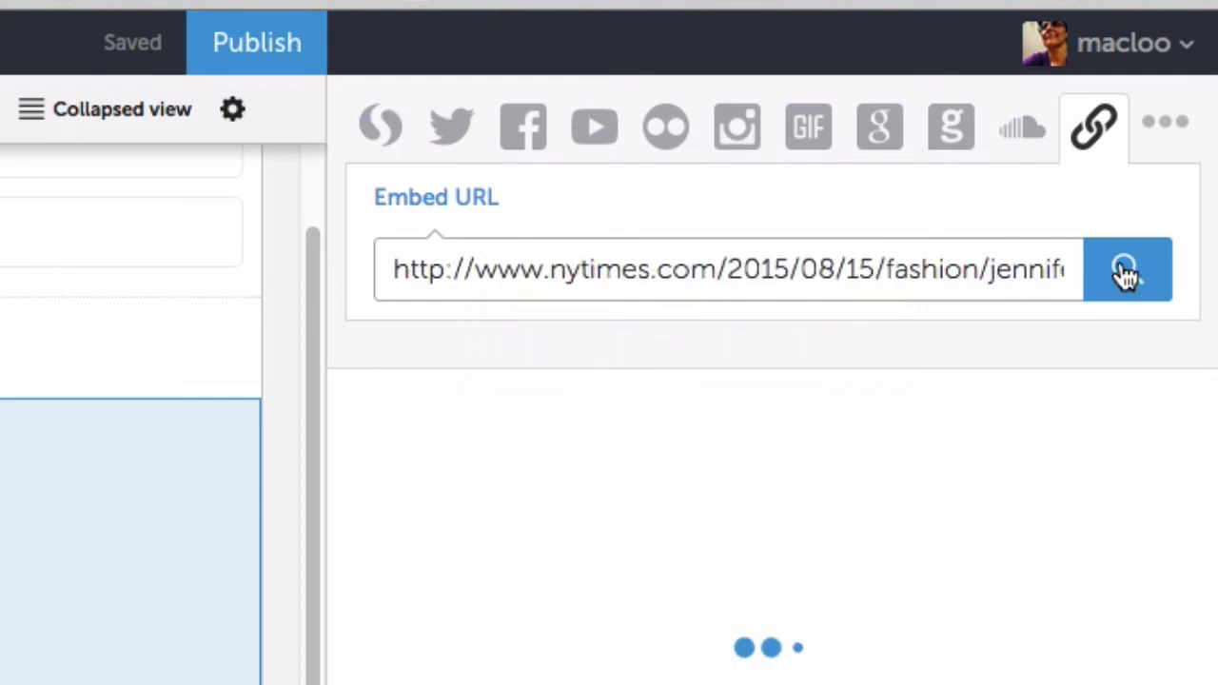
pyautogui.click(1127, 269)
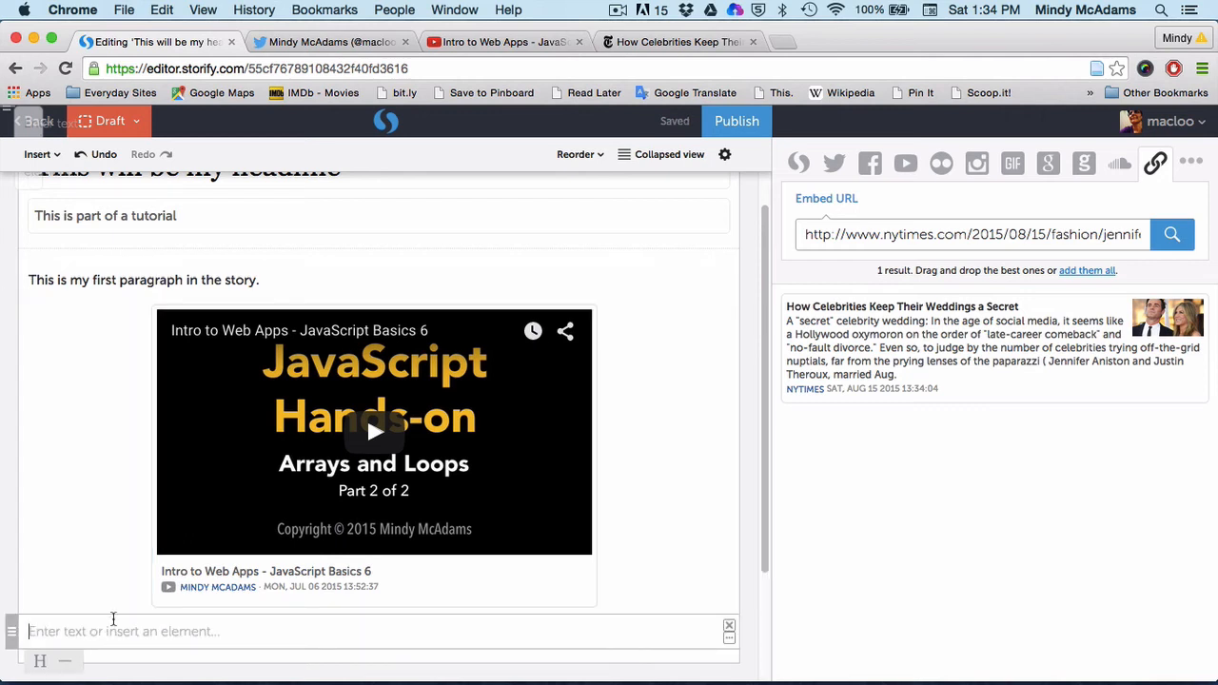
# Type 'Here is a wedding story' into the new text block.
pyautogui.write('Here is a w')
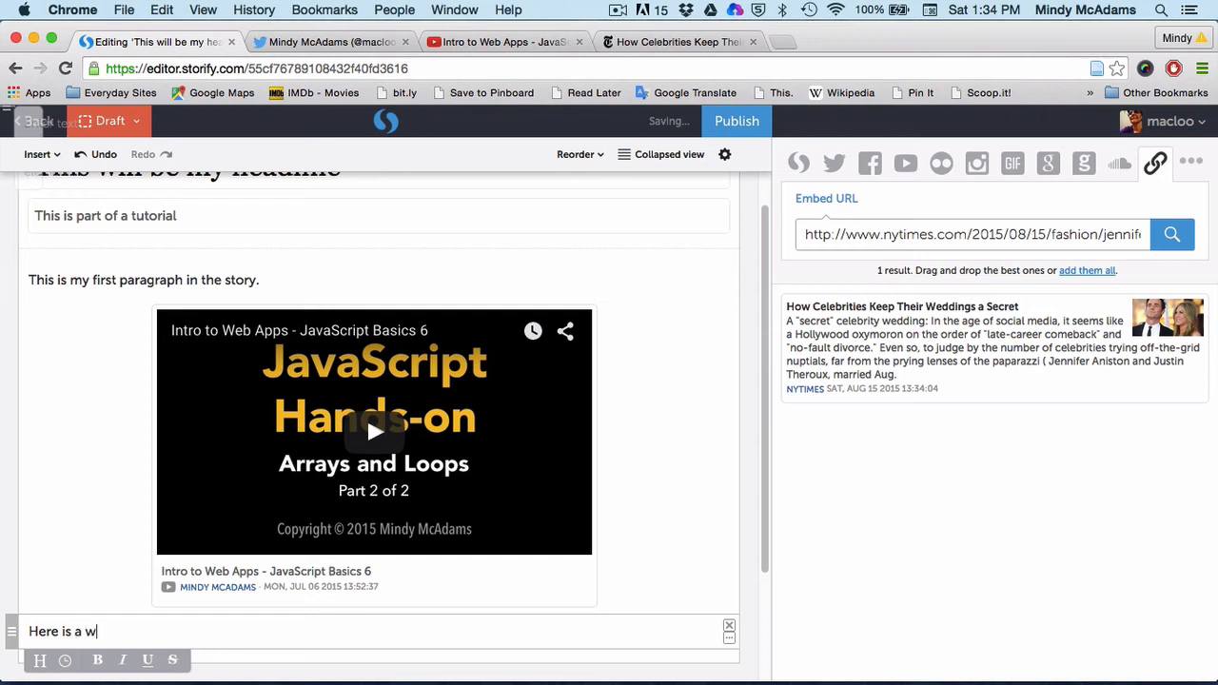
pyautogui.write('edding story --')
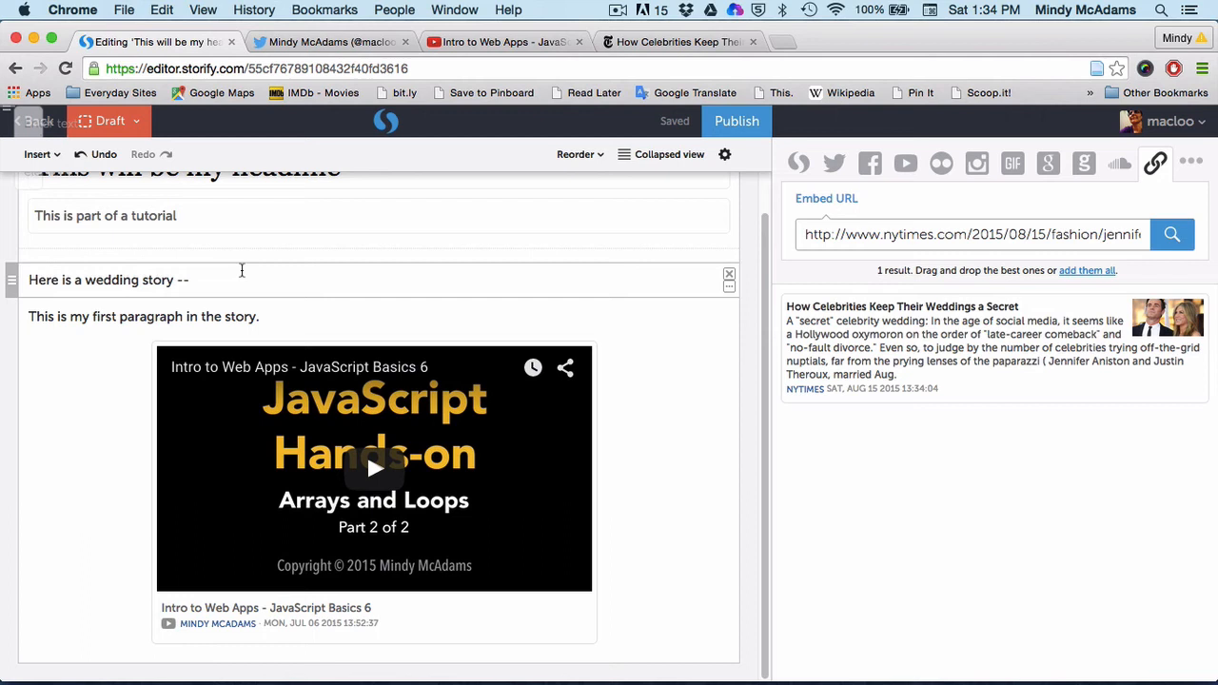
pyautogui.moveTo(241, 284)
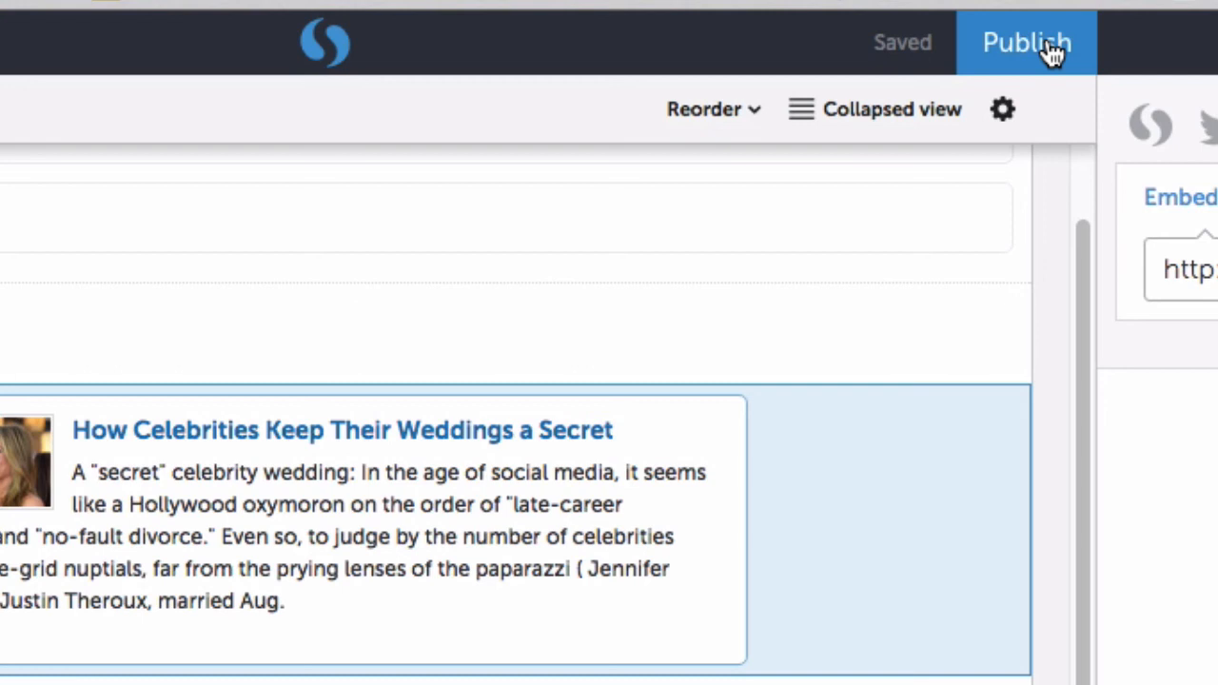
# Publish the story, view its embed code, and close the embed window.
pyautogui.click(1021, 42)
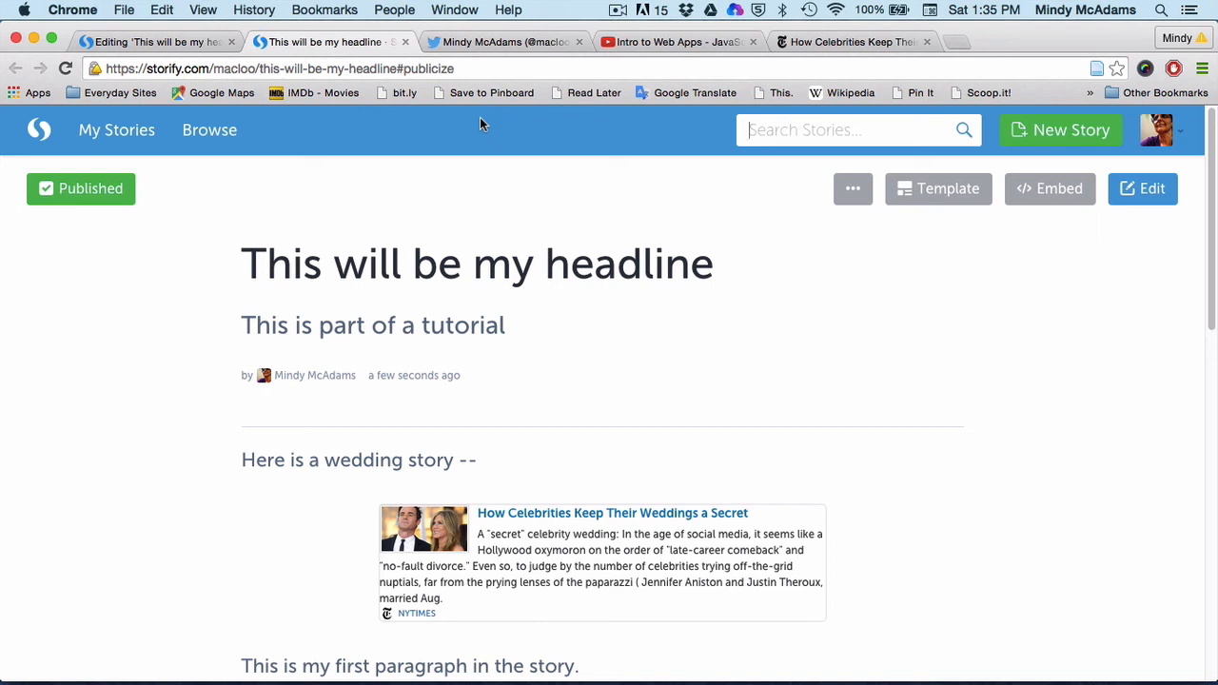
pyautogui.click(1049, 188)
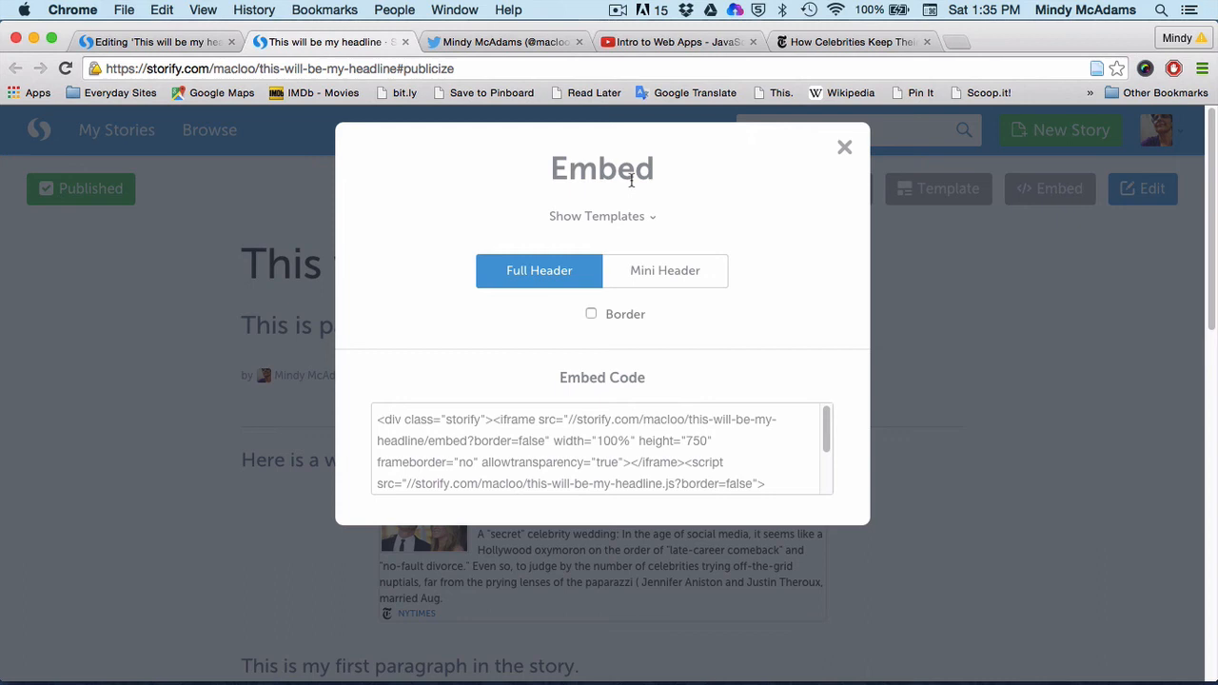
pyautogui.moveTo(844, 148)
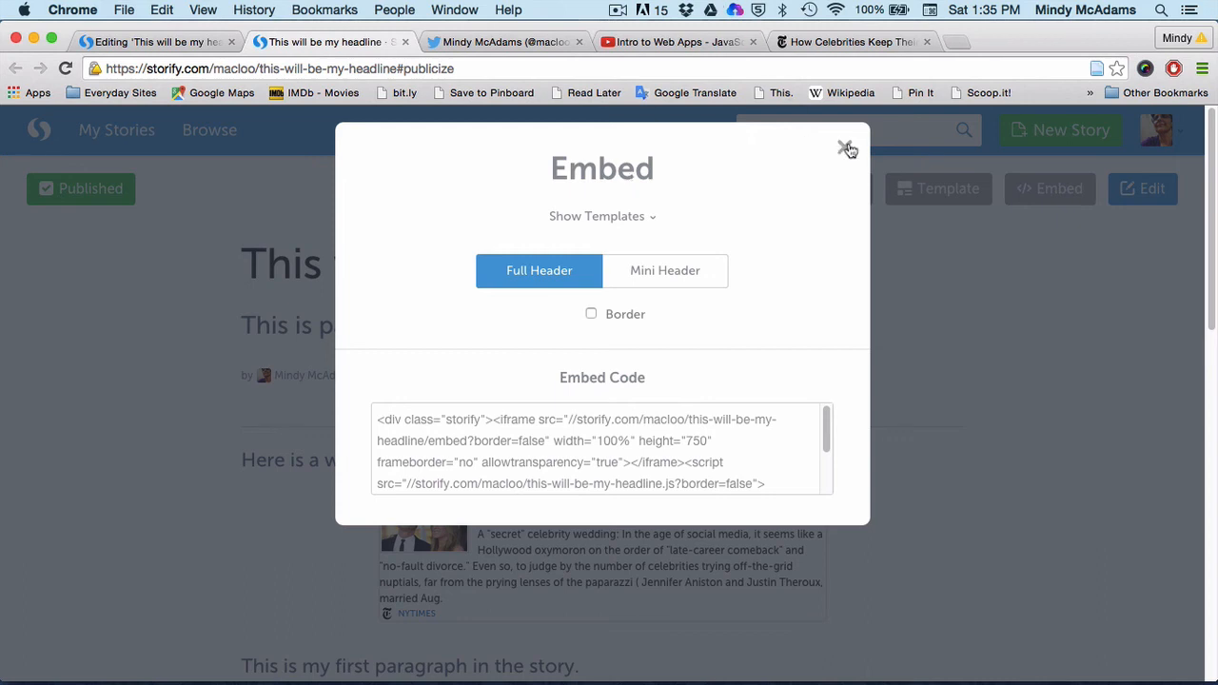
pyautogui.click(847, 149)
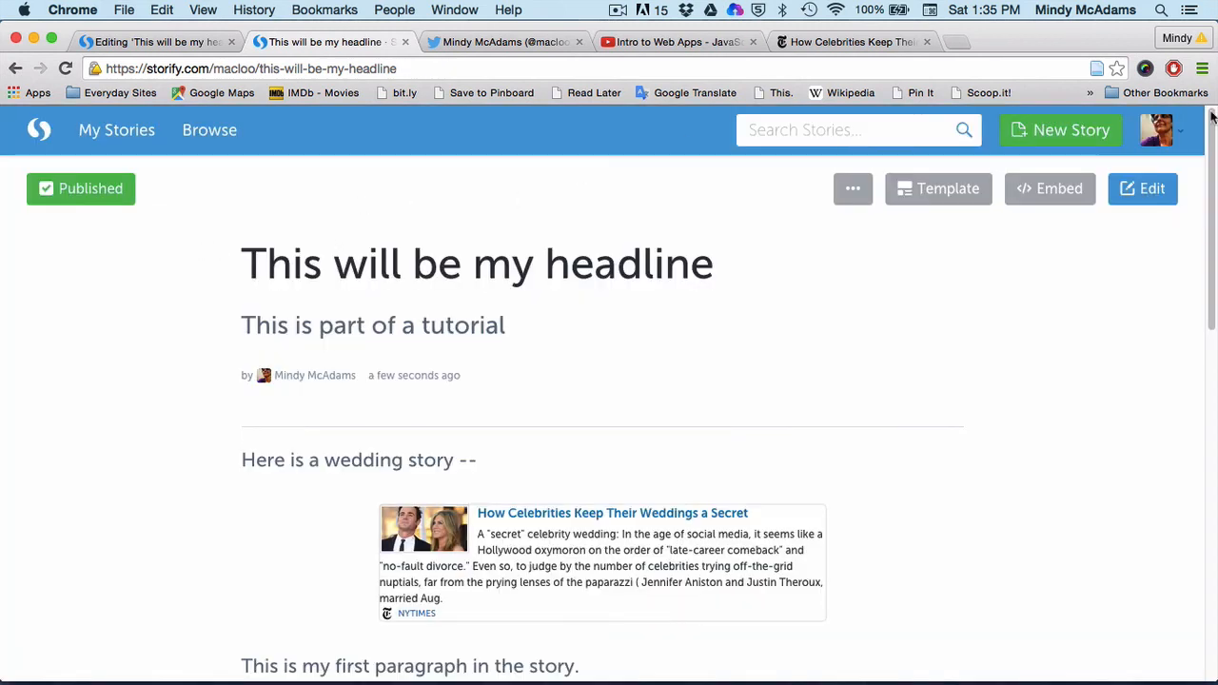
# Open the 'This will be my headline' story from the profile page's story list.
pyautogui.click(1163, 130)
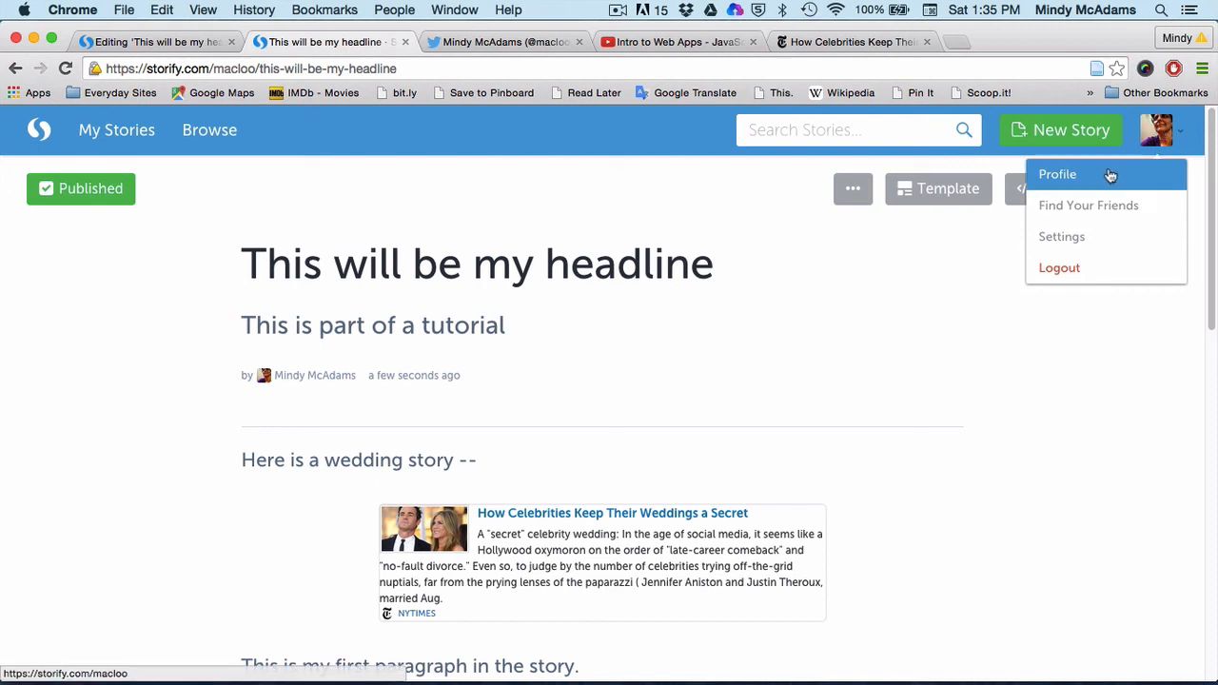
pyautogui.click(1057, 174)
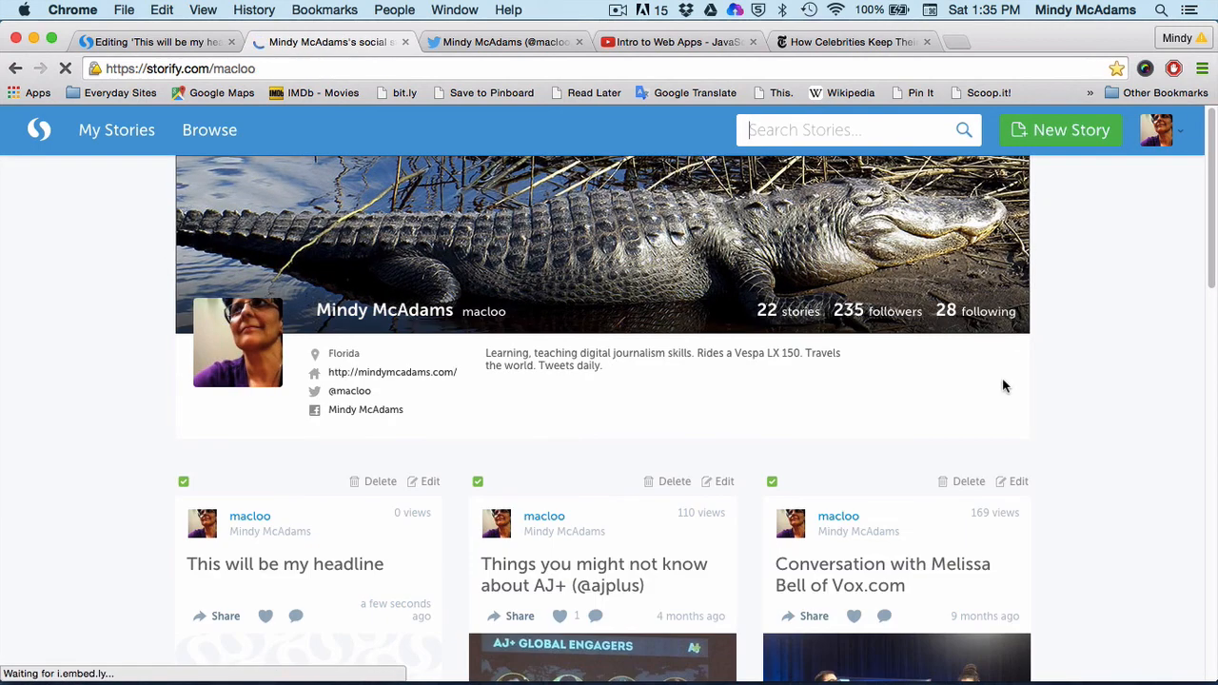
pyautogui.scroll(-3)
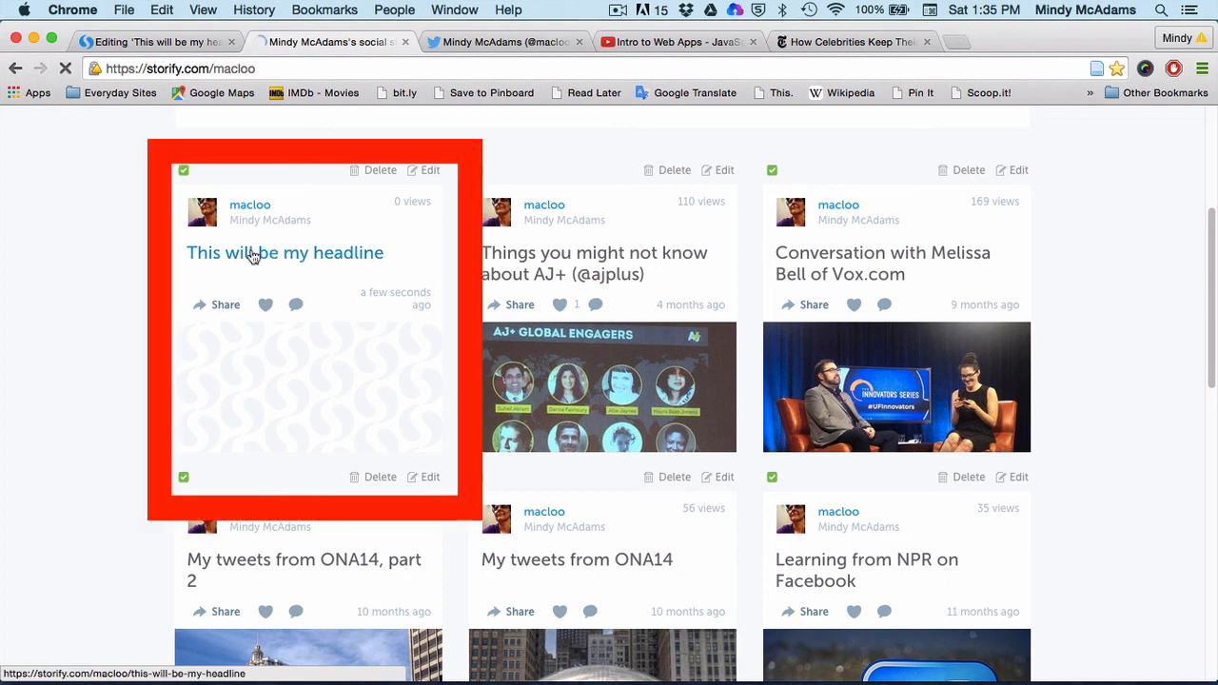
pyautogui.click(254, 255)
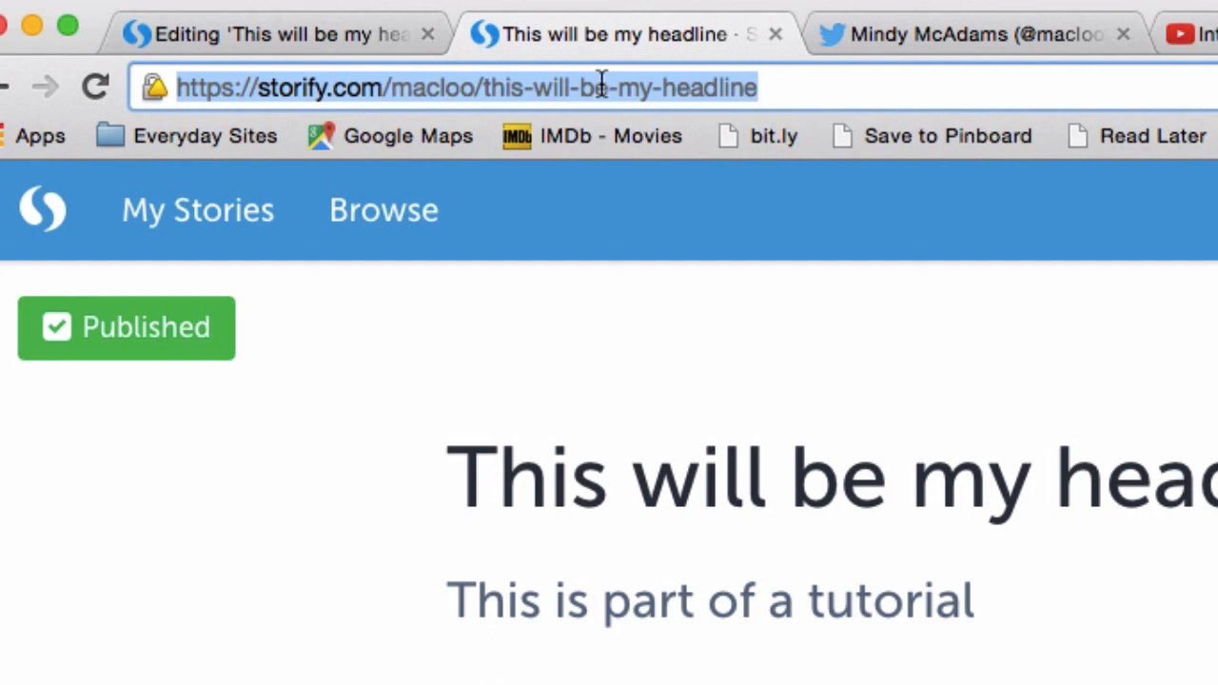
# Copy the published story's address from Chrome's address bar.
pyautogui.rightClick(602, 86)
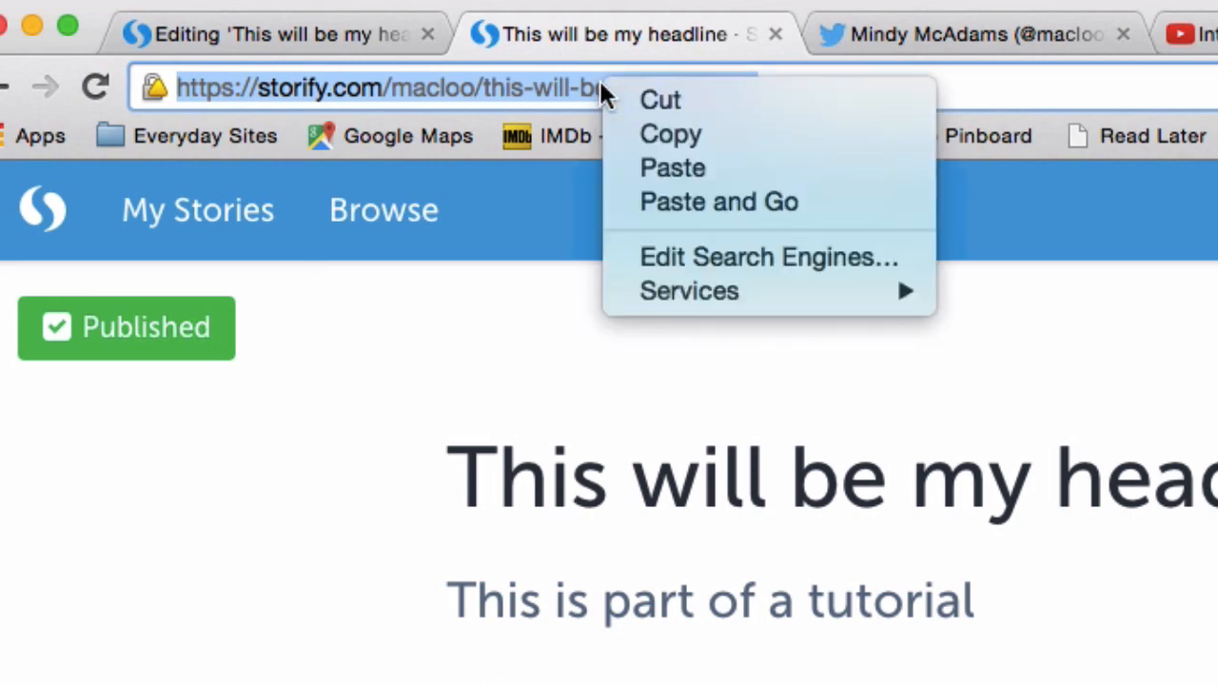
pyautogui.moveTo(663, 134)
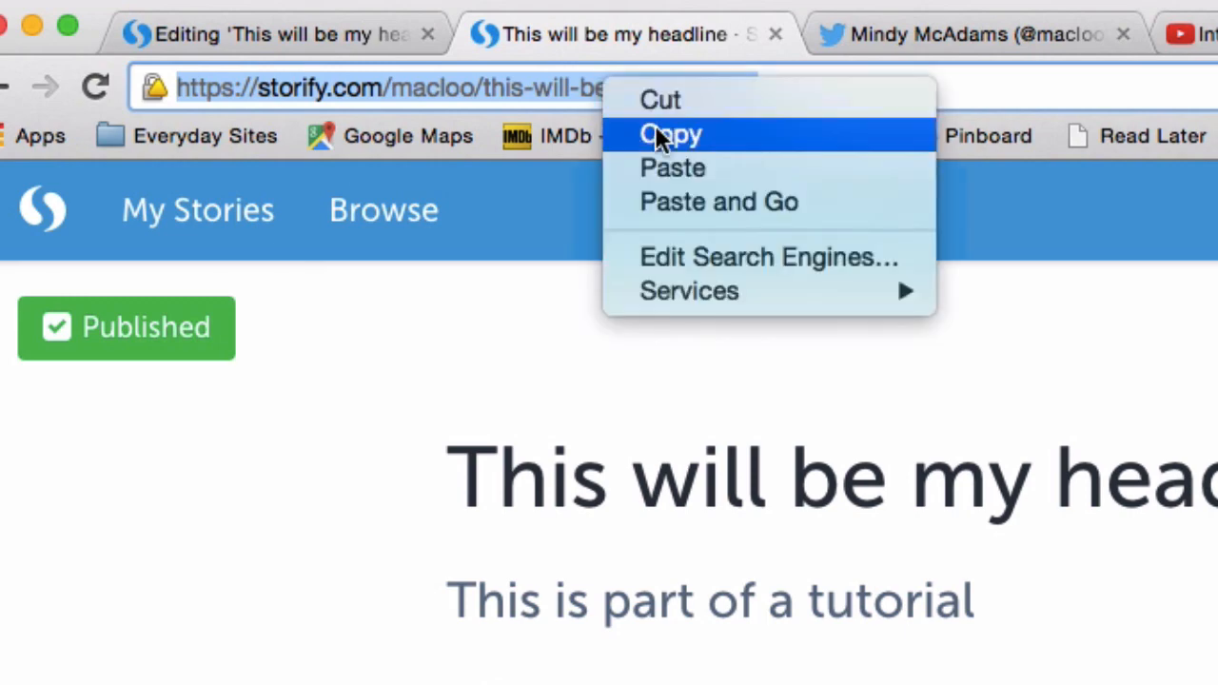
pyautogui.click(671, 134)
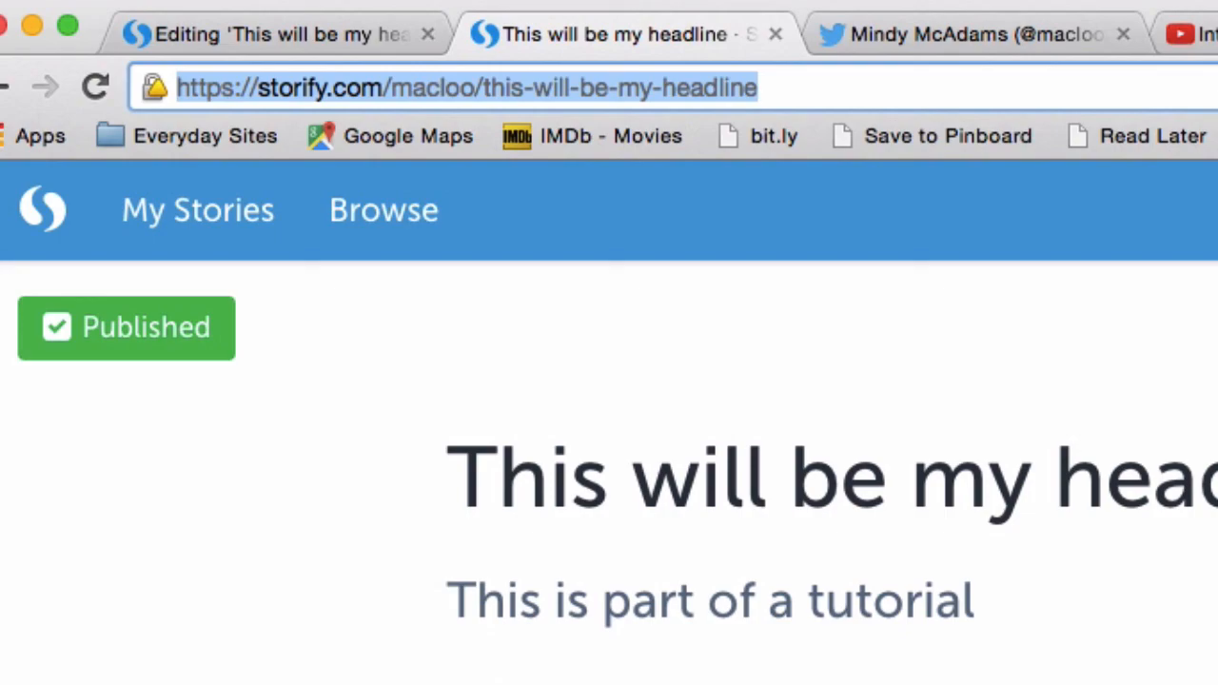